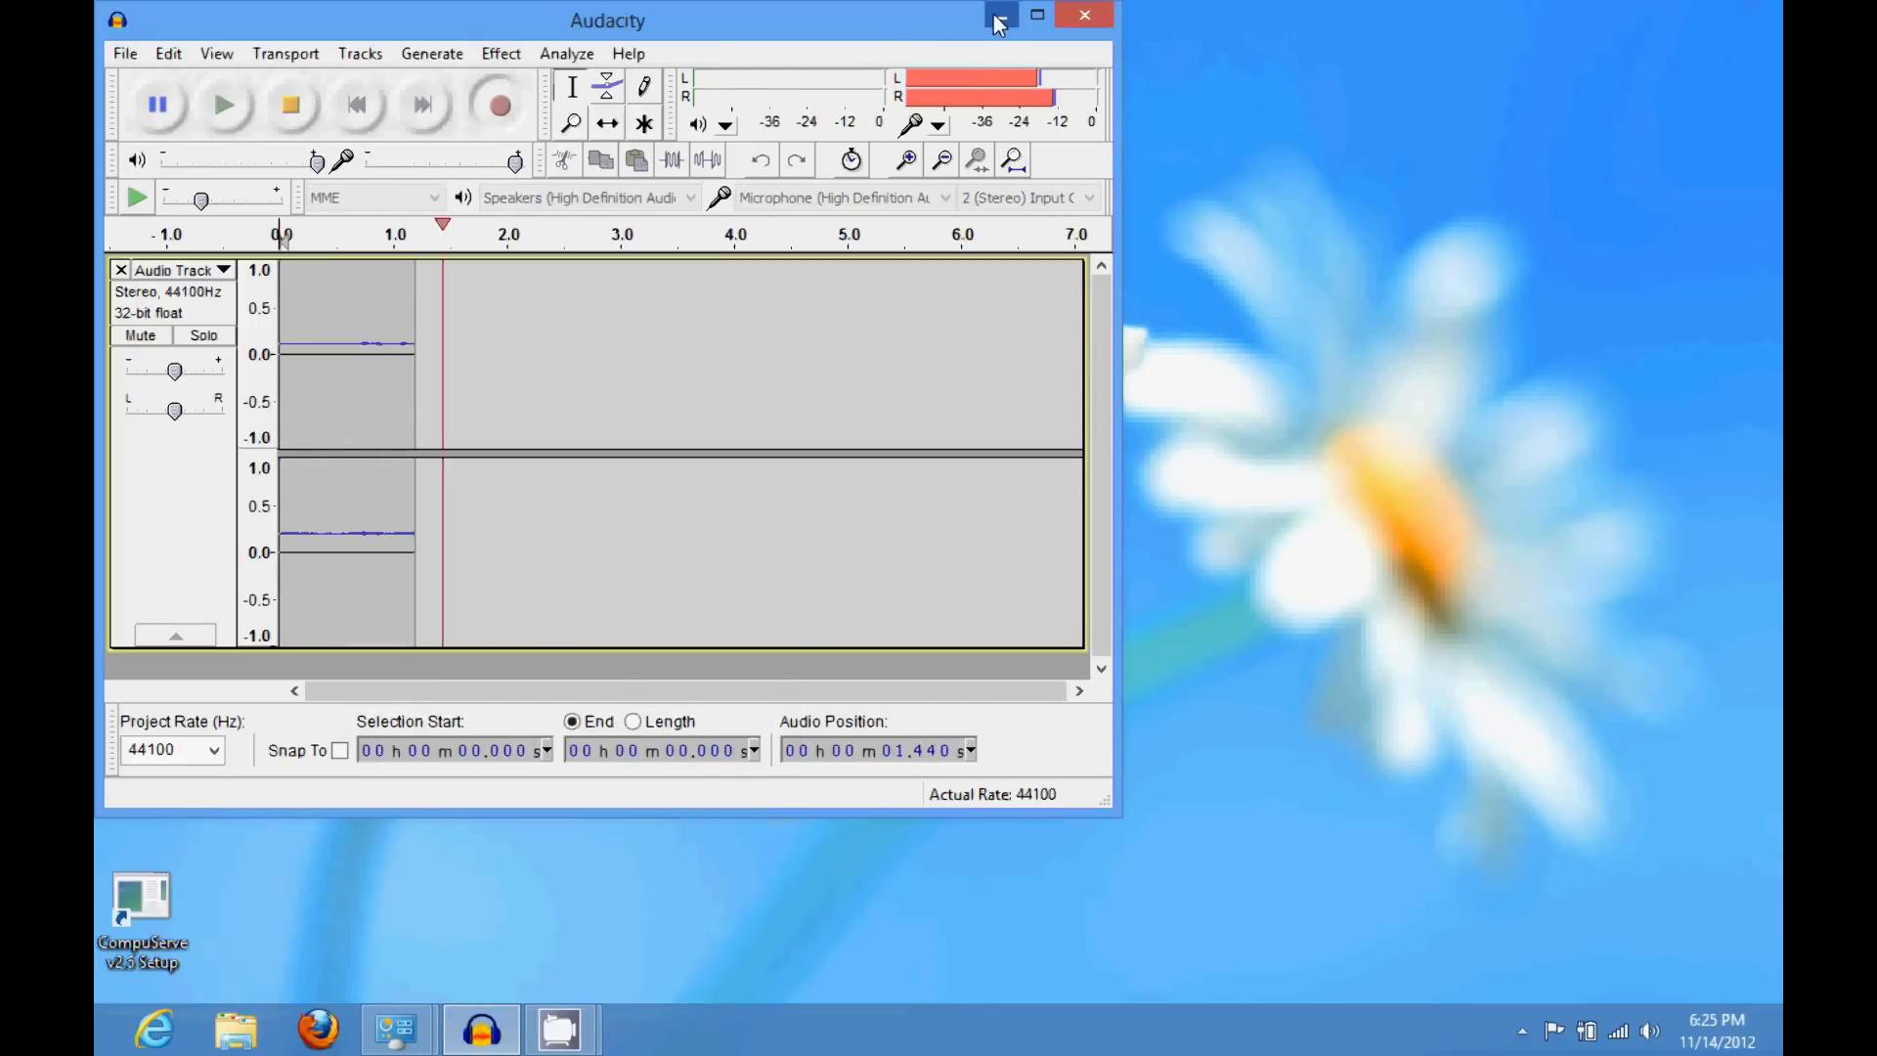
# - Minimise the Audacity and CamStudio recorder windows to clear the desktop
pyautogui.click(1001, 14)
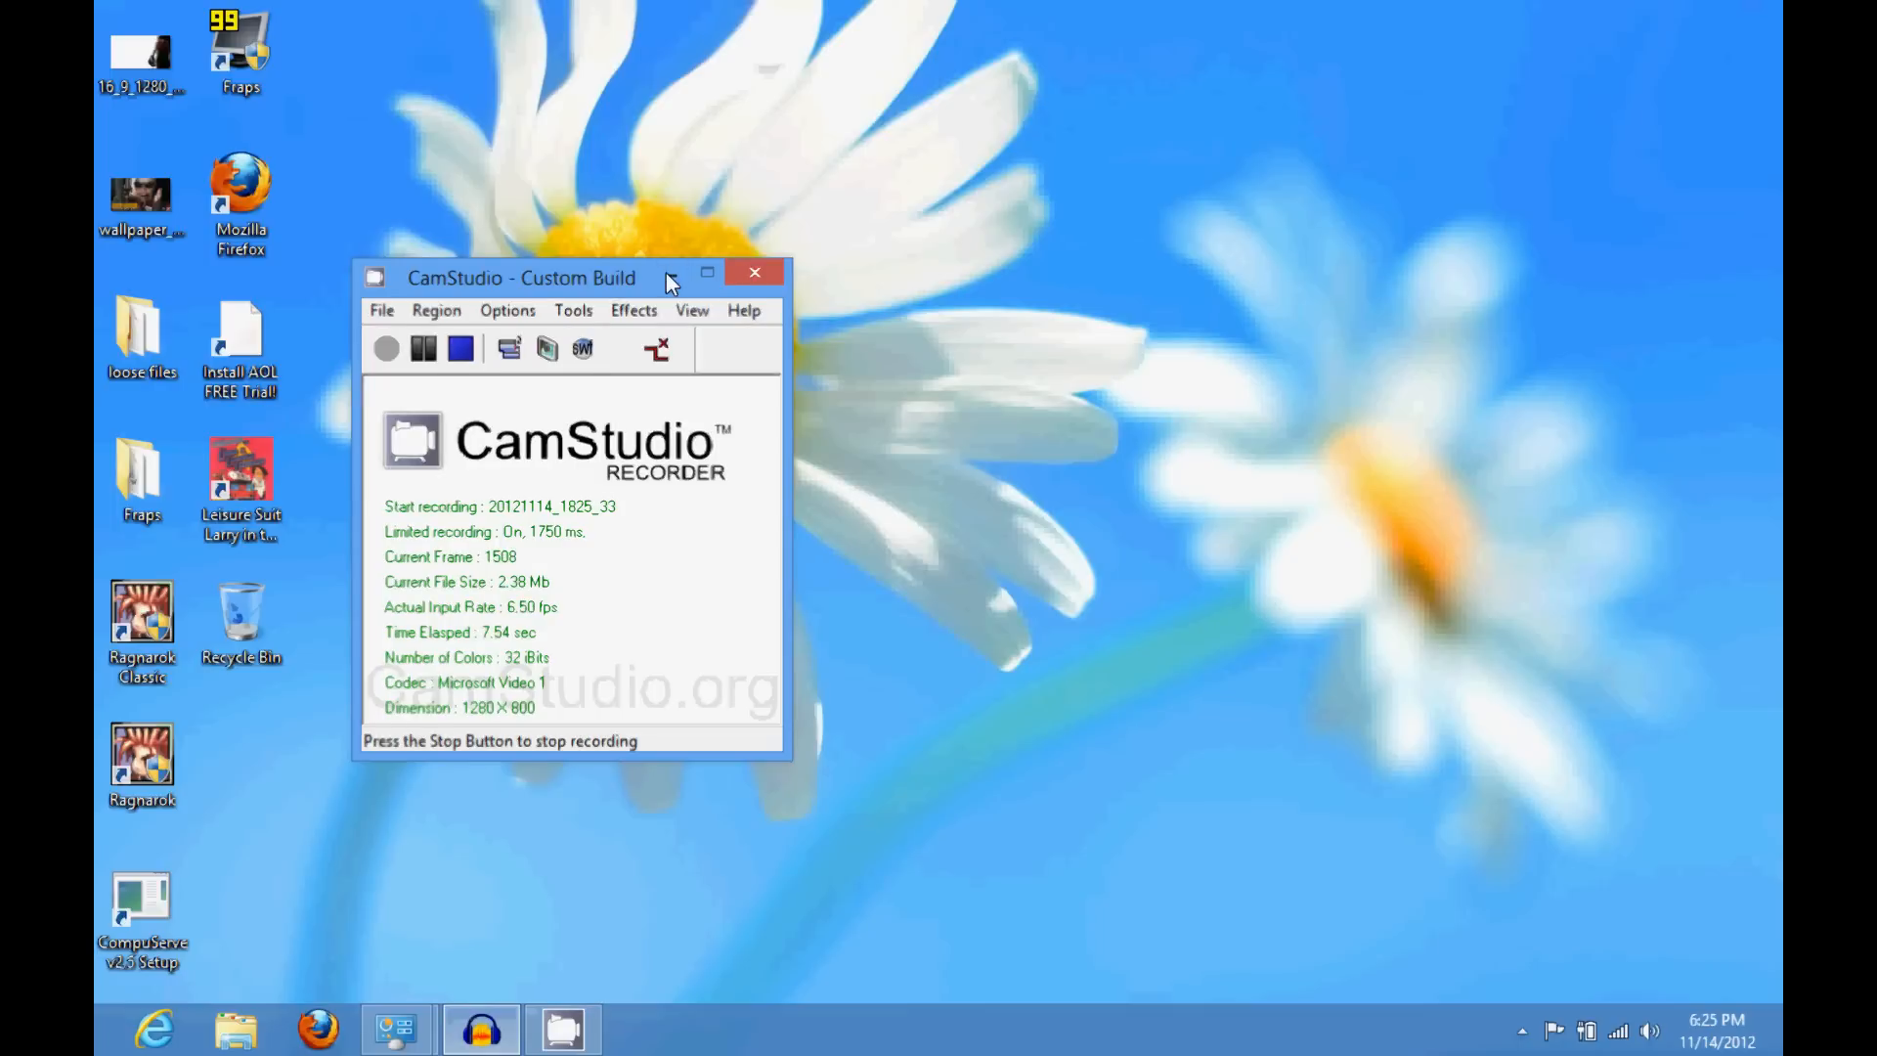
pyautogui.click(755, 273)
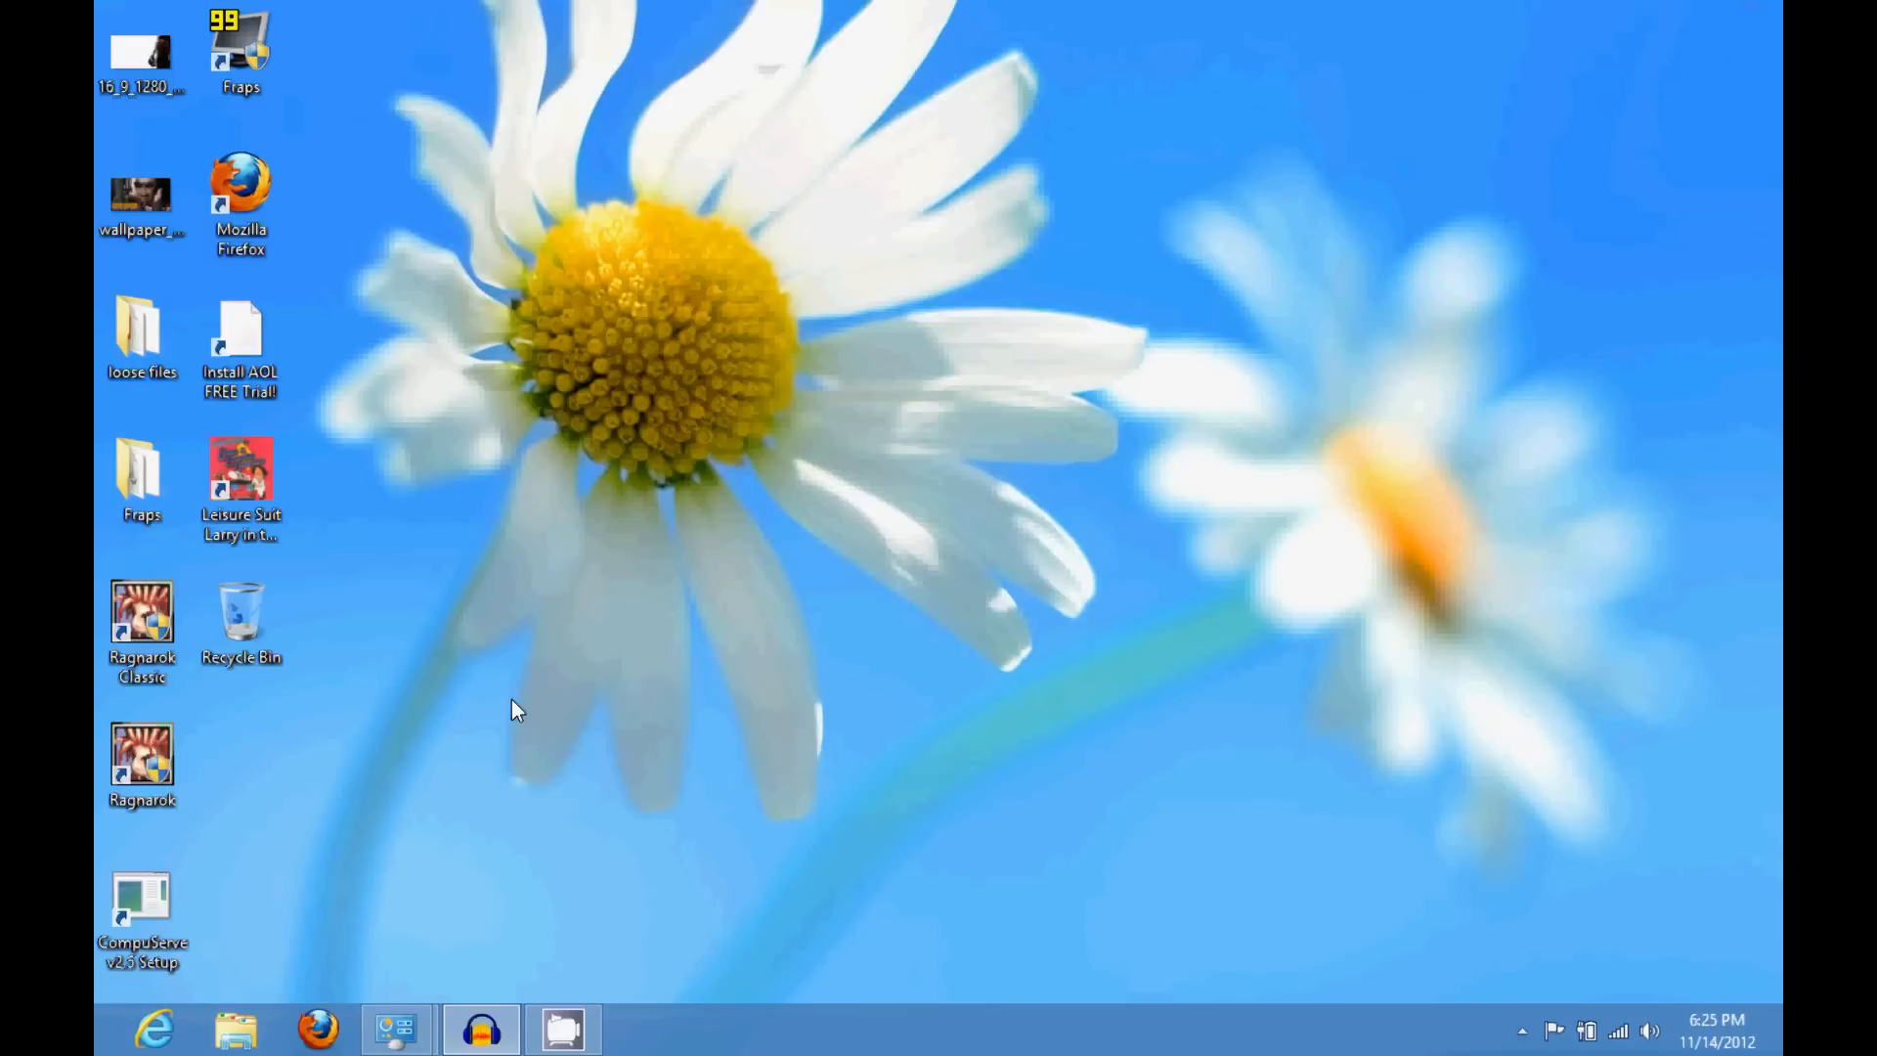
pyautogui.moveTo(410, 950)
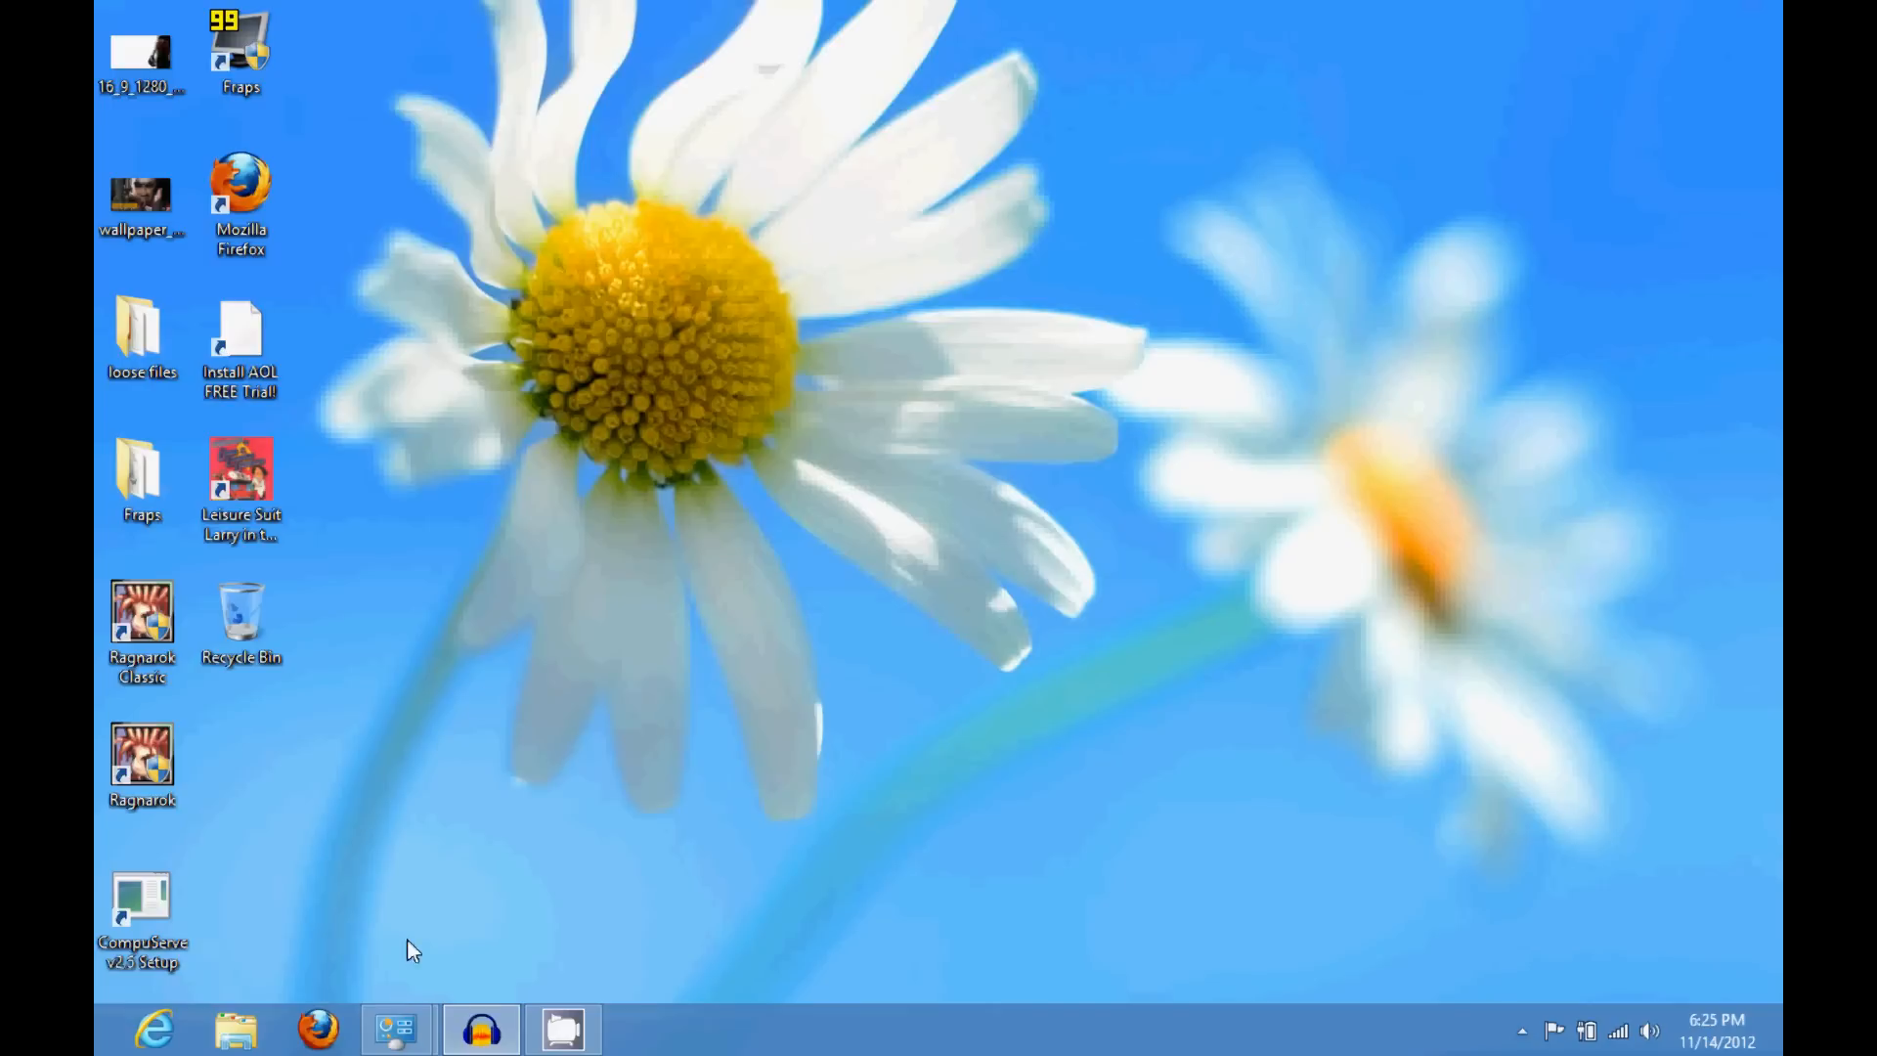
pyautogui.moveTo(395, 1028)
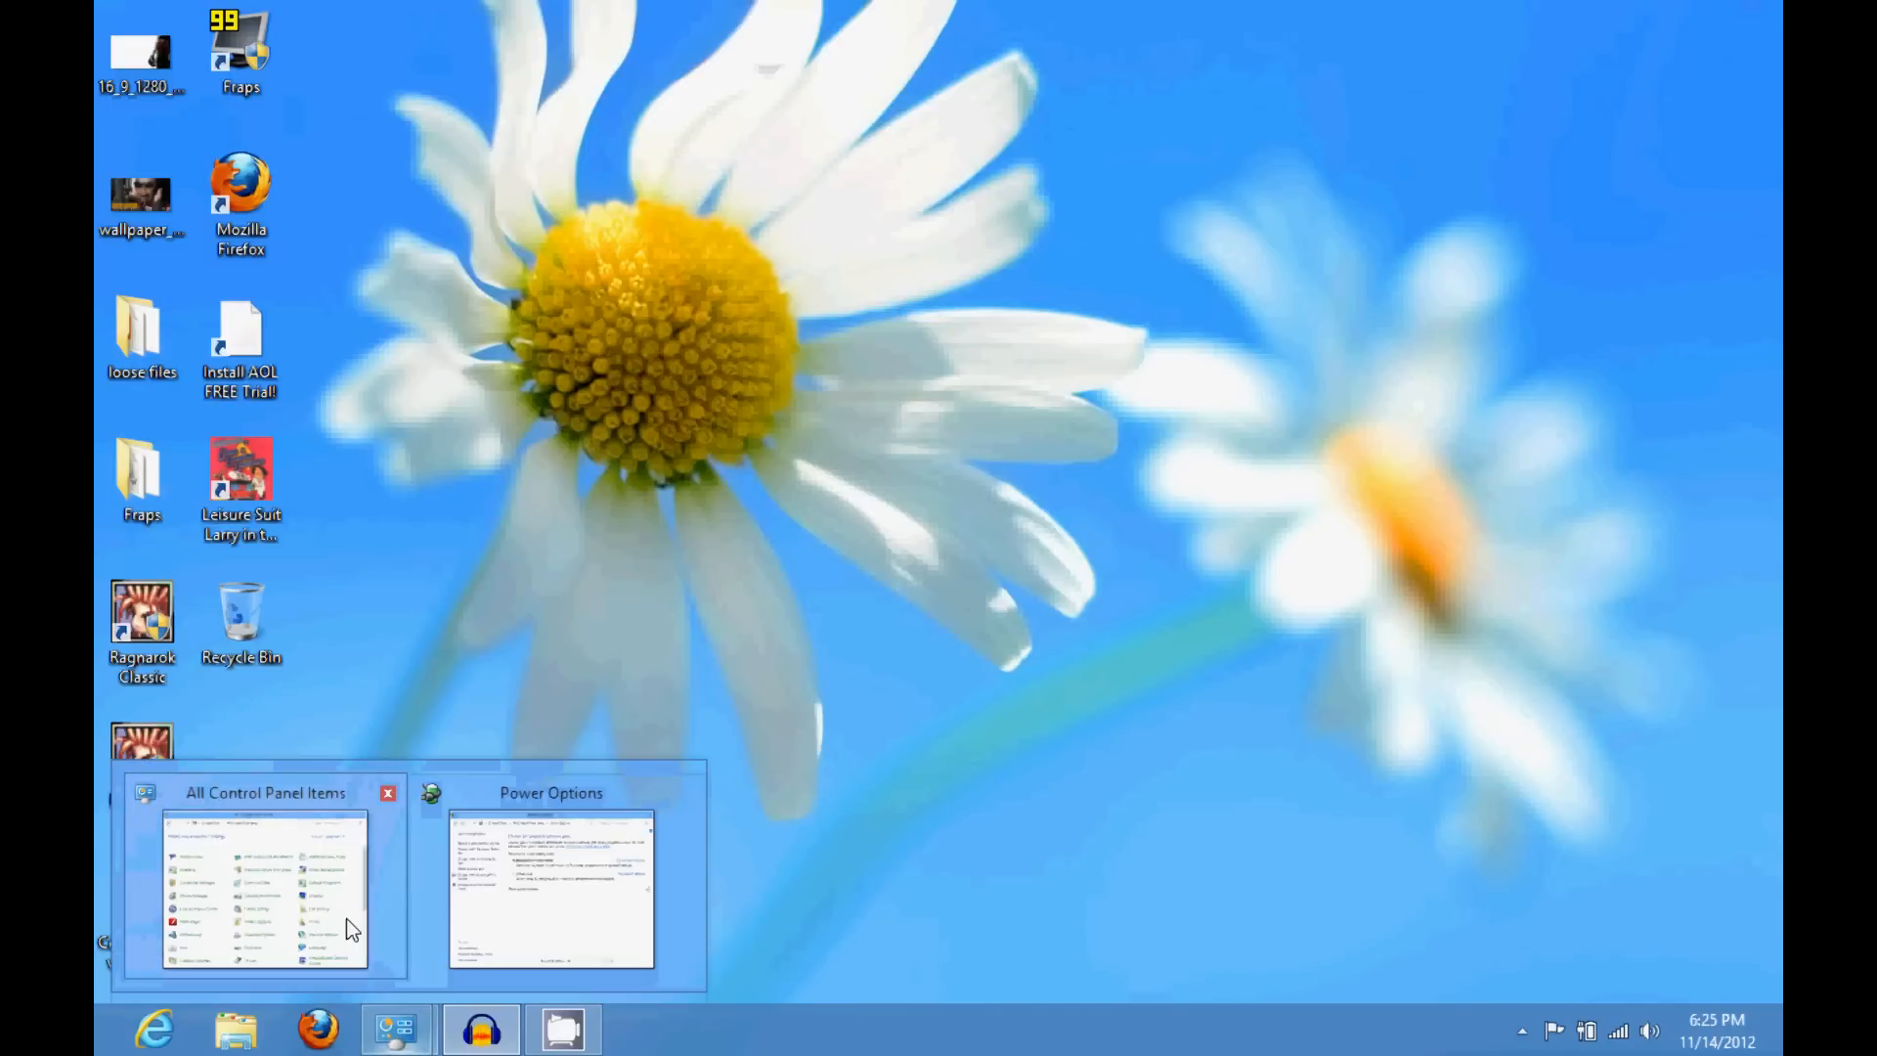
# - From All Control Panel Items, reach Power Options listing the Balanced and Power saver plans
pyautogui.click(266, 886)
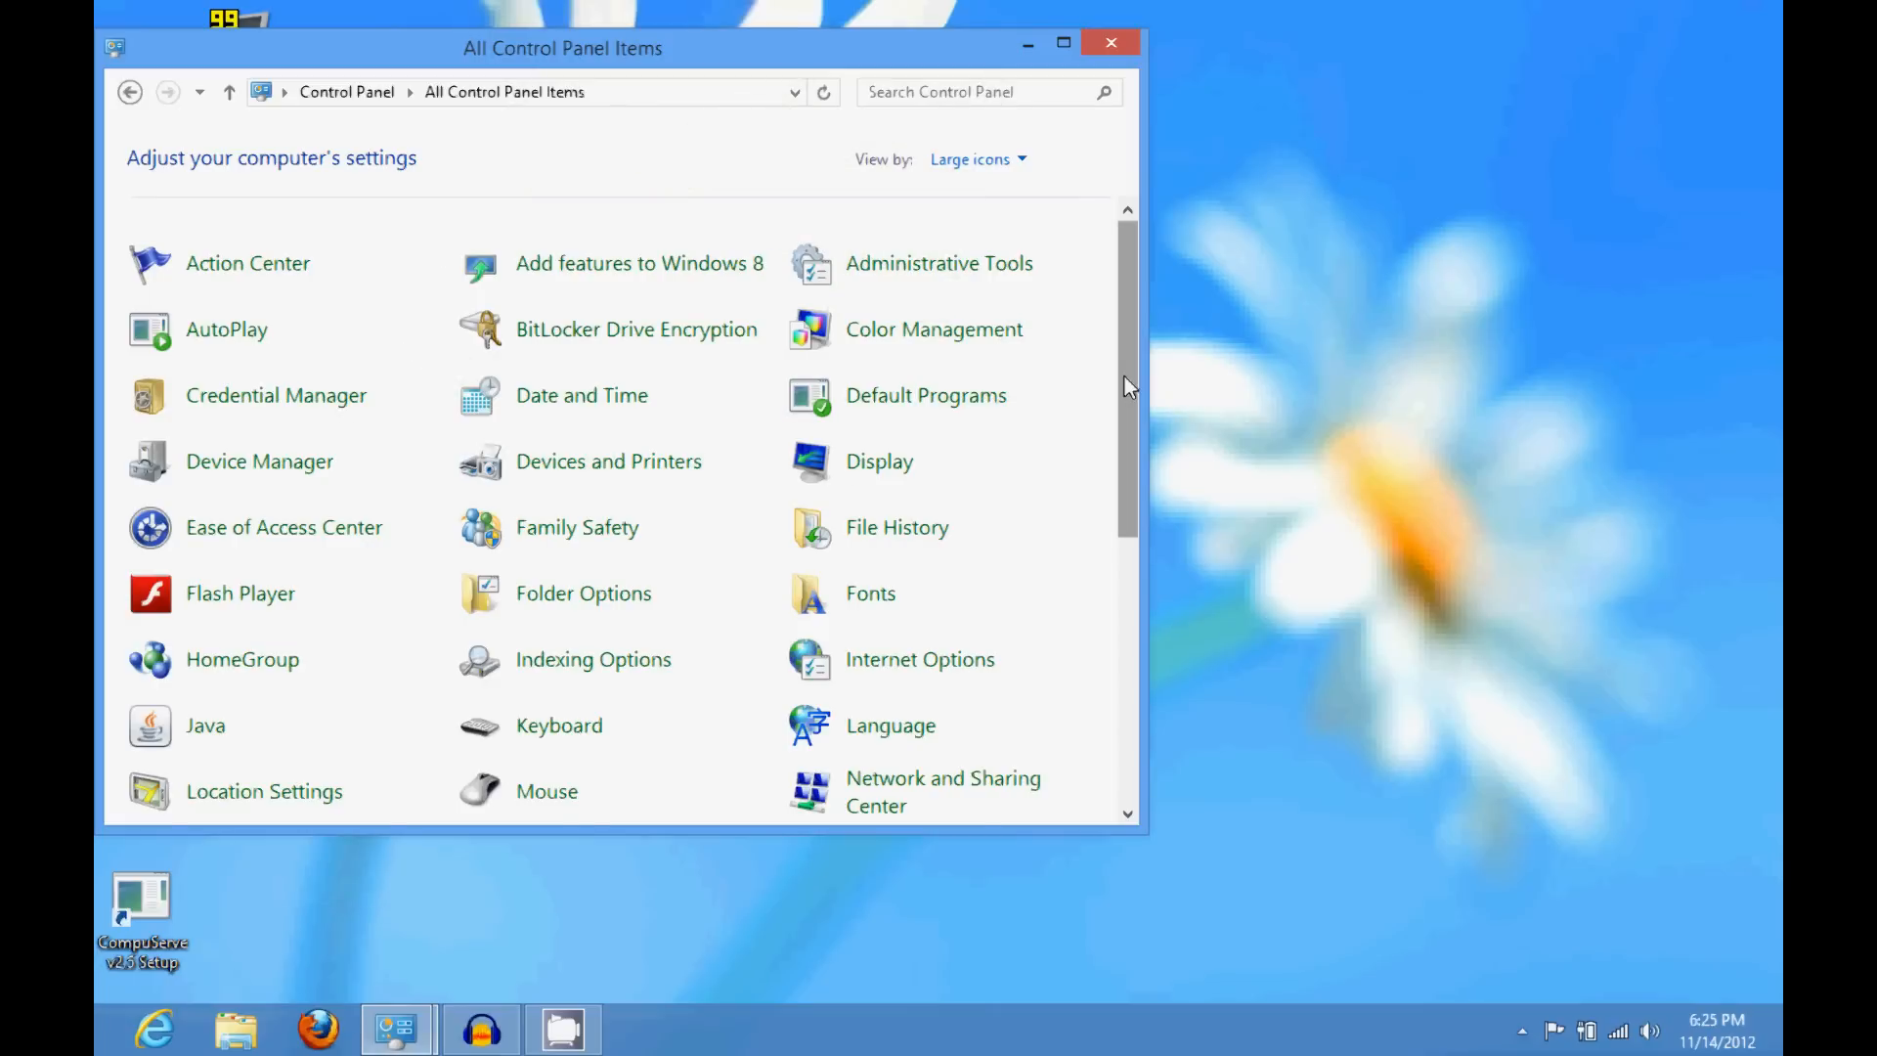
pyautogui.scroll(-3)
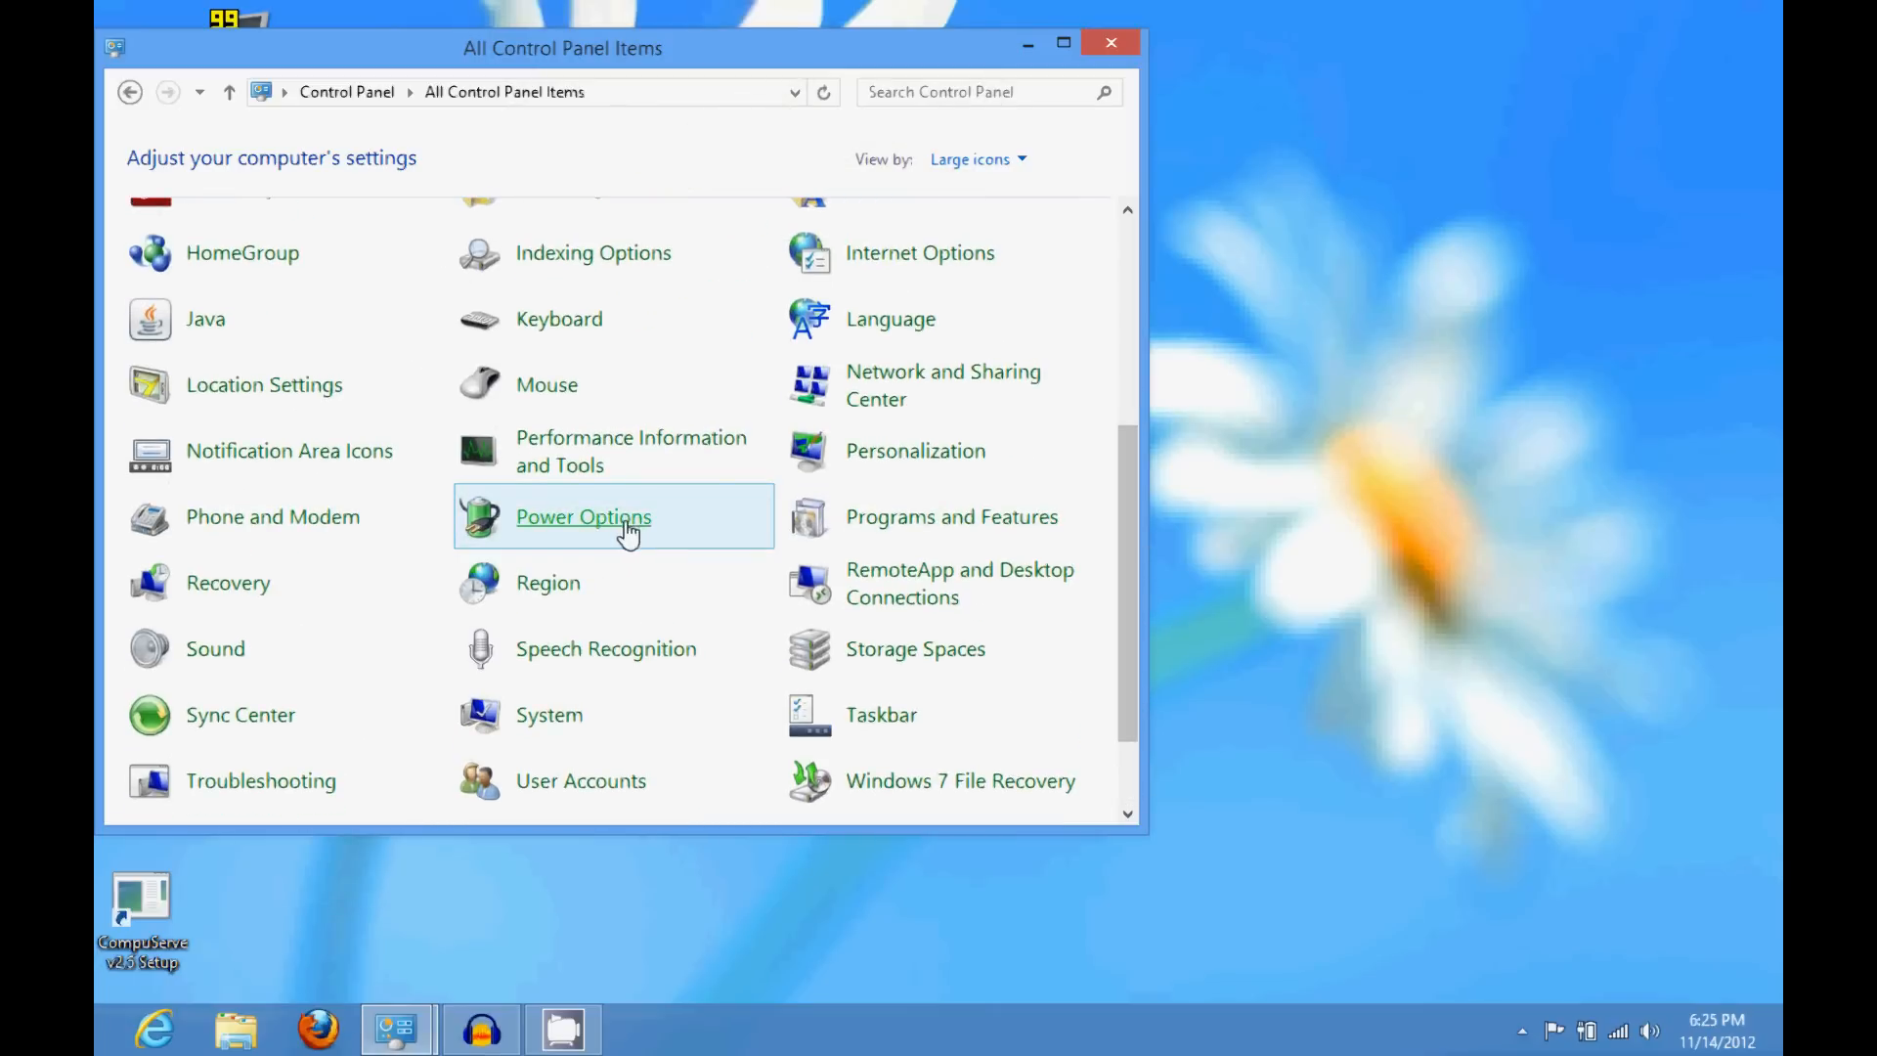
pyautogui.click(582, 516)
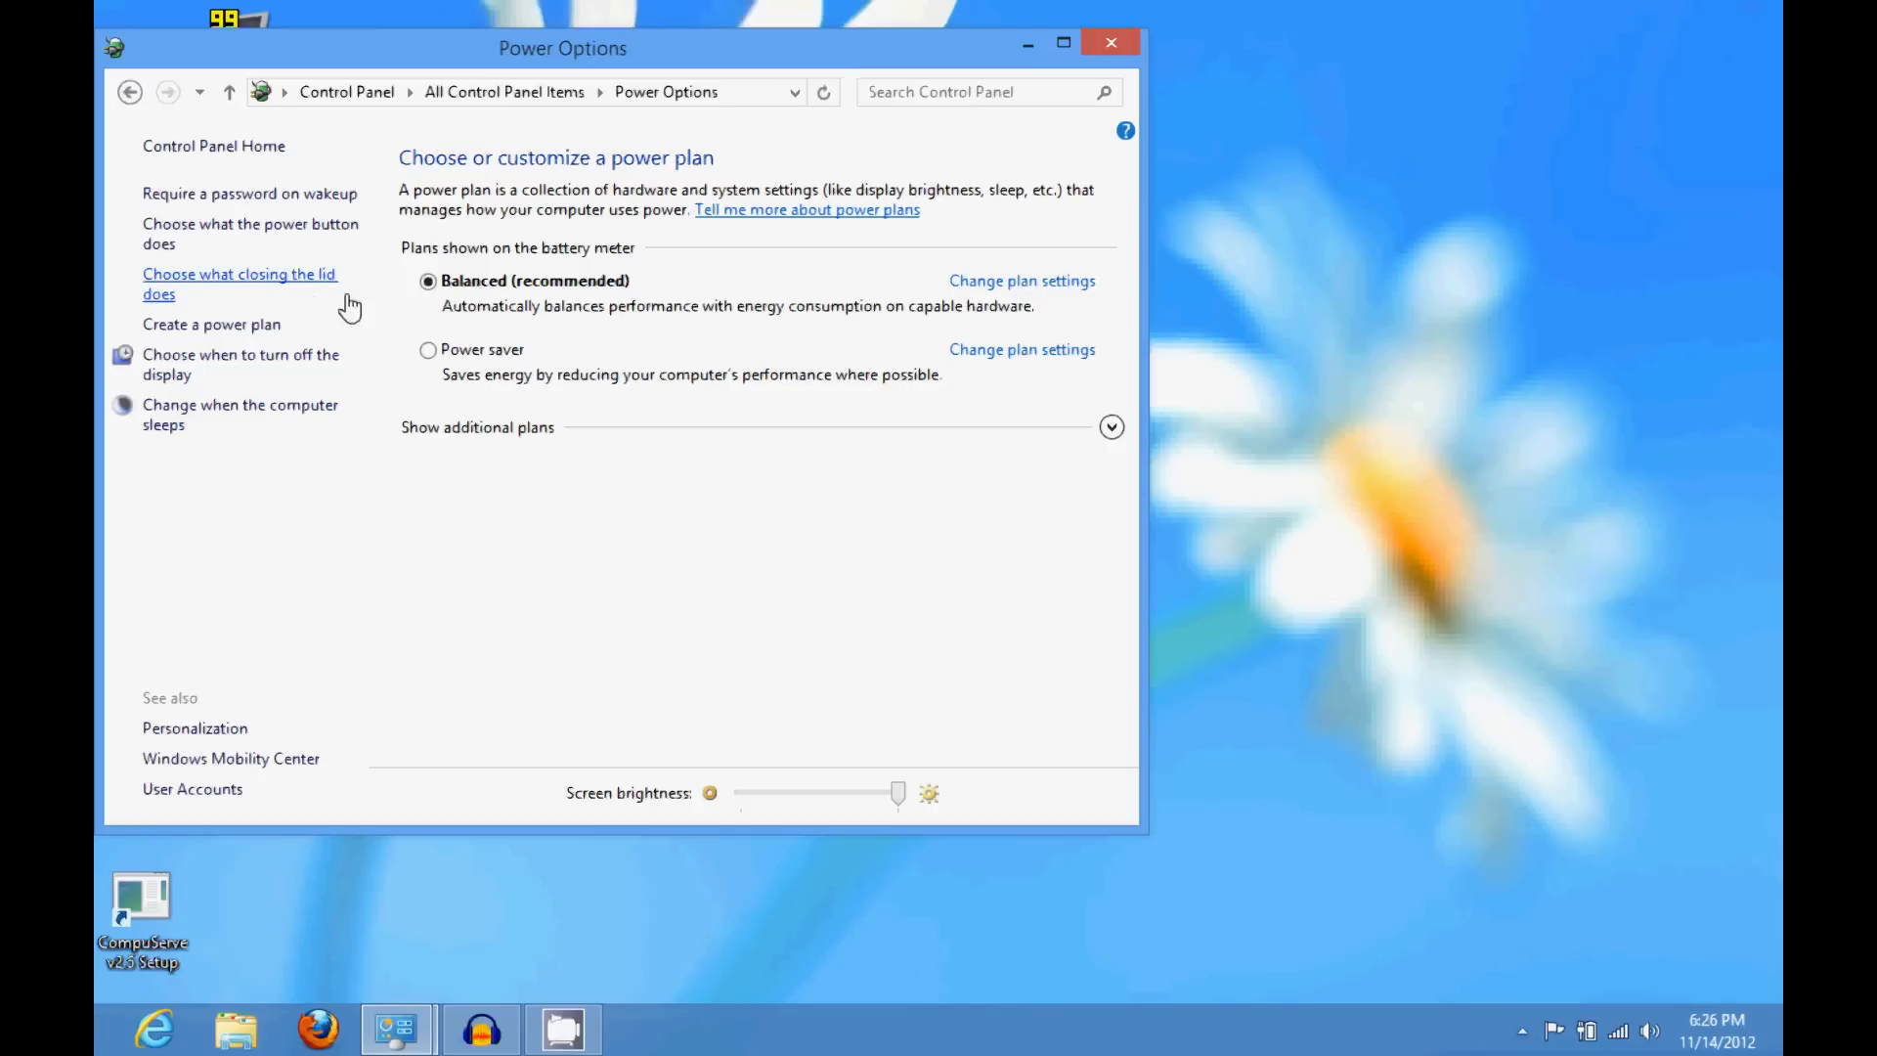
pyautogui.moveTo(299, 291)
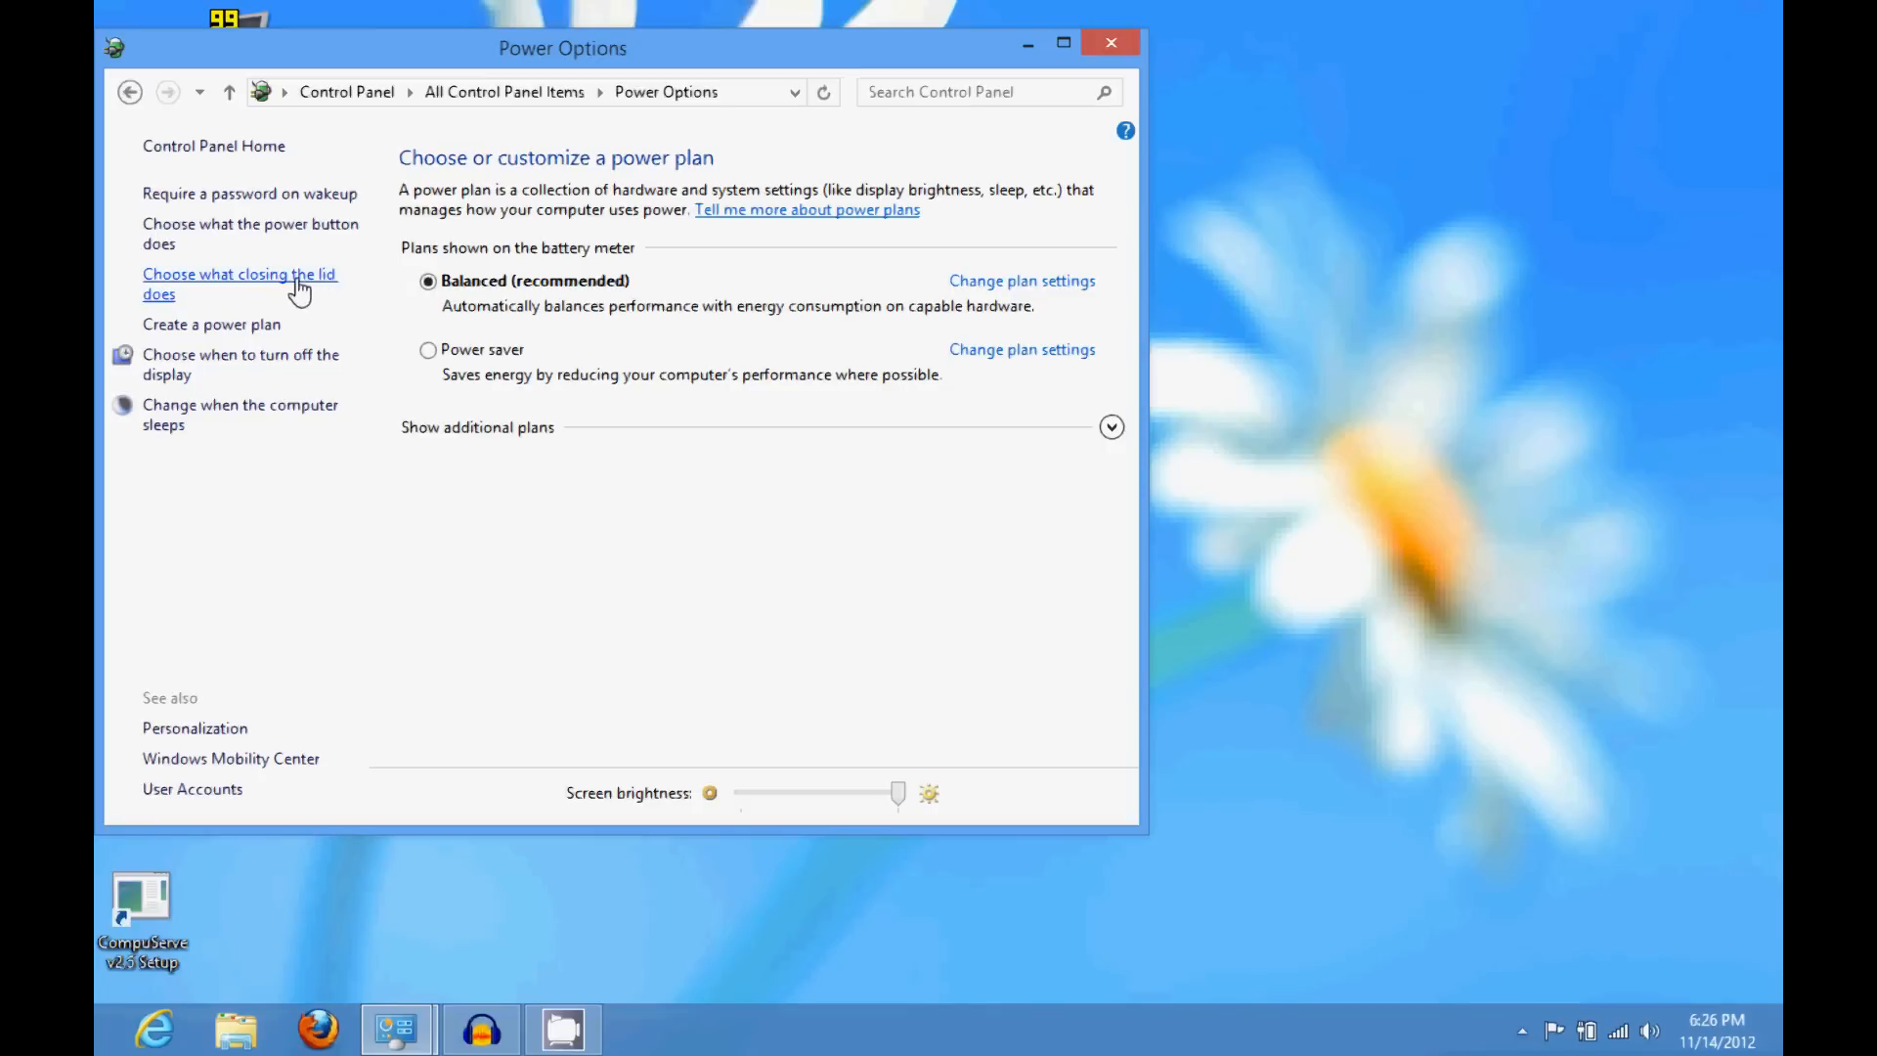
pyautogui.moveTo(223, 298)
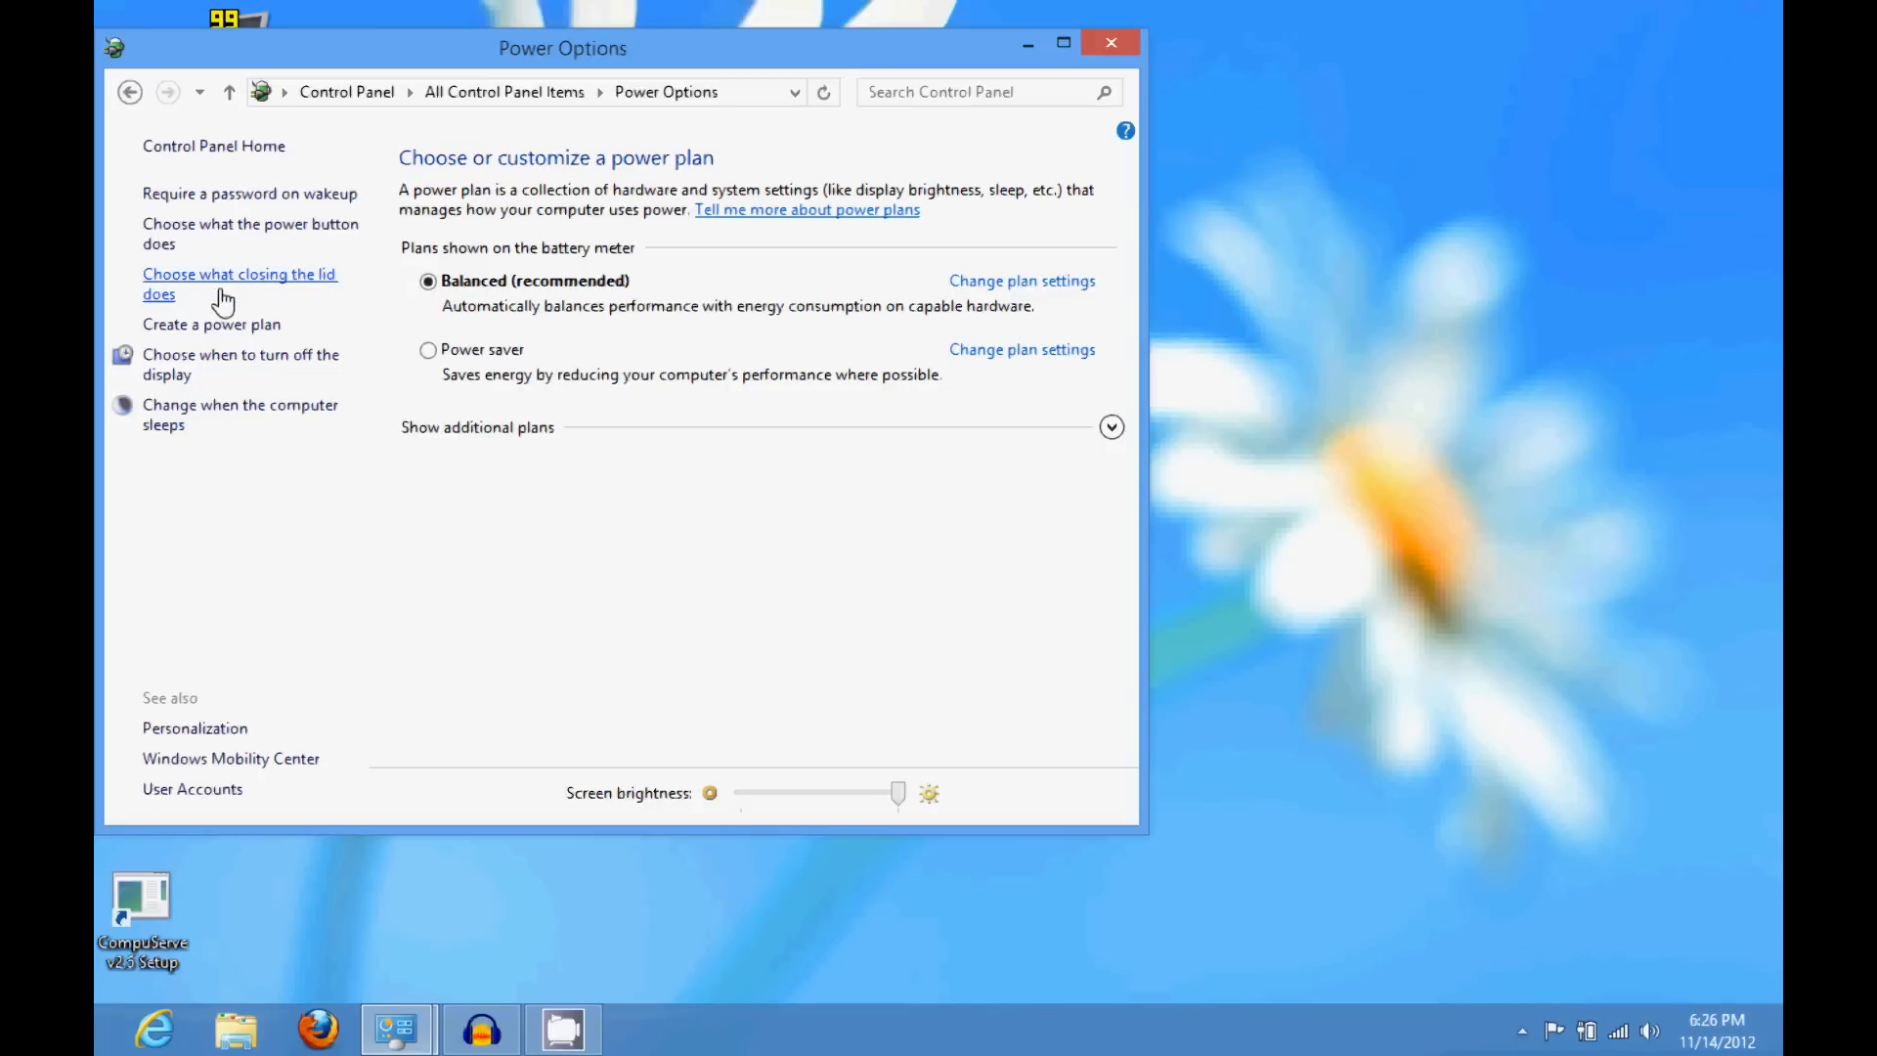
# - Enter 'Choose what closing the lid does' and reveal the Shutdown settings with 'Turn on fast startup'
pyautogui.click(238, 283)
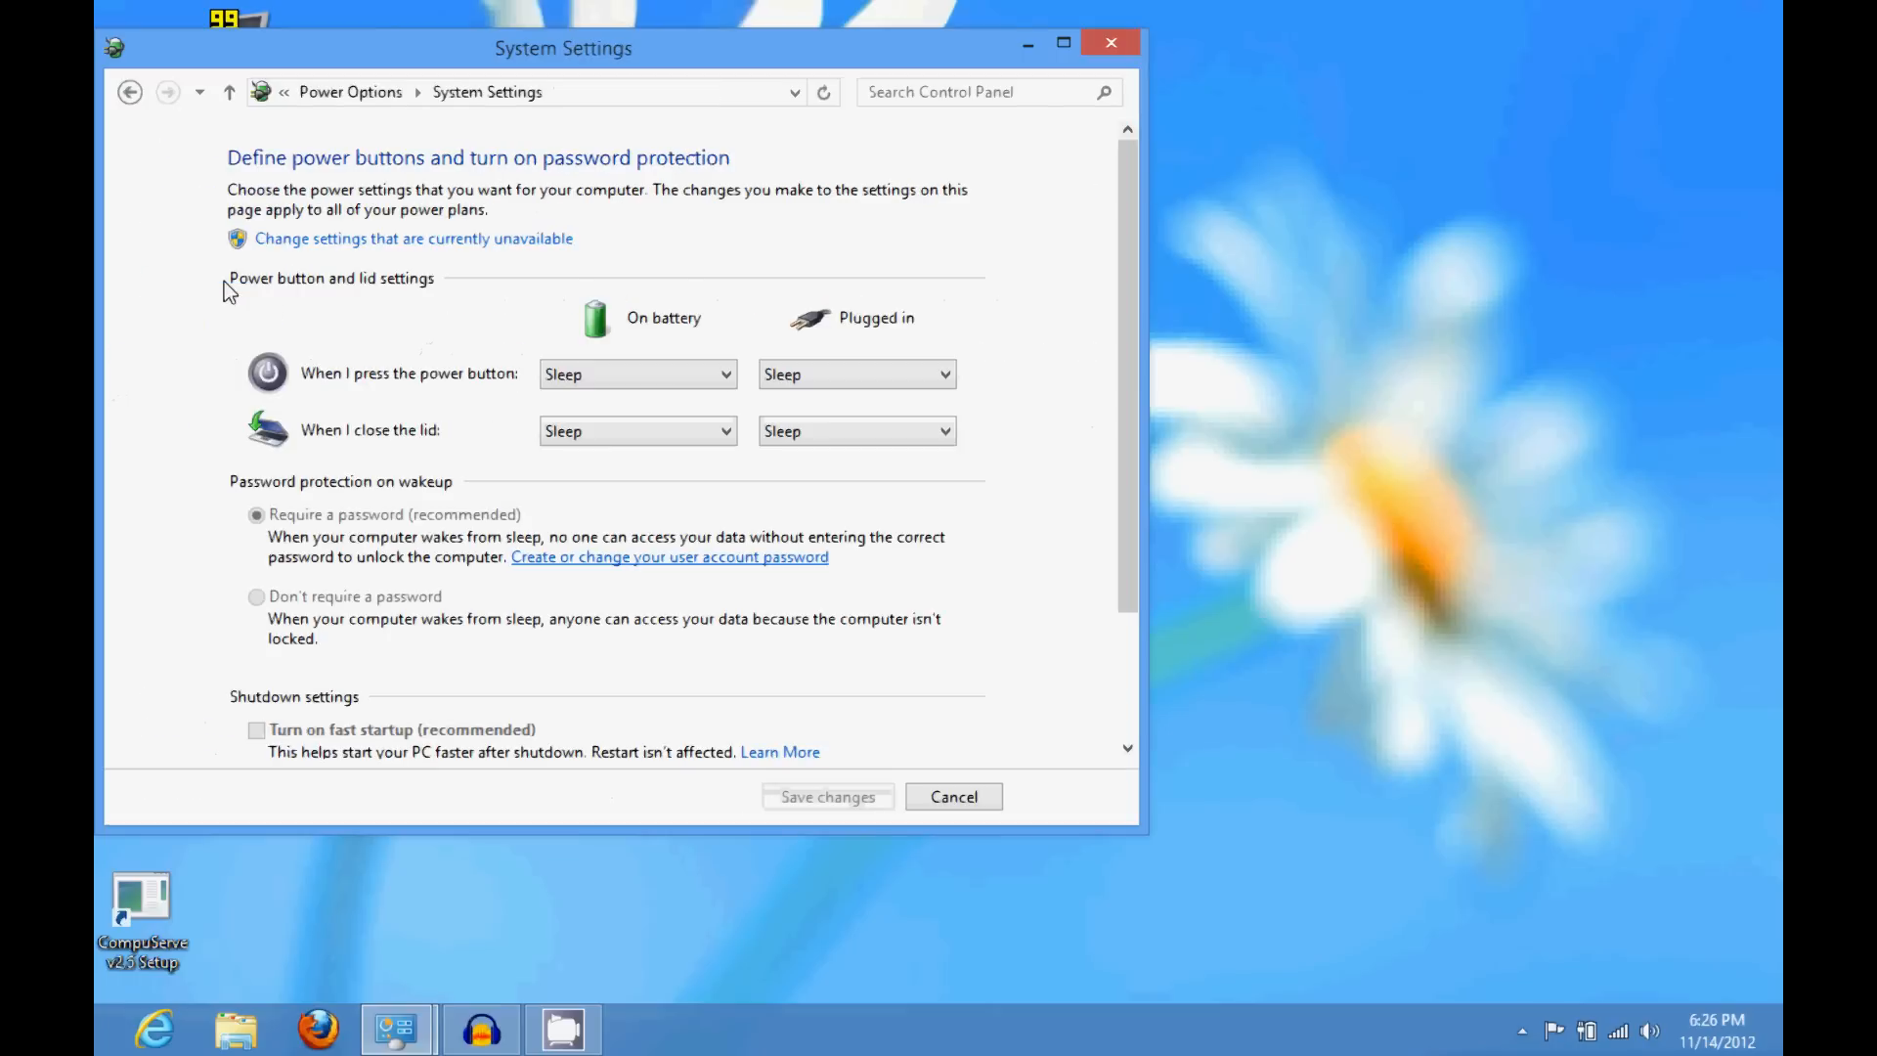
pyautogui.scroll(-3)
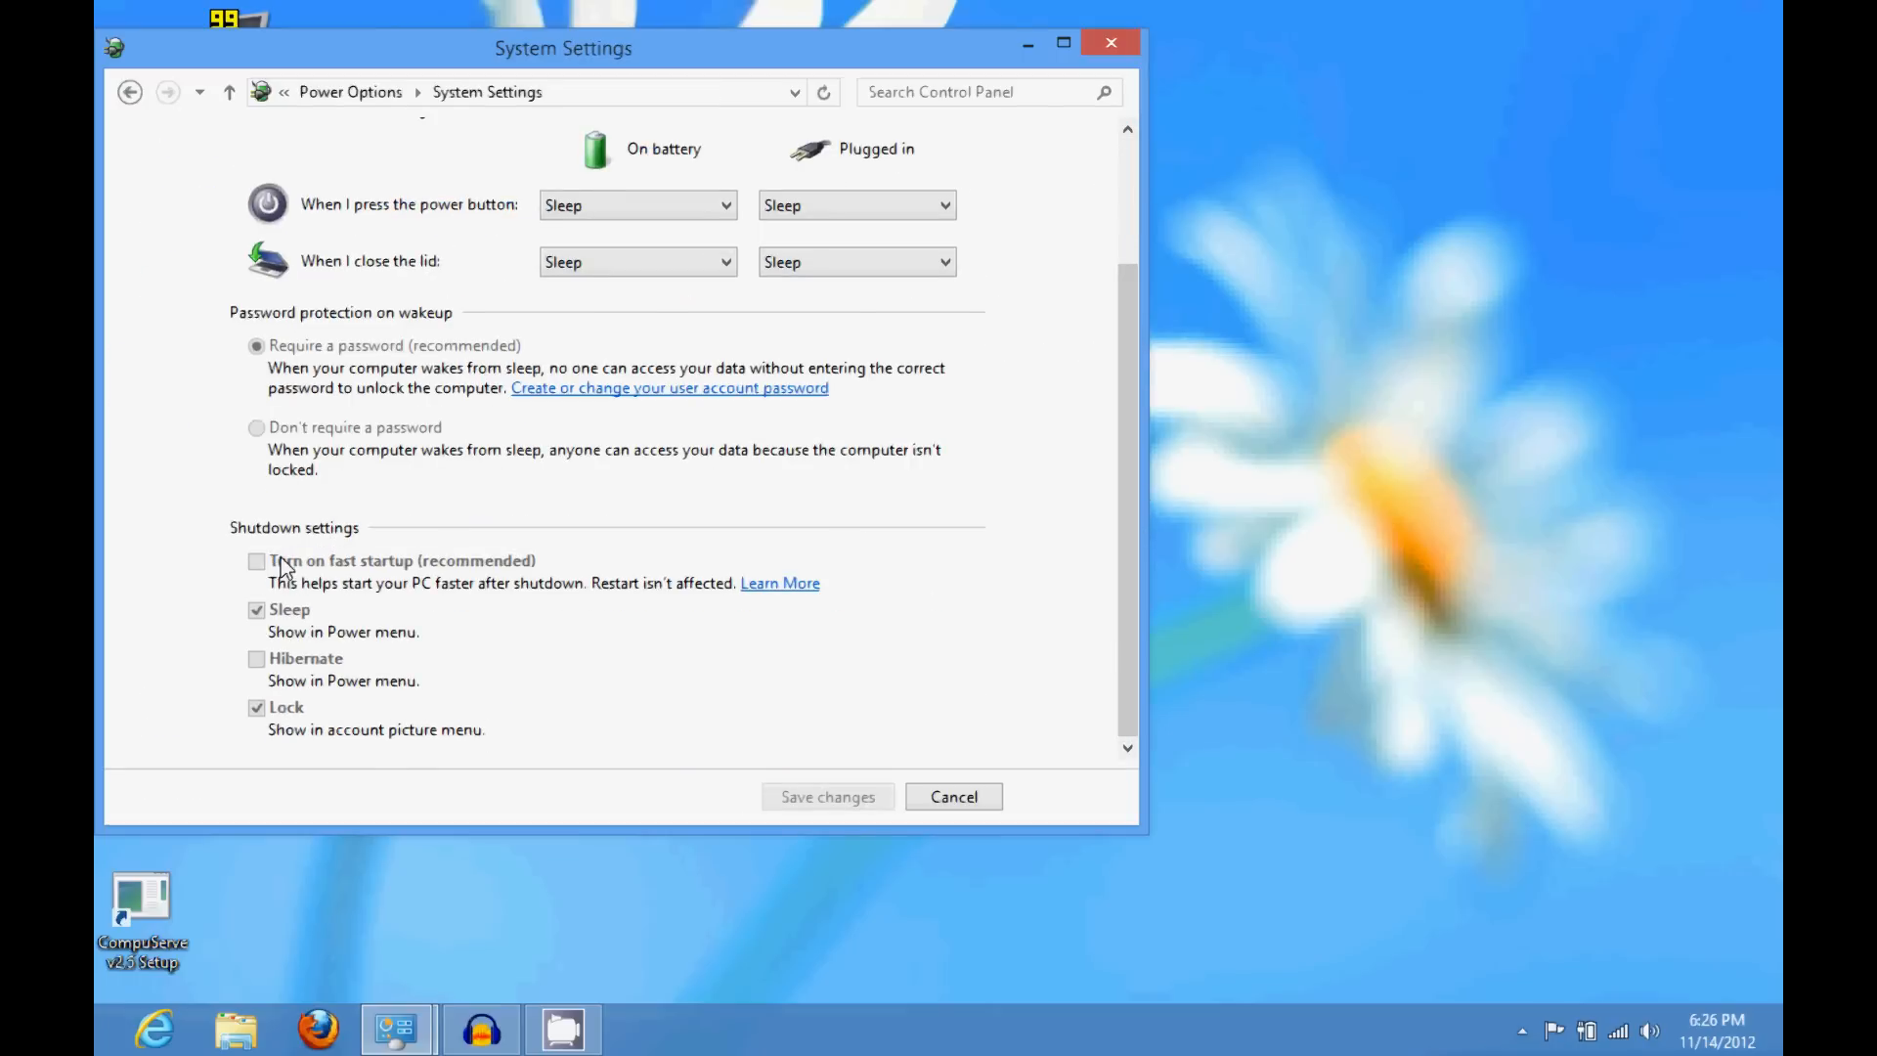
pyautogui.moveTo(484, 573)
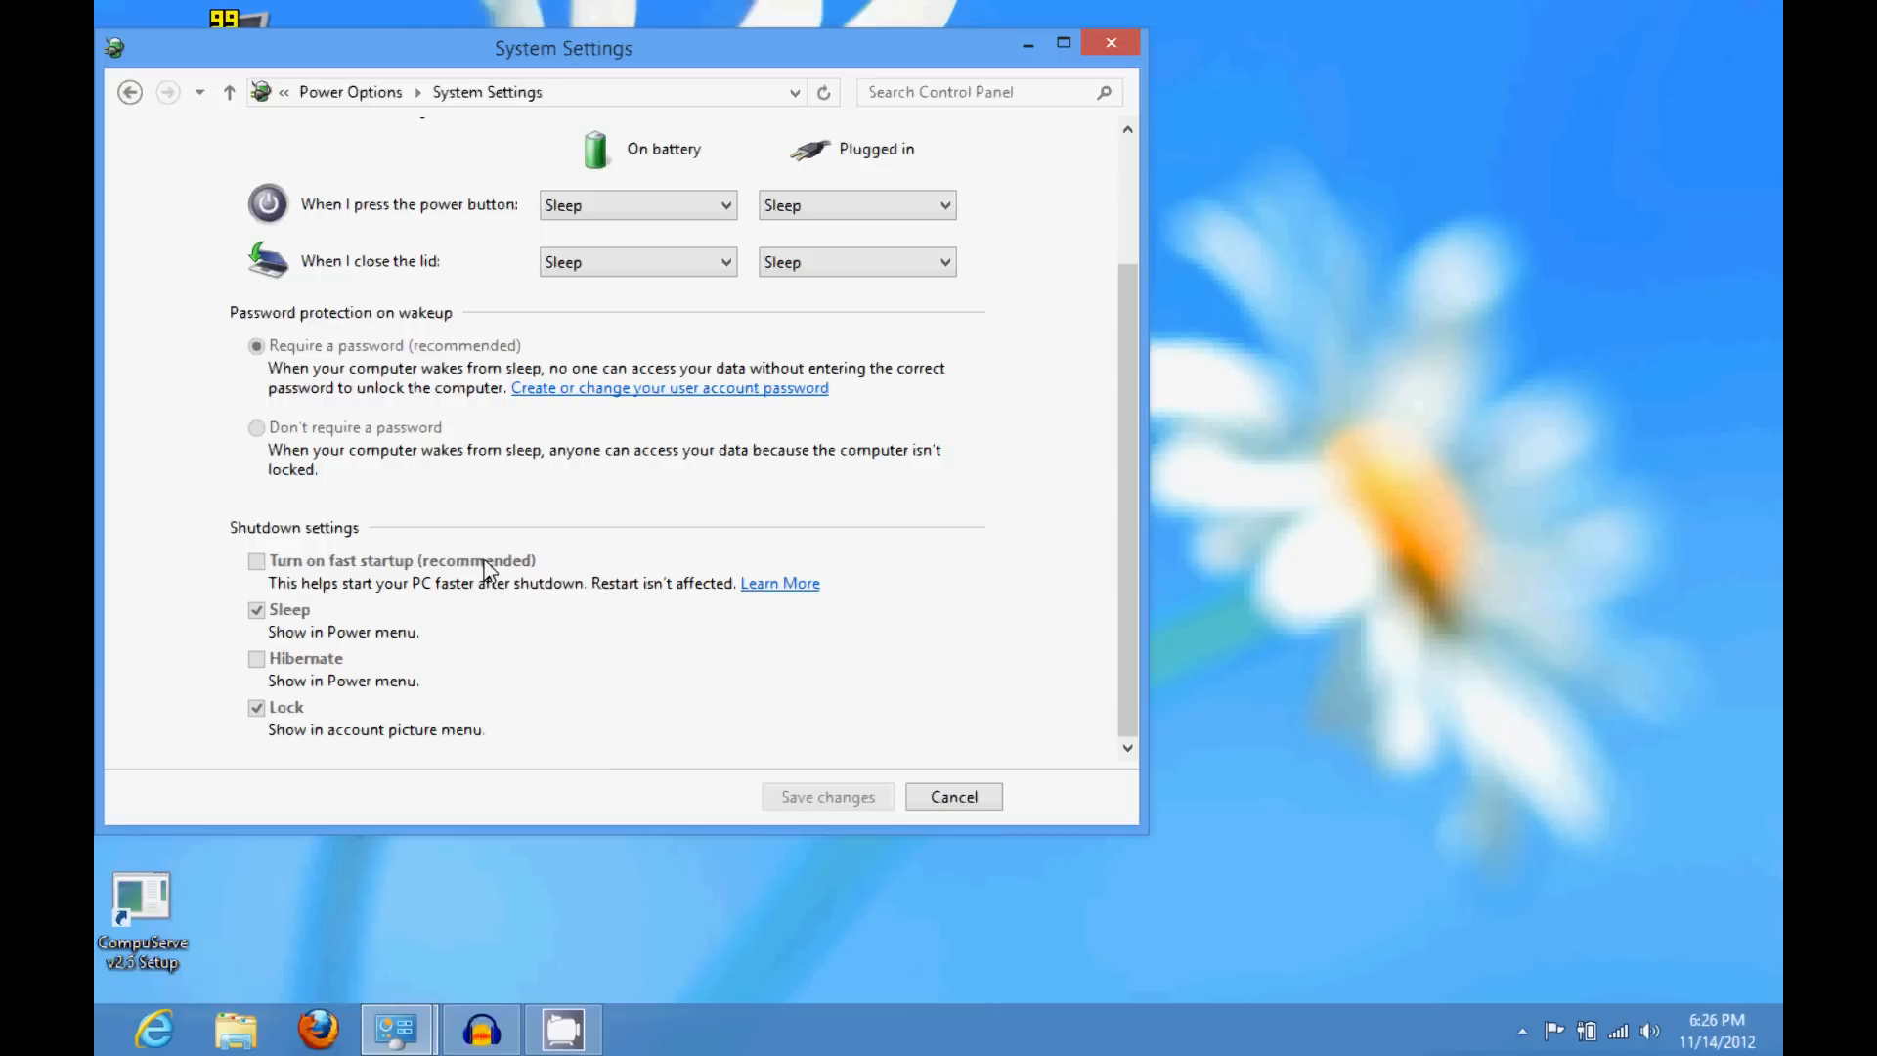
pyautogui.moveTo(1123, 560)
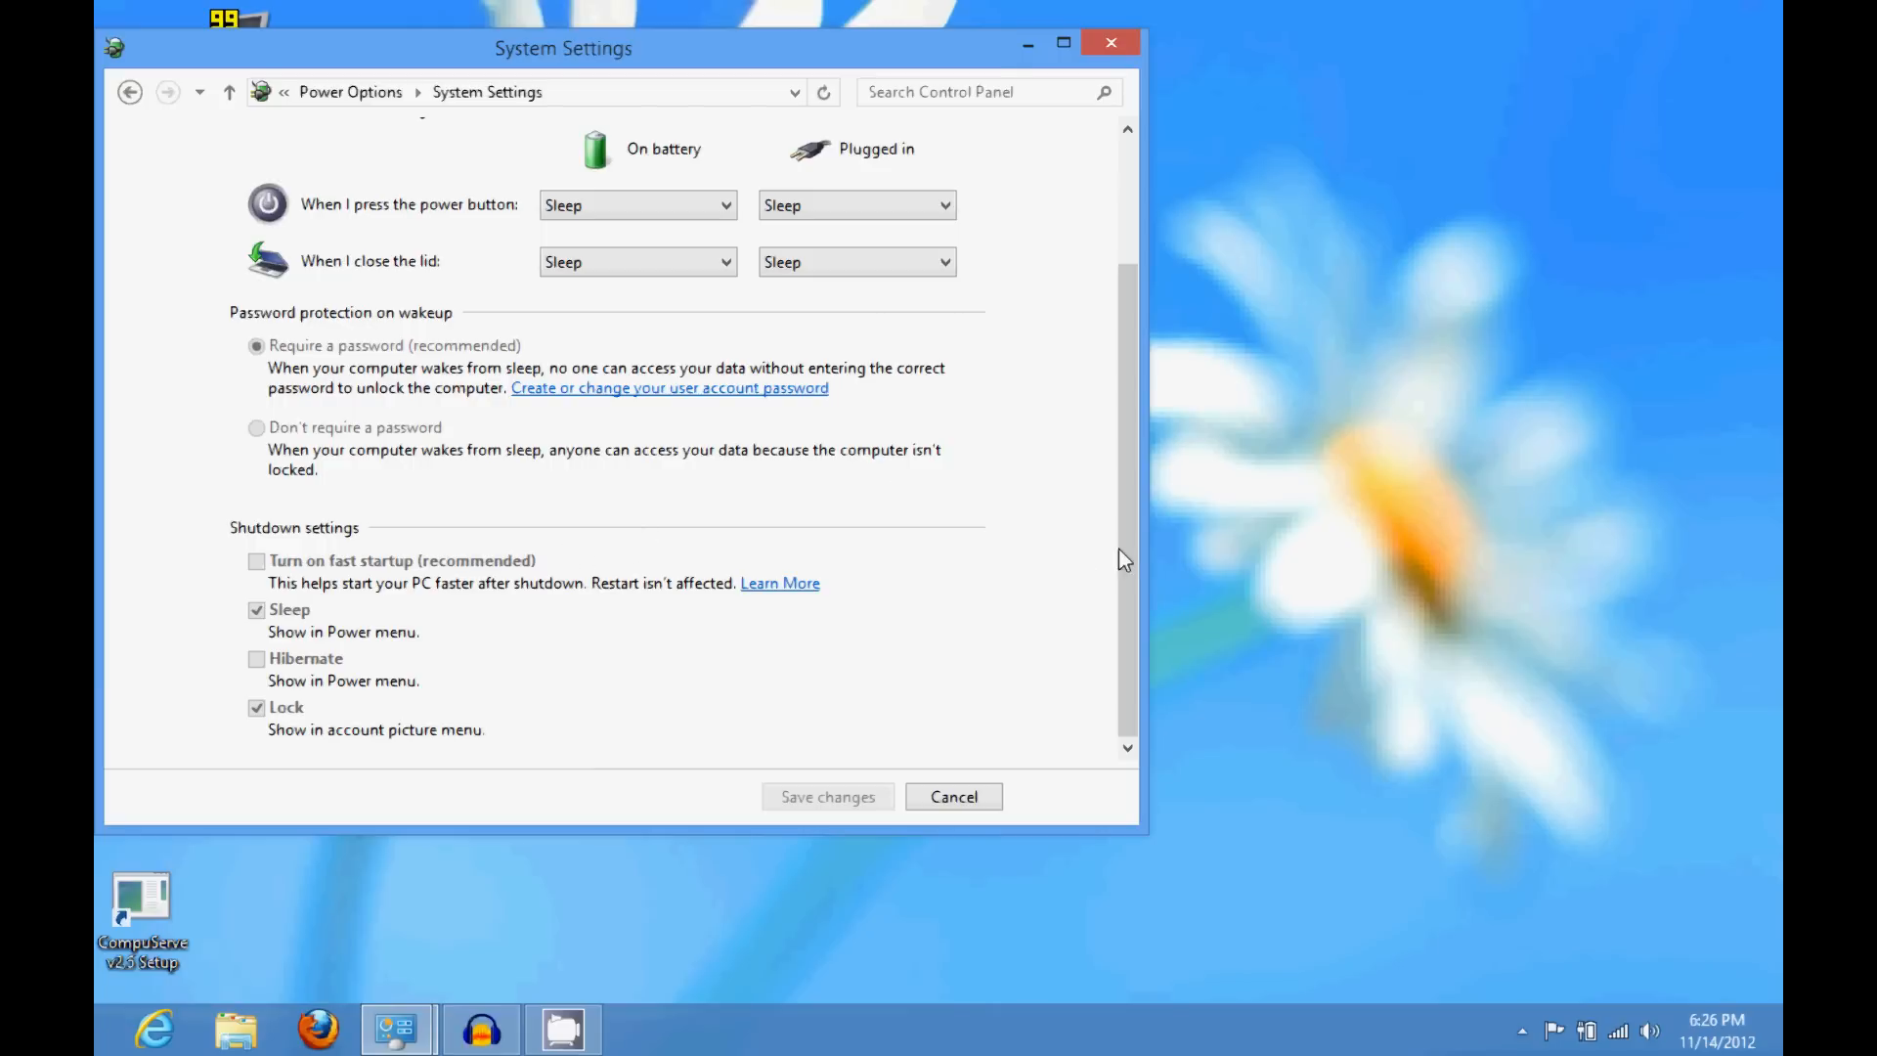
pyautogui.scroll(3)
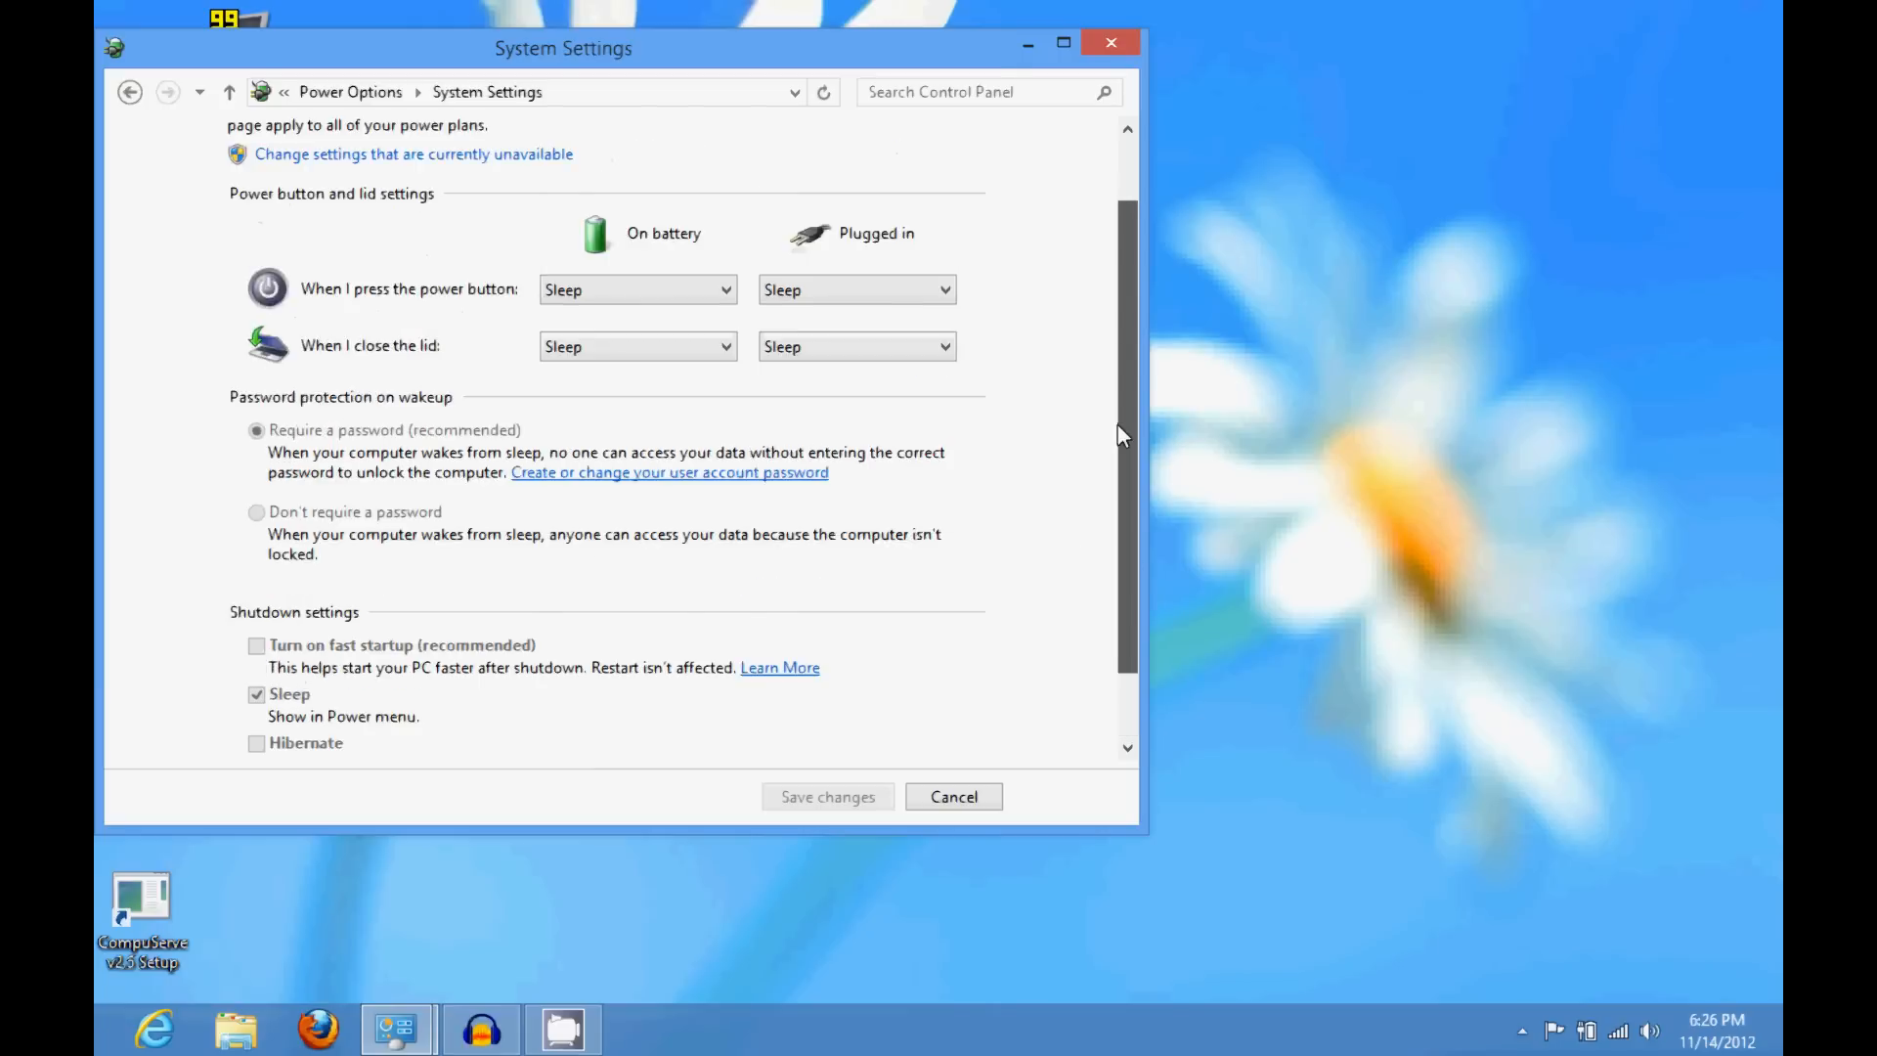
pyautogui.scroll(3)
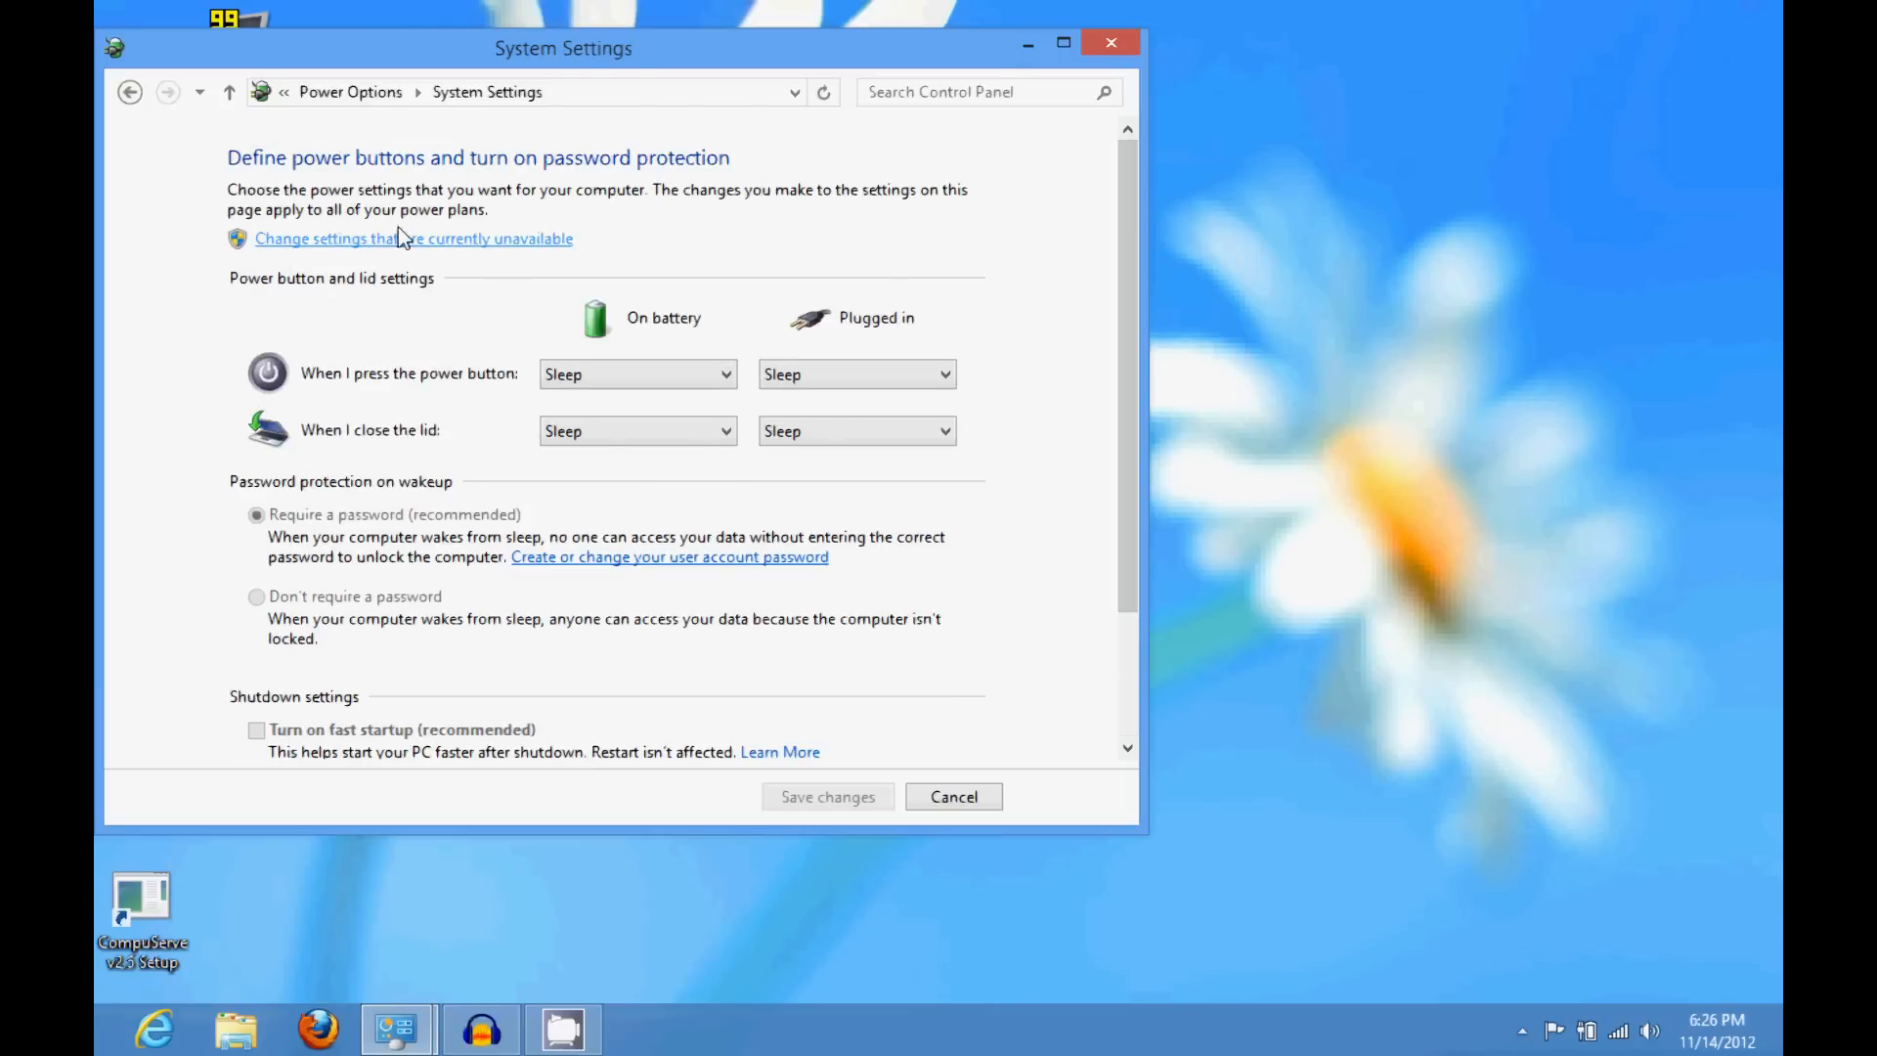
pyautogui.scroll(-3)
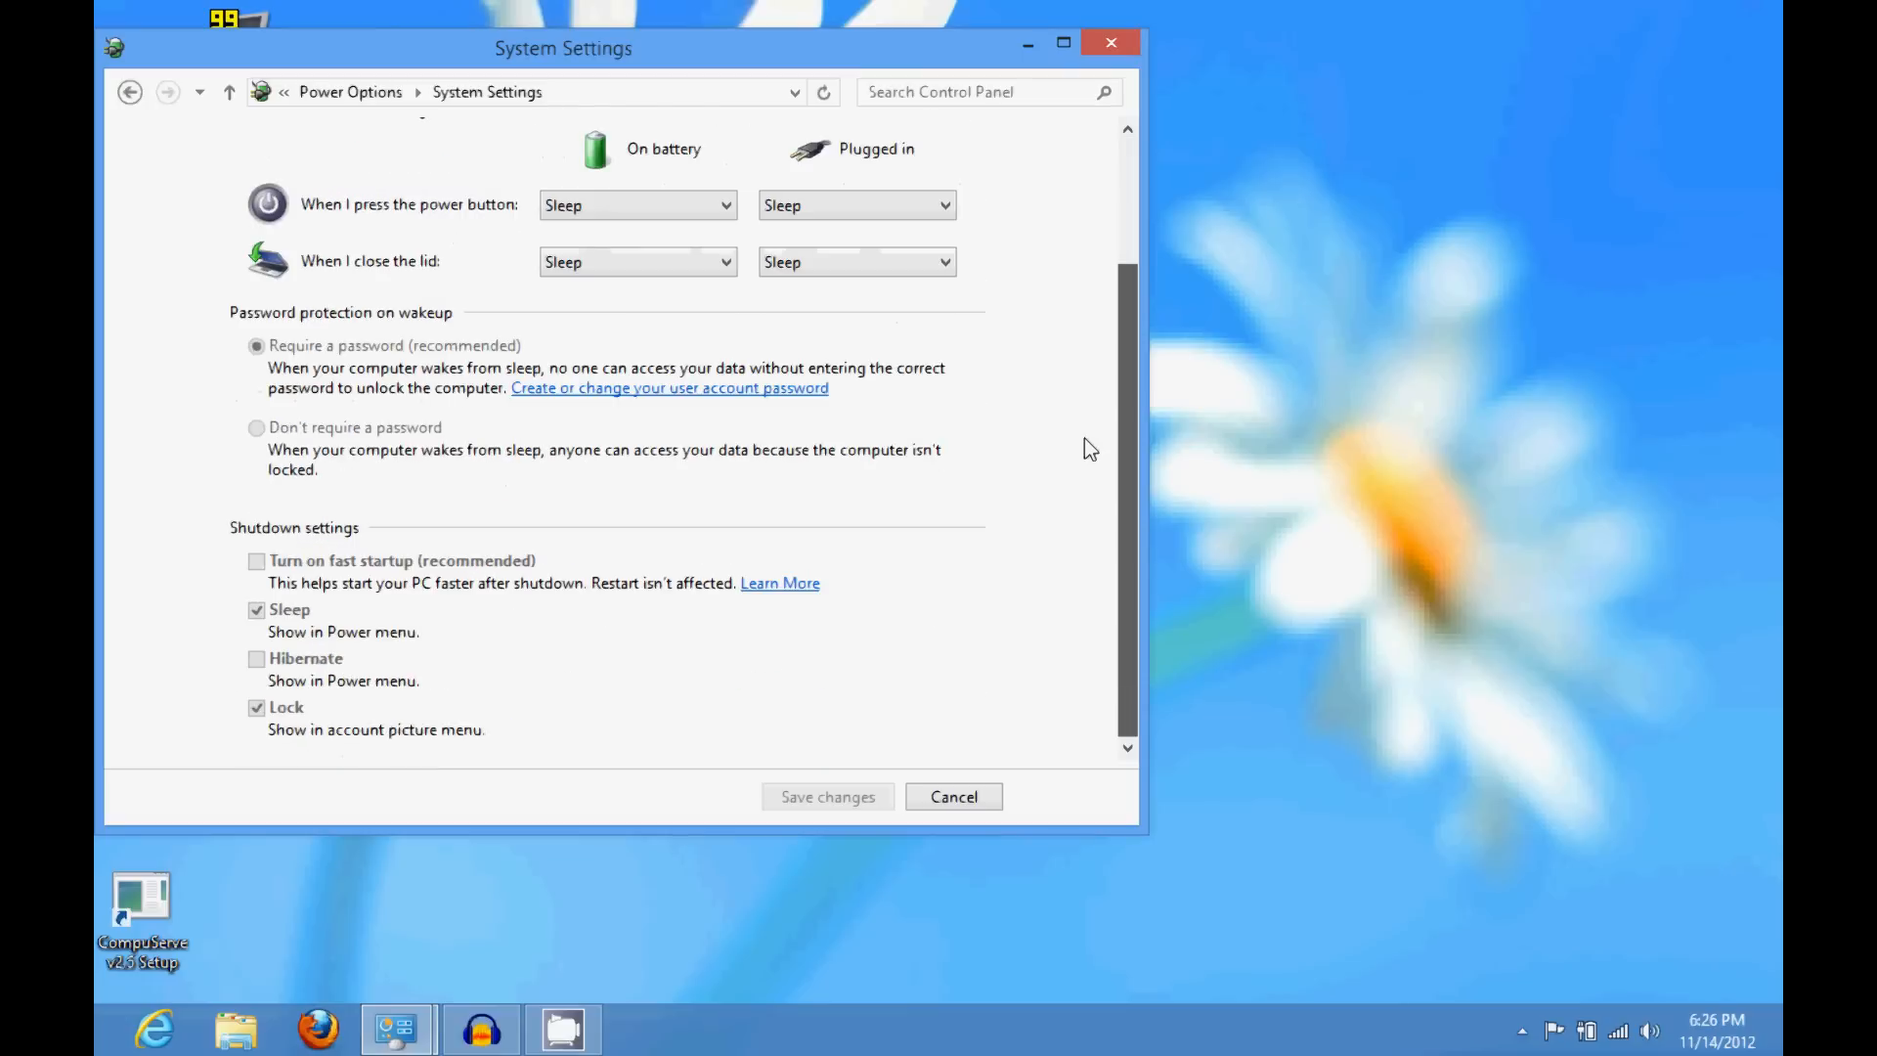
pyautogui.moveTo(780, 582)
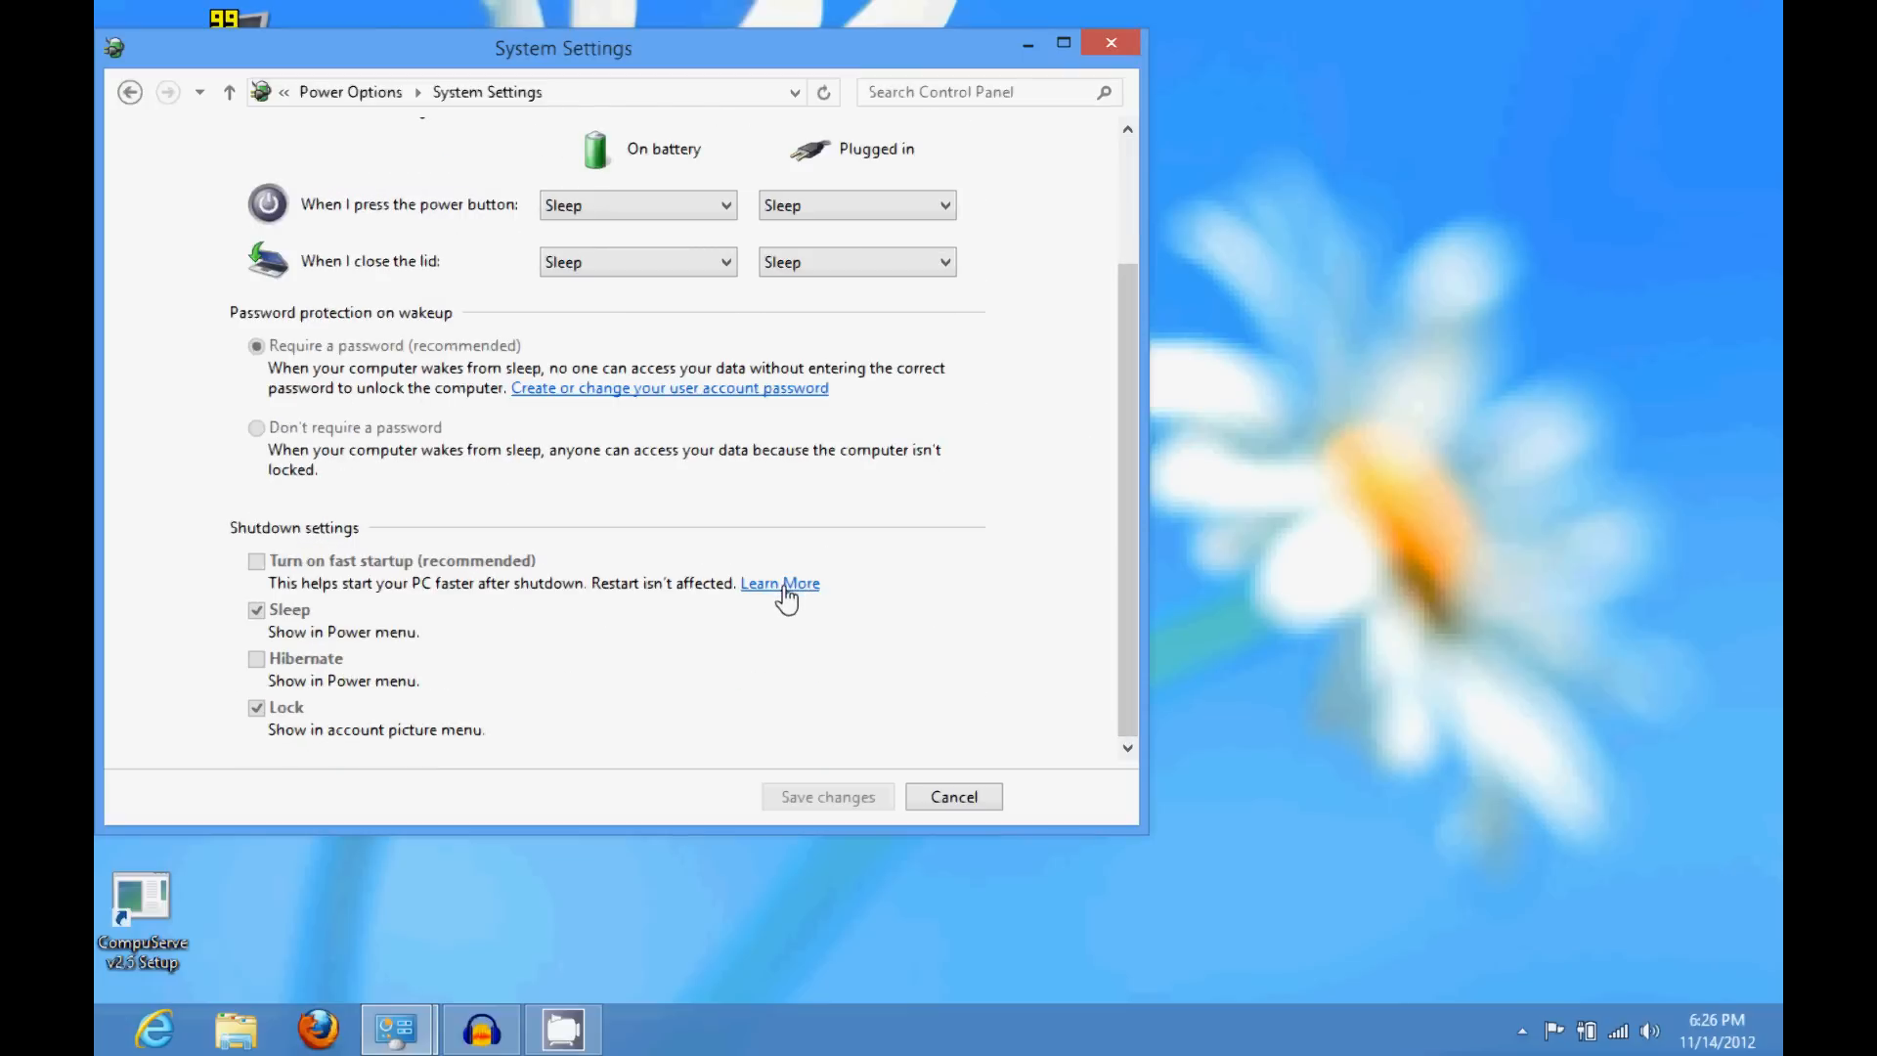
# - Bring up the Windows Help and Support article about power plans and fast startup
pyautogui.click(780, 582)
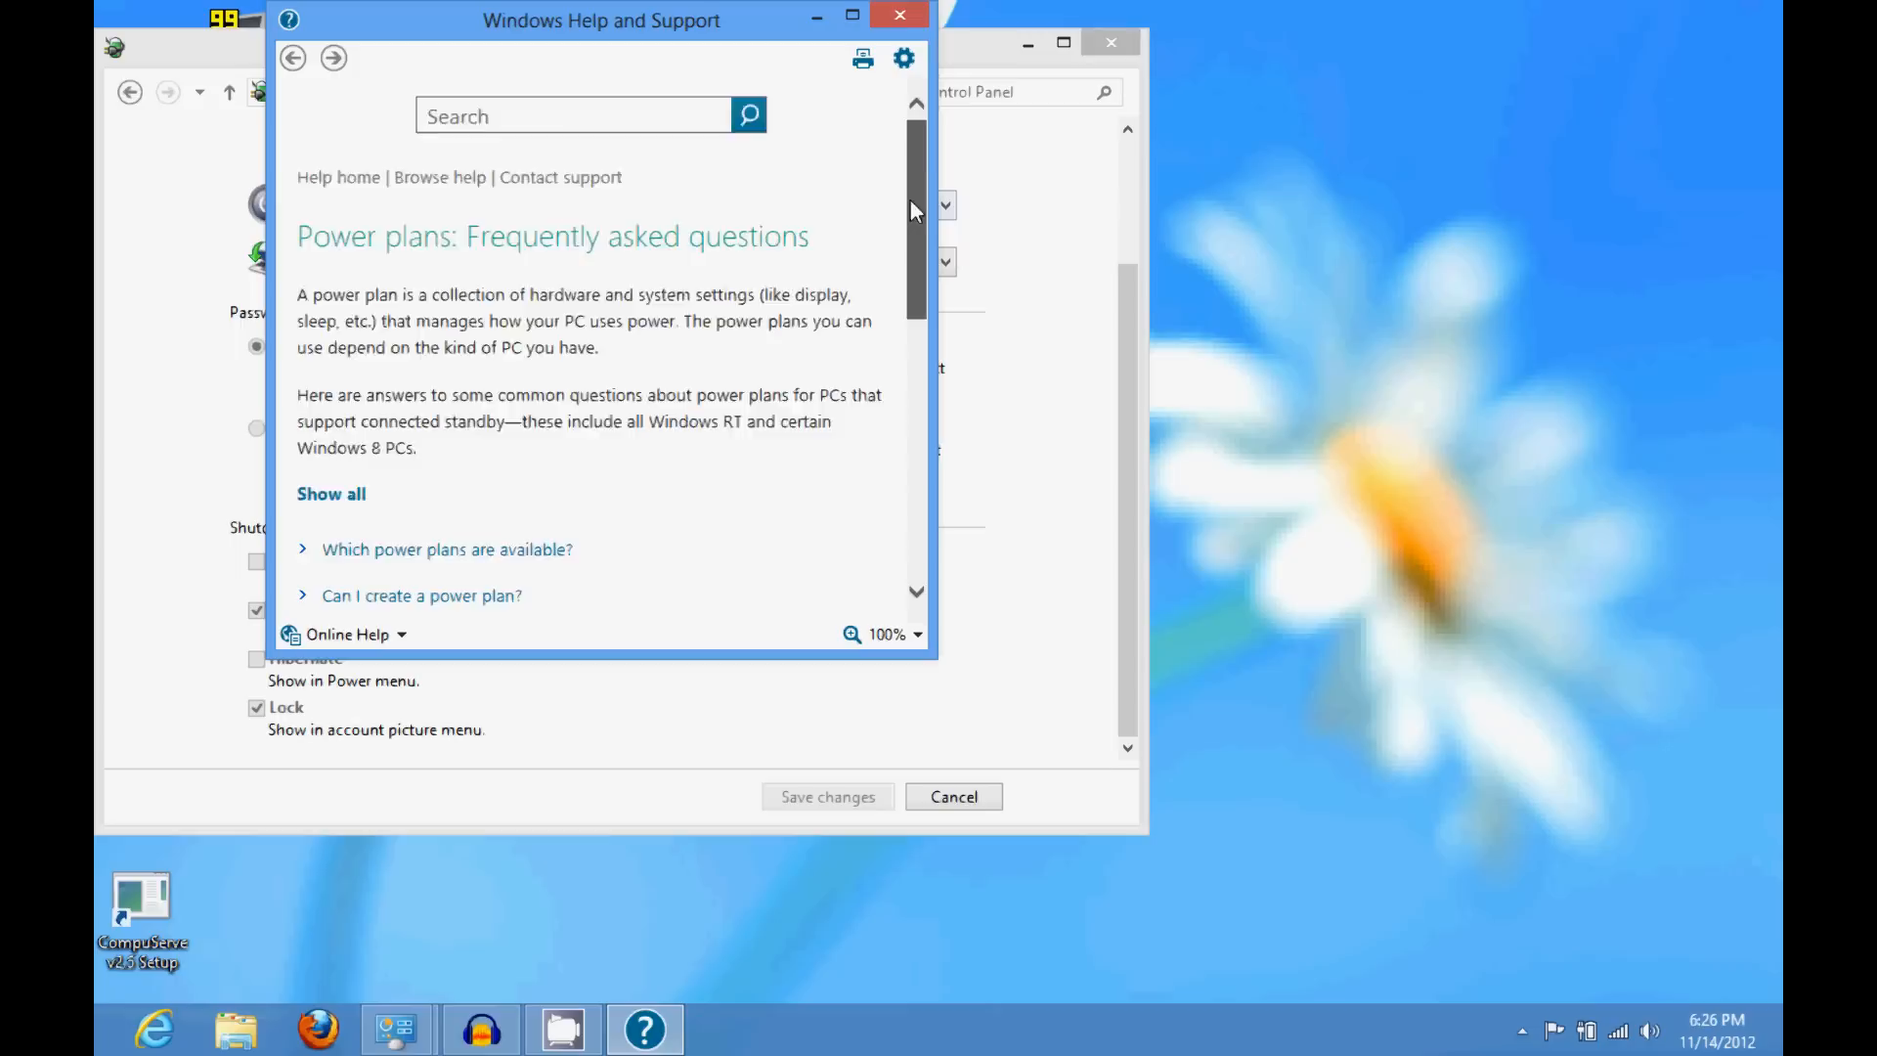
pyautogui.scroll(-3)
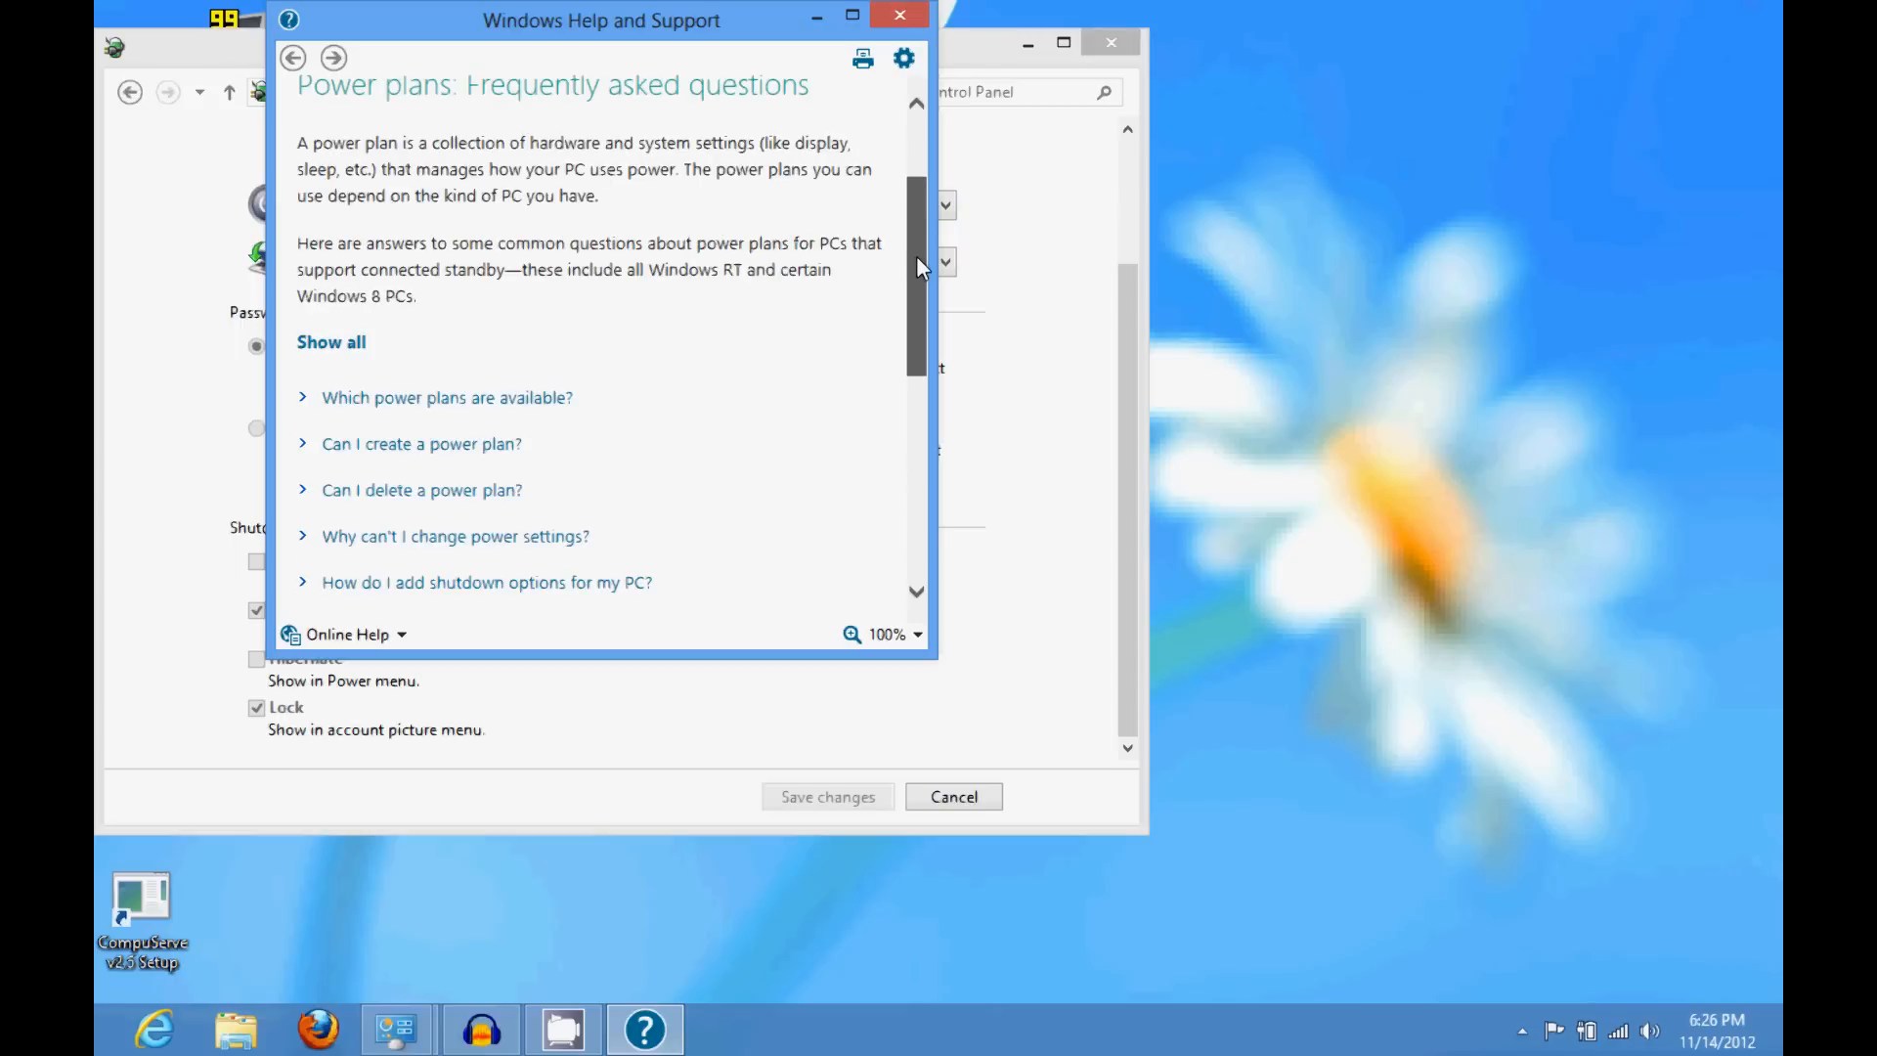
pyautogui.scroll(-3)
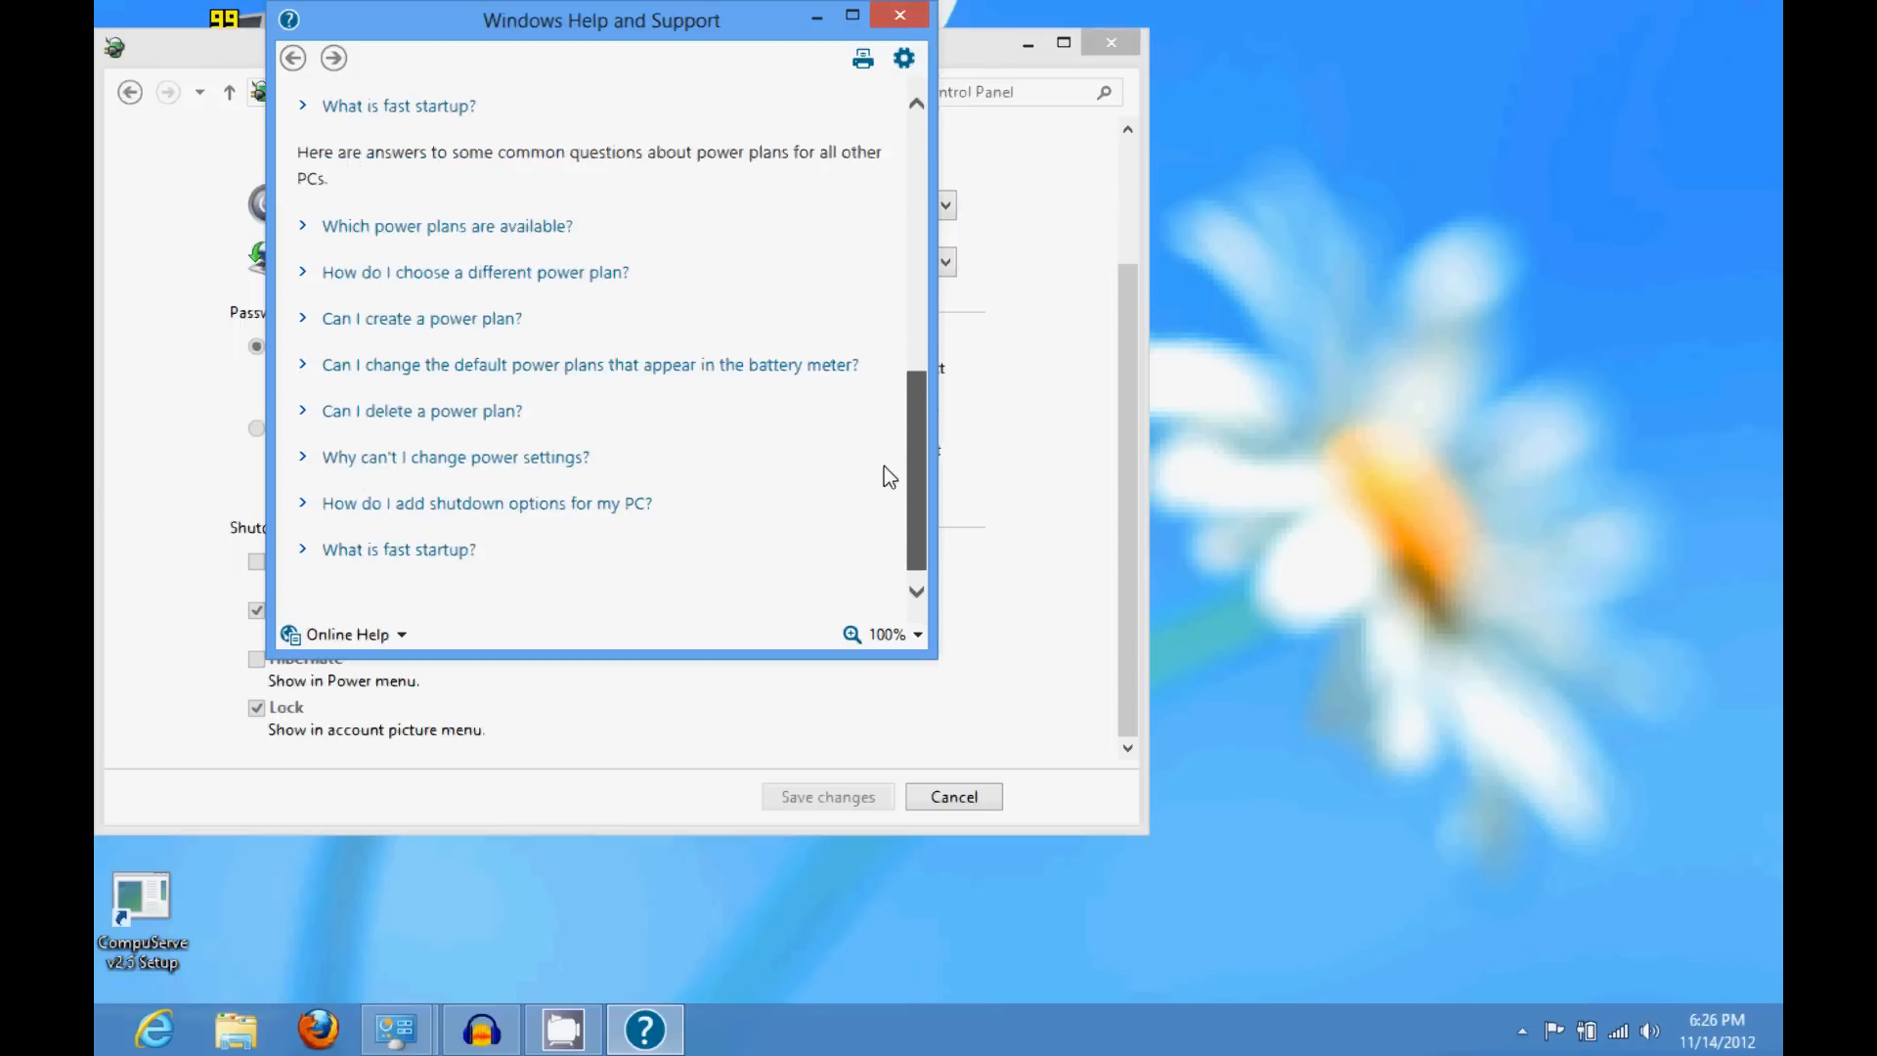
pyautogui.scroll(3)
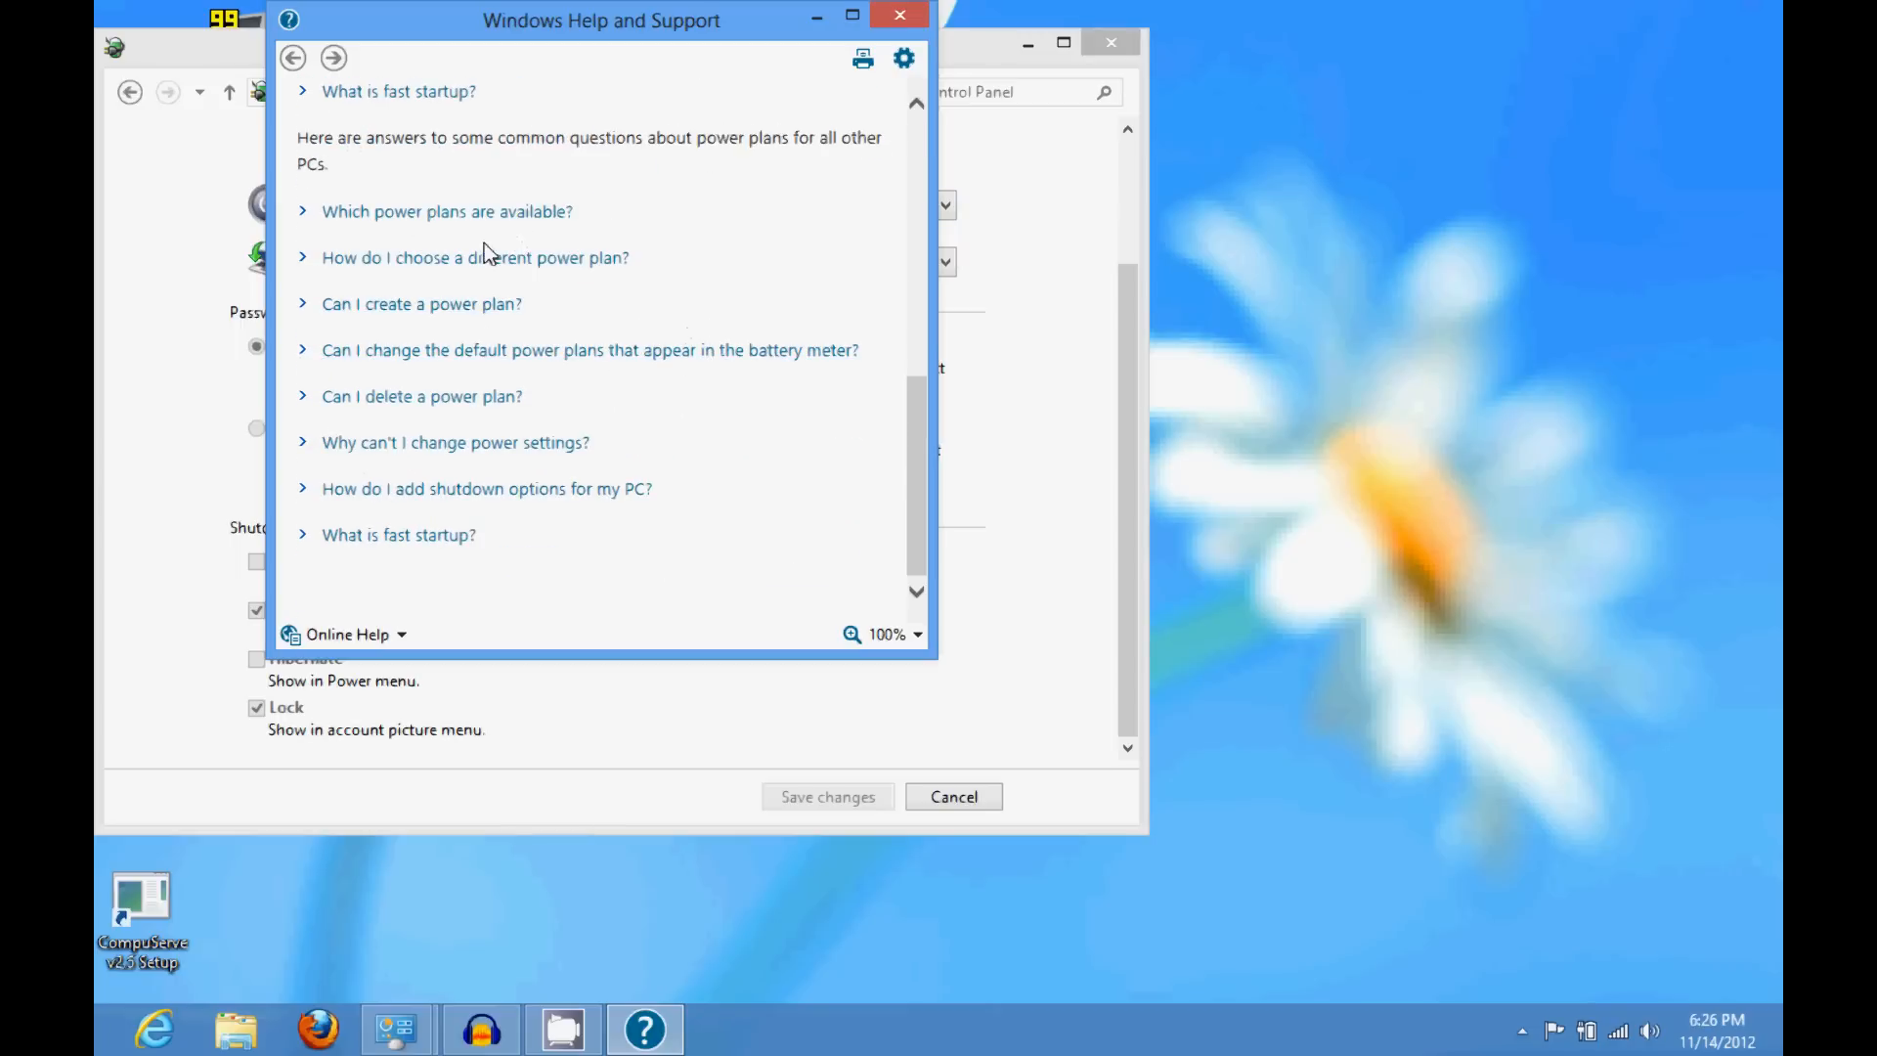
# - Expand the 'Which power plans are available?' and 'What is fast startup?' answers
pyautogui.click(445, 211)
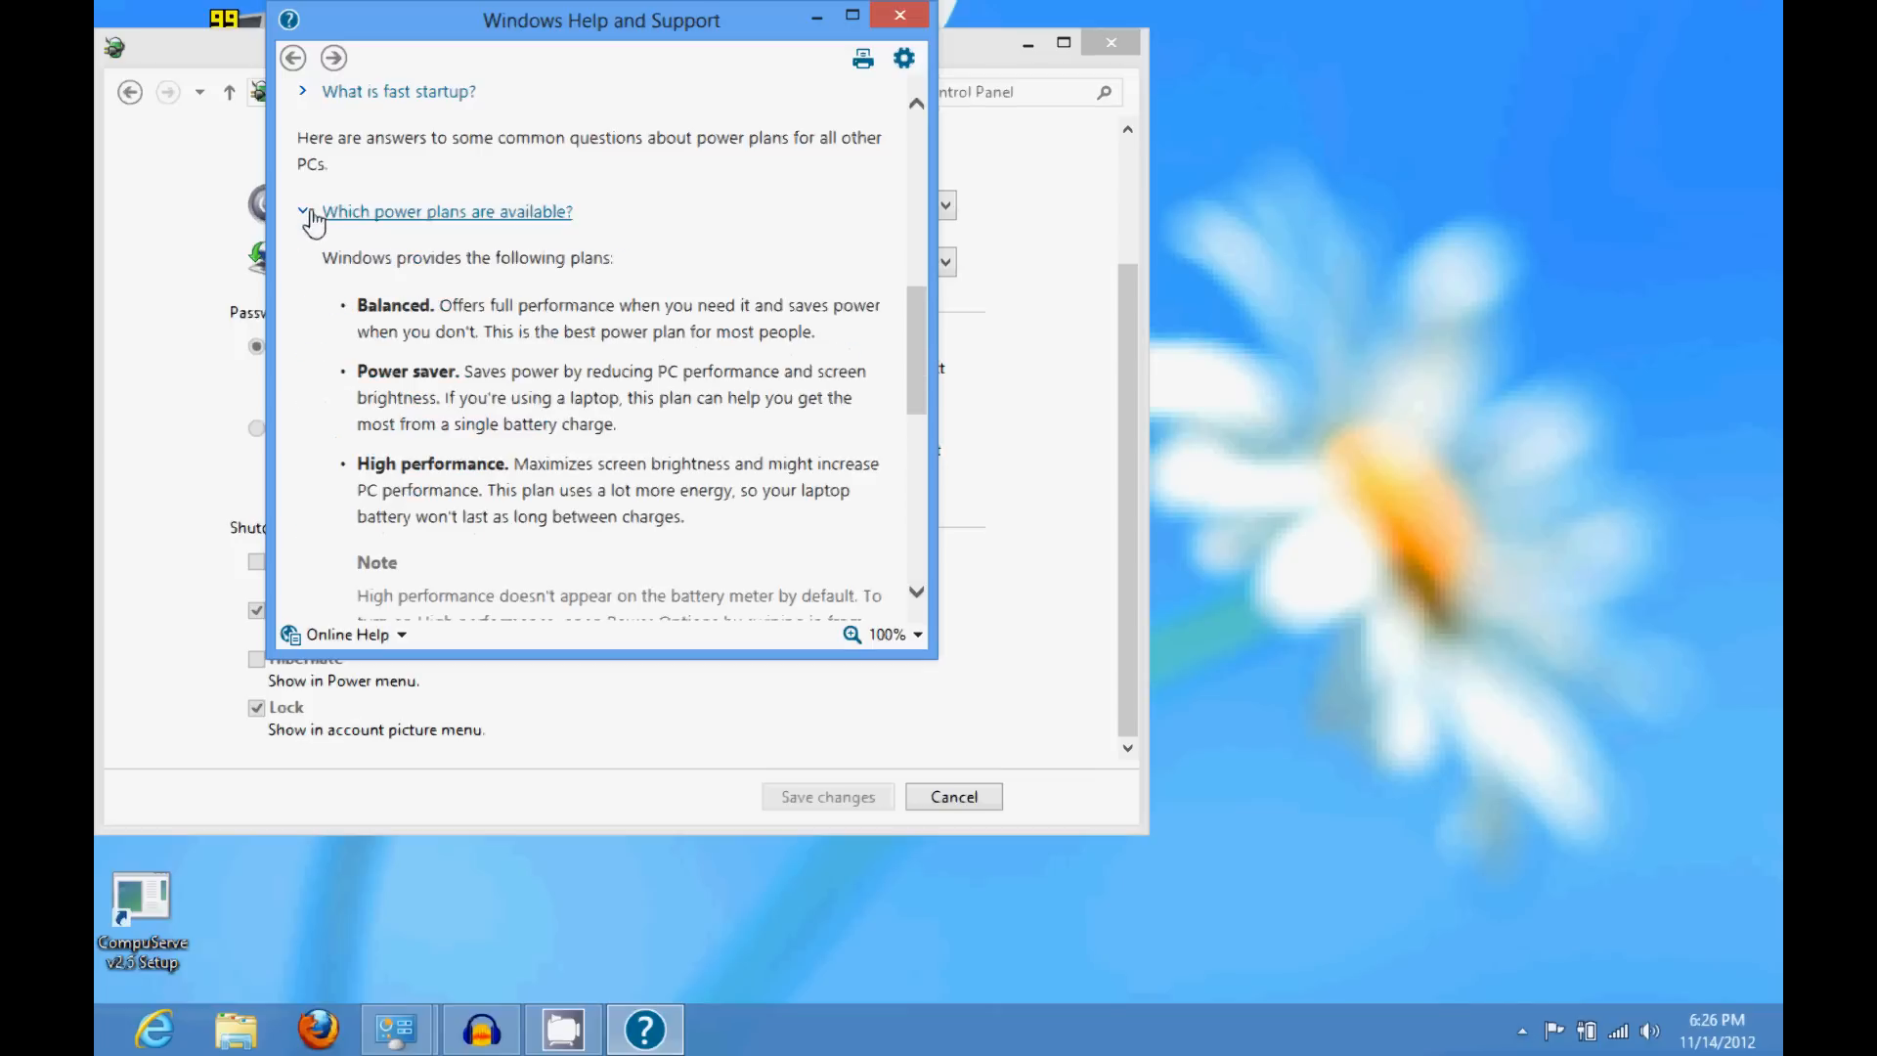
pyautogui.scroll(-3)
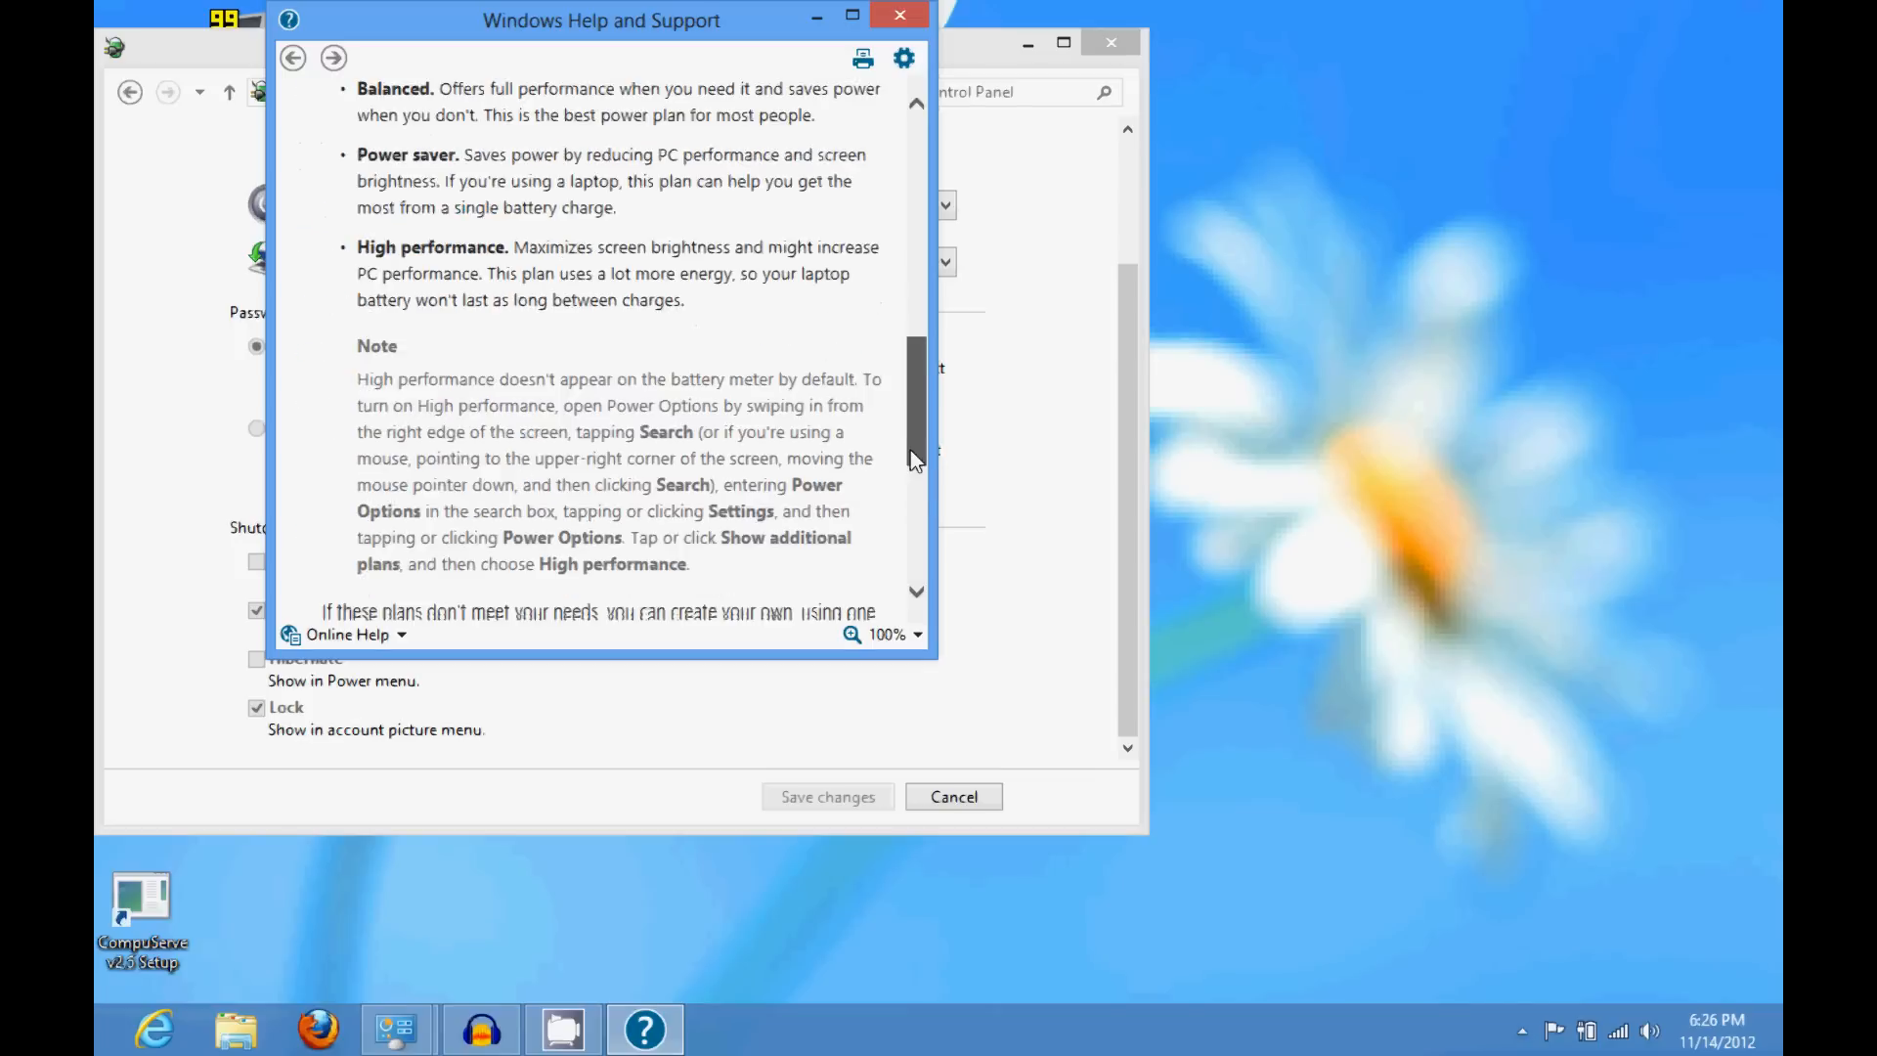
pyautogui.scroll(-3)
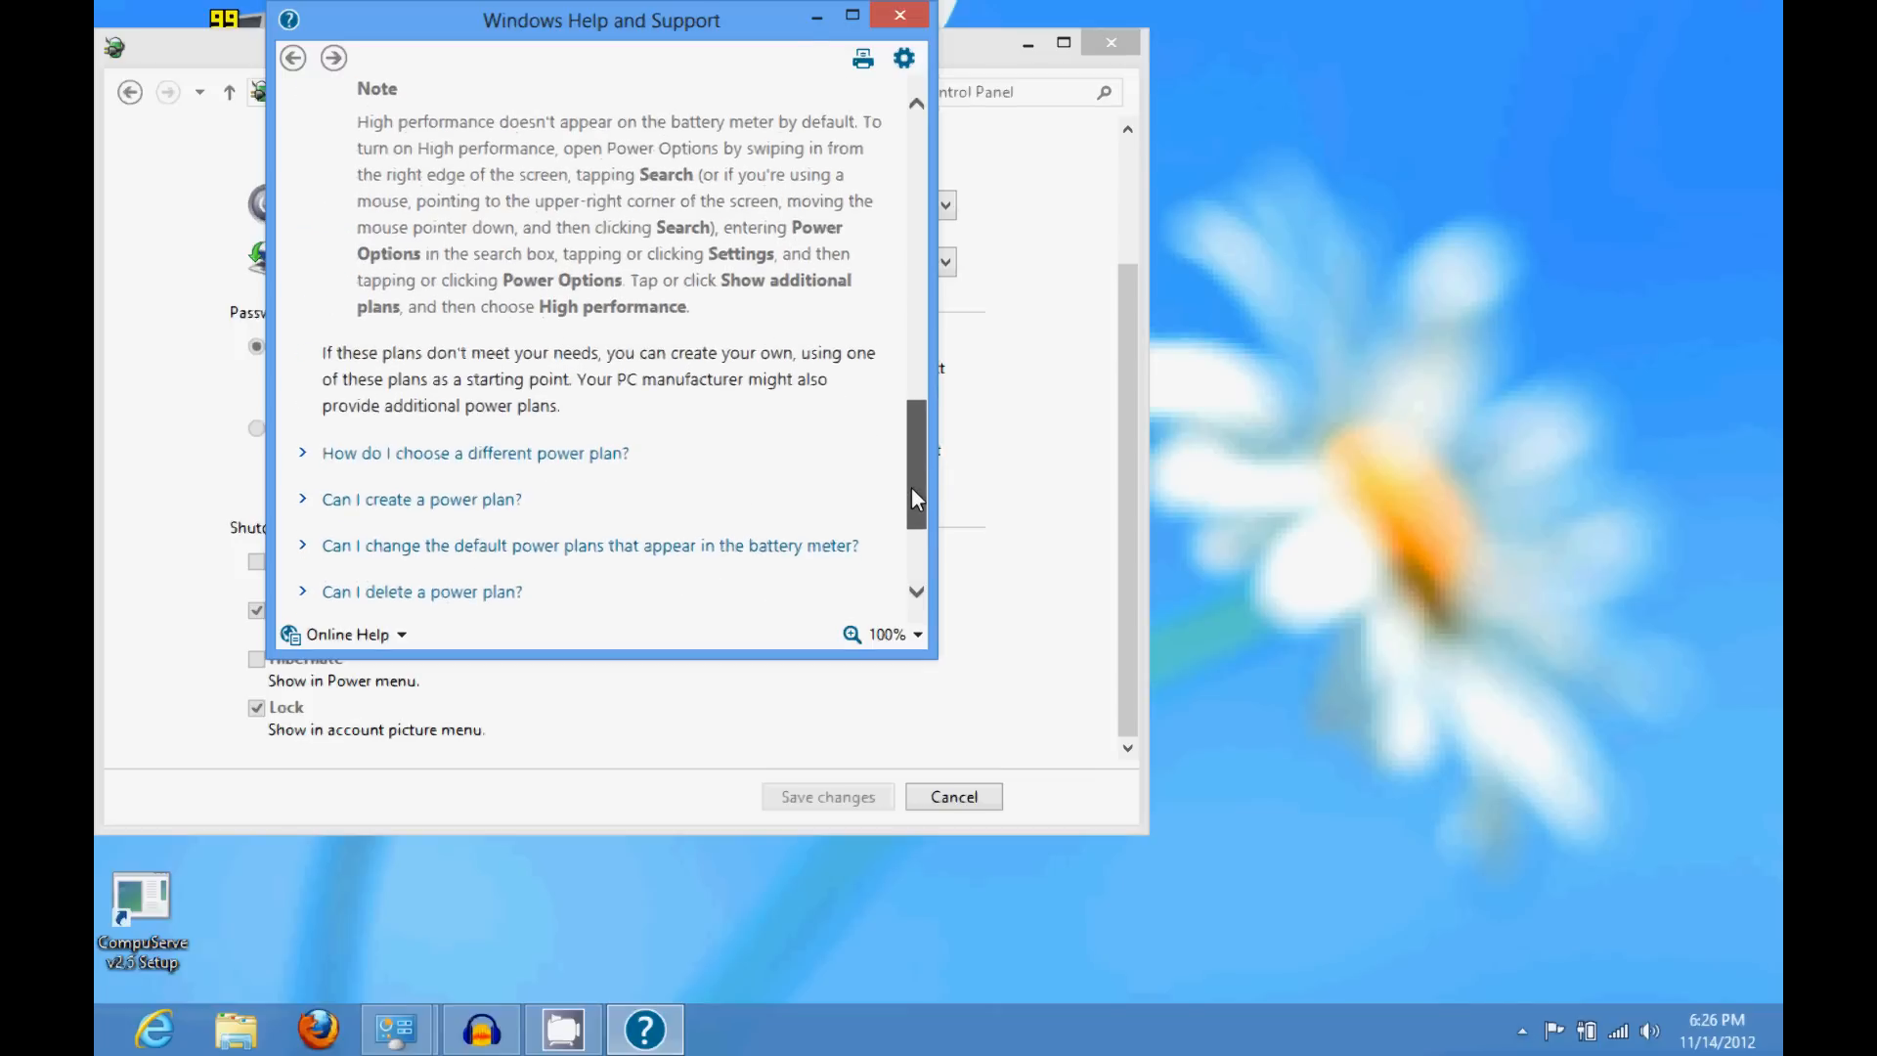
pyautogui.scroll(-3)
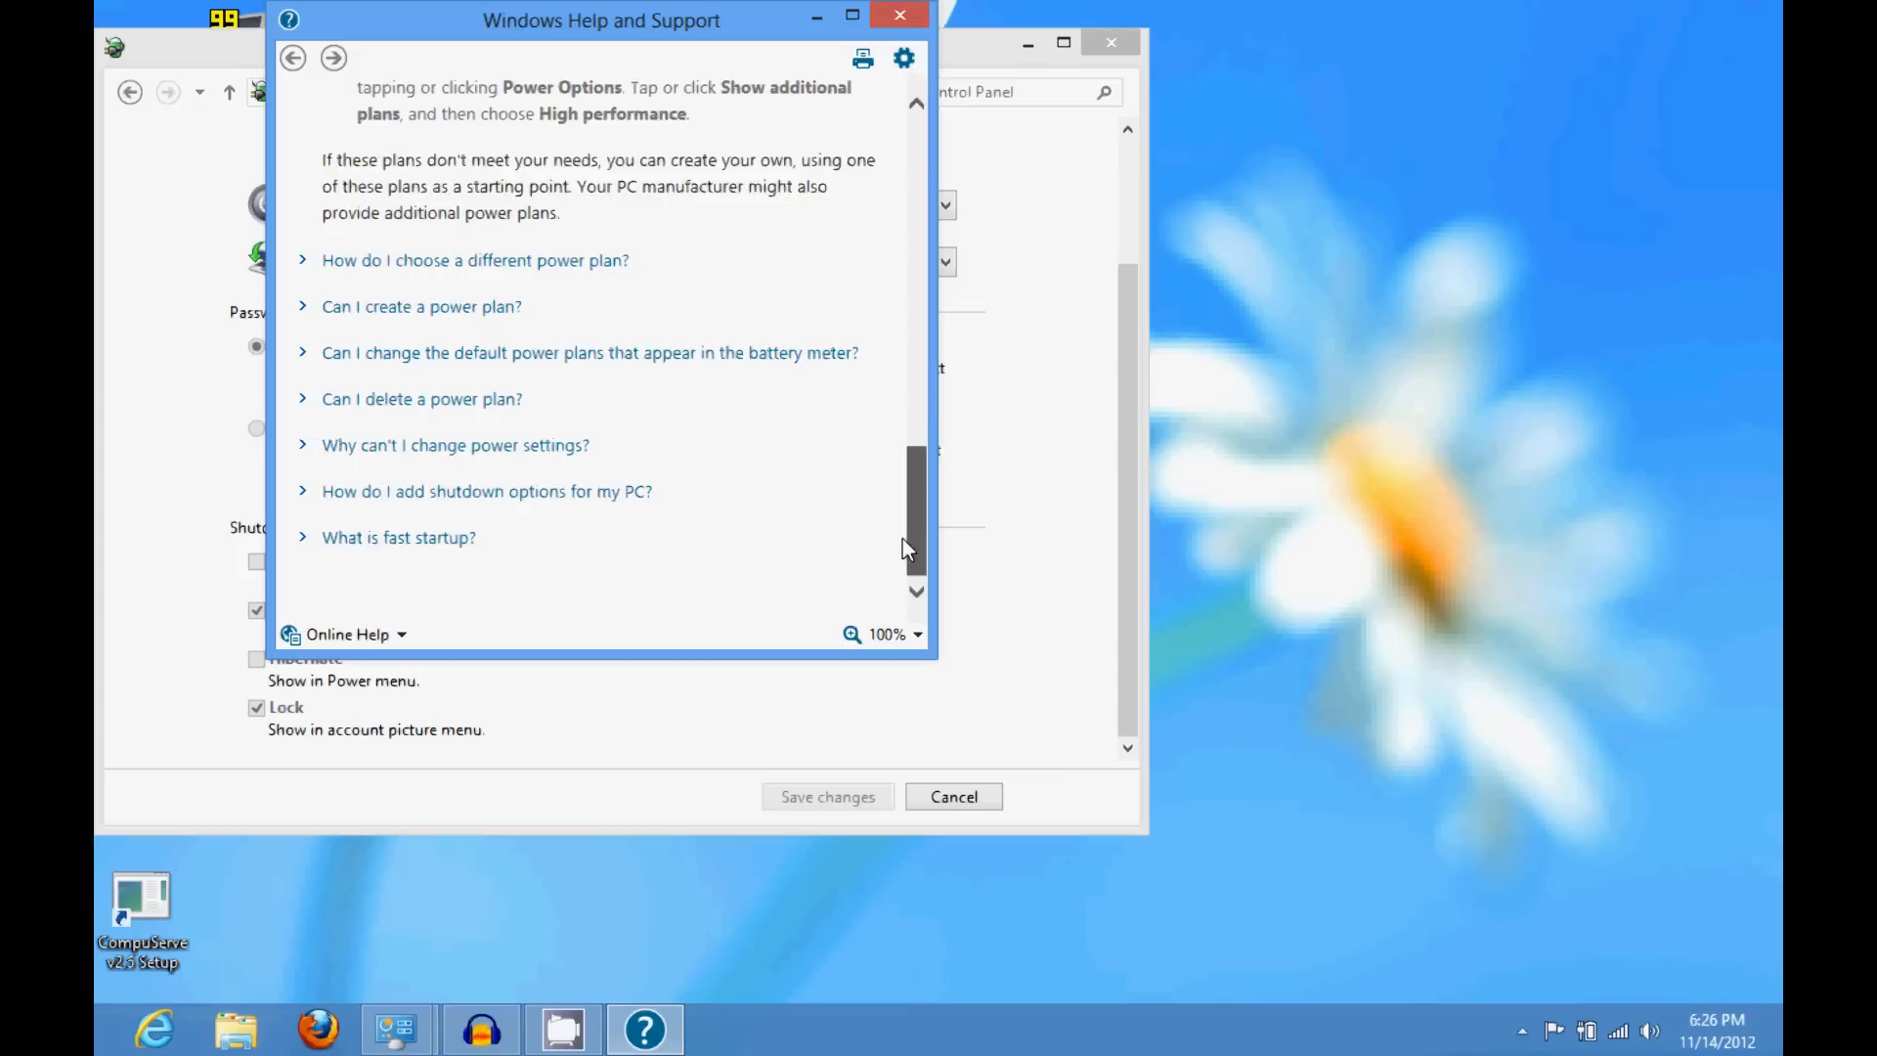
pyautogui.click(399, 535)
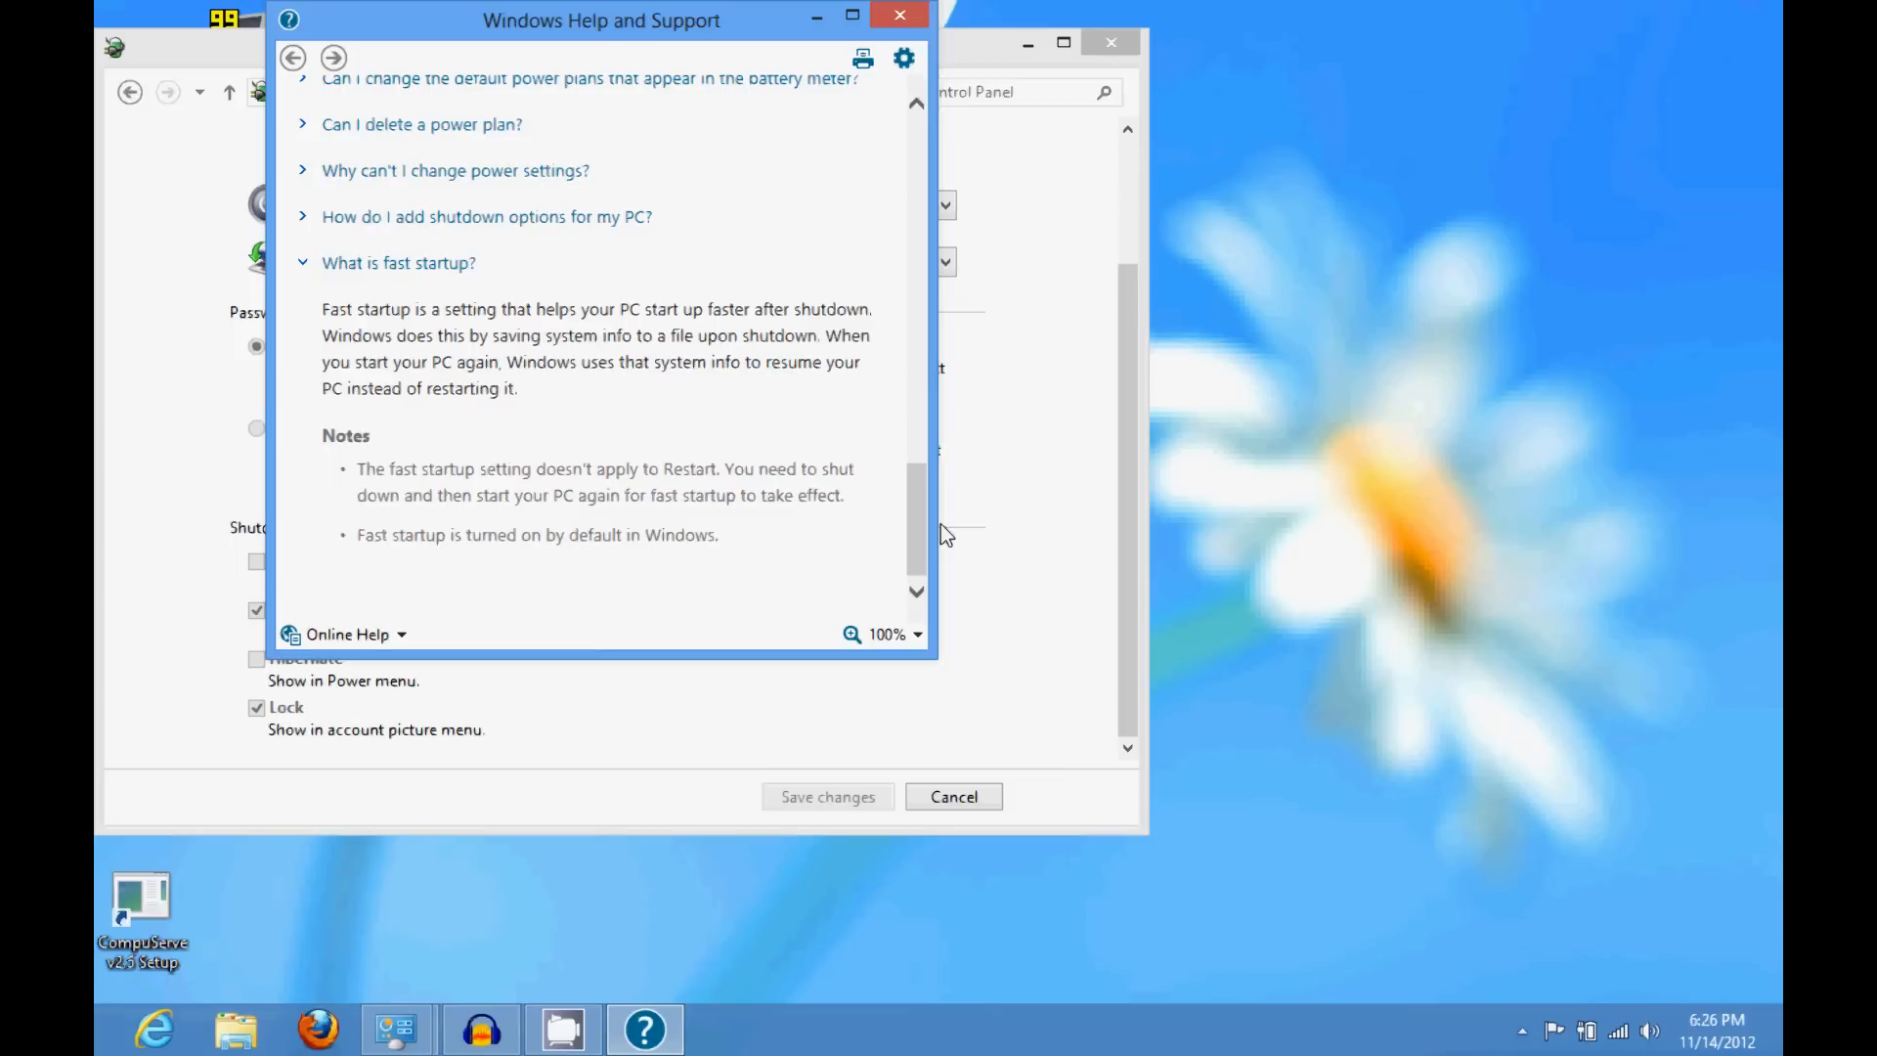
pyautogui.moveTo(668, 422)
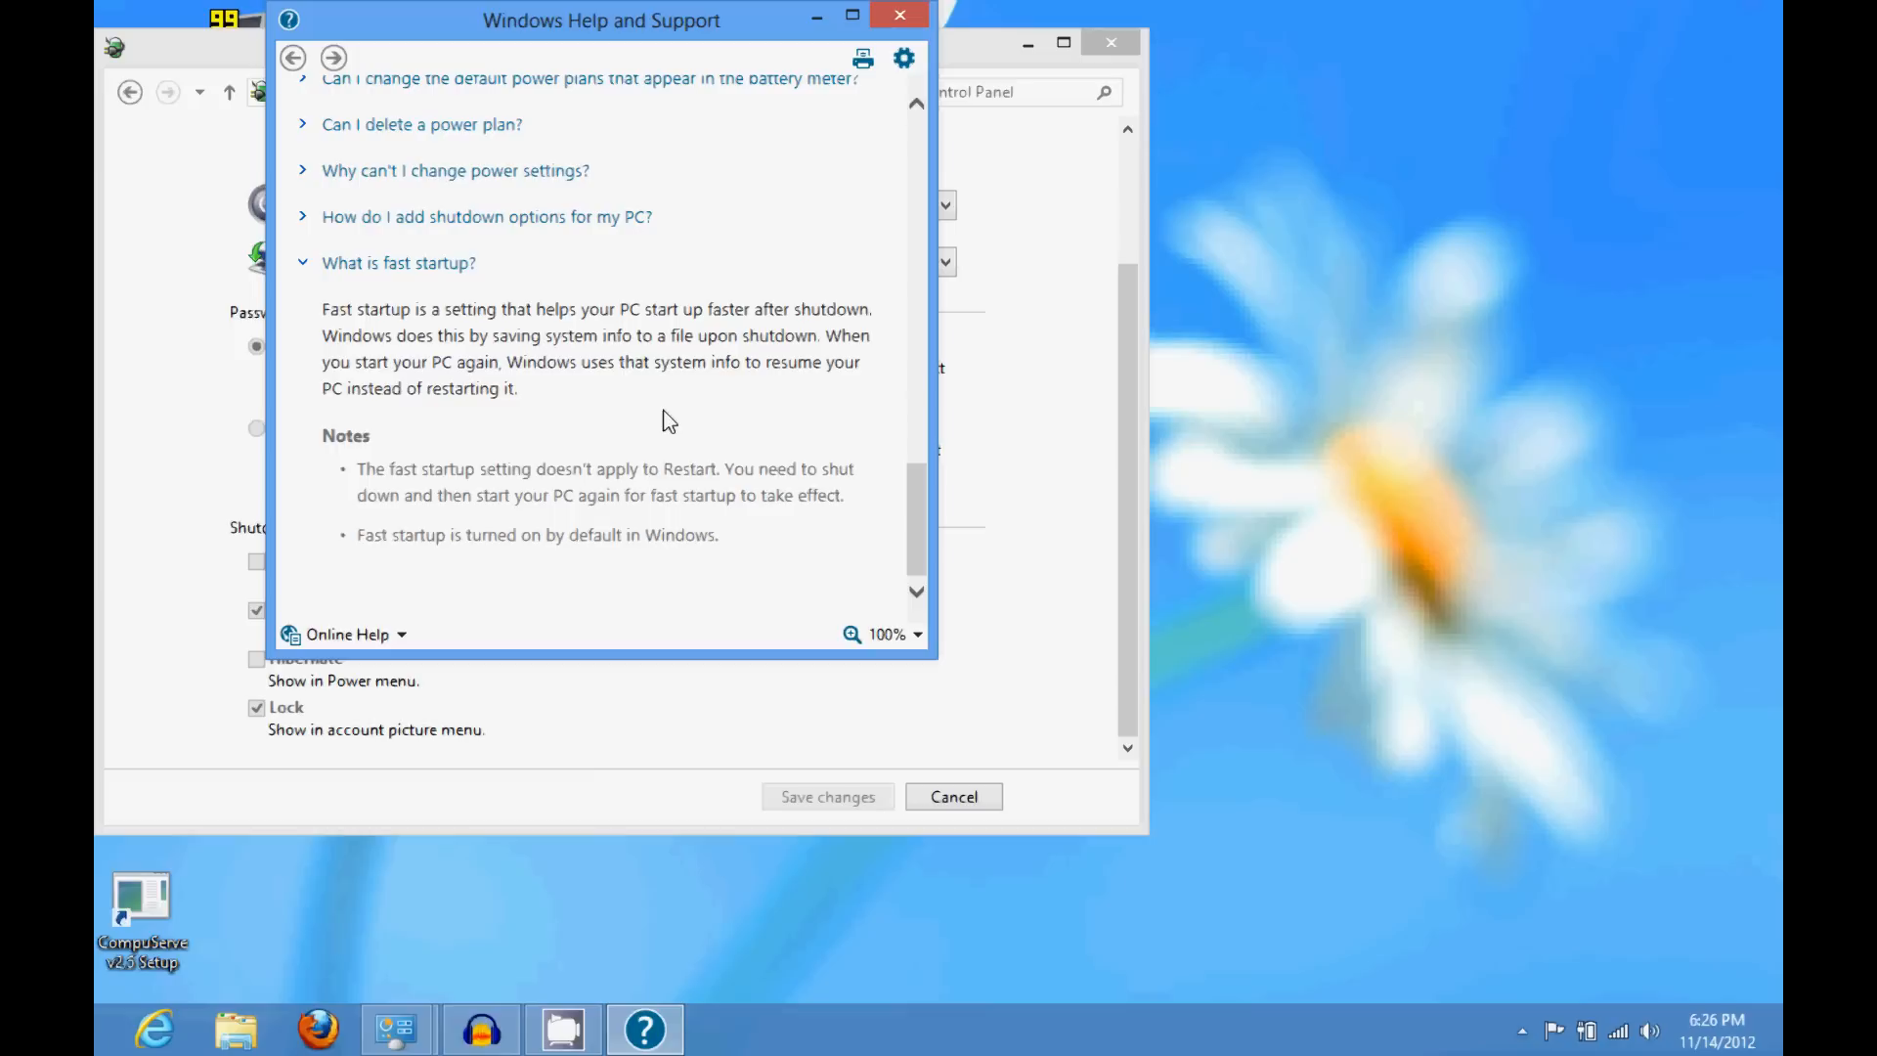
pyautogui.moveTo(473, 297)
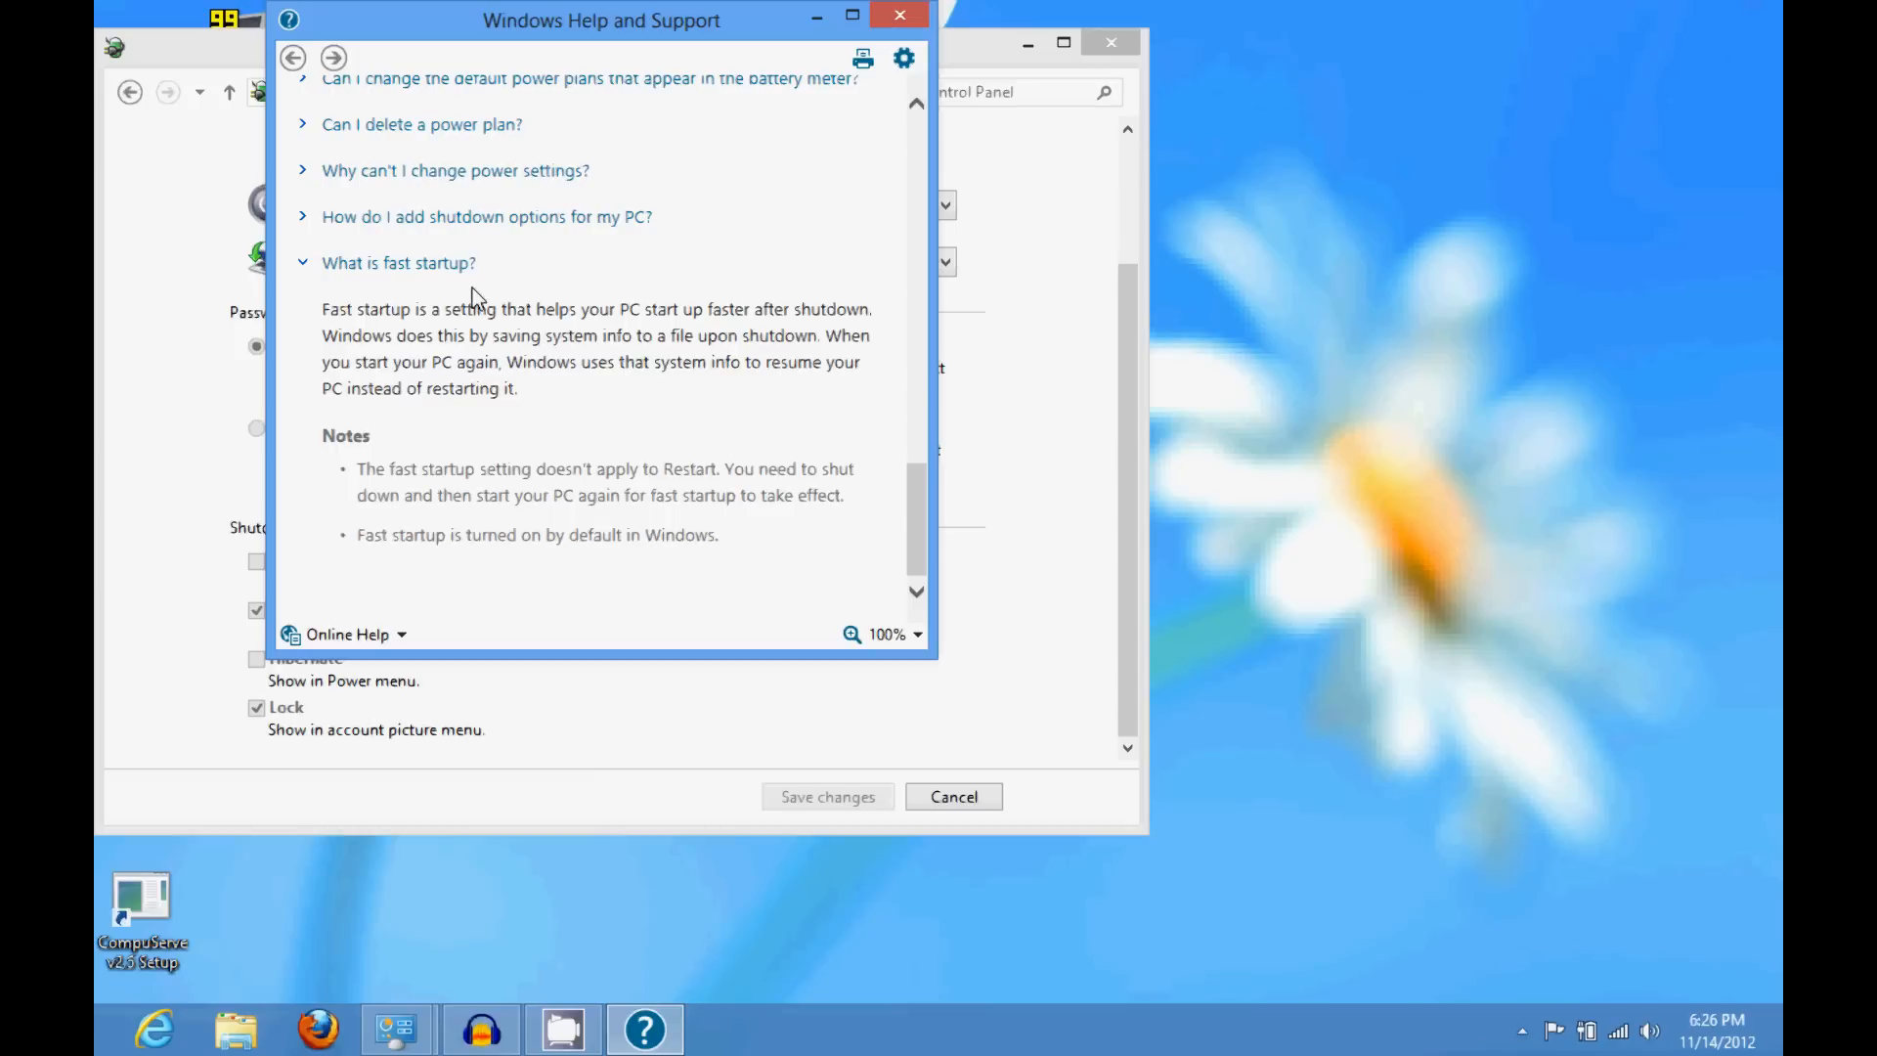
pyautogui.moveTo(554, 408)
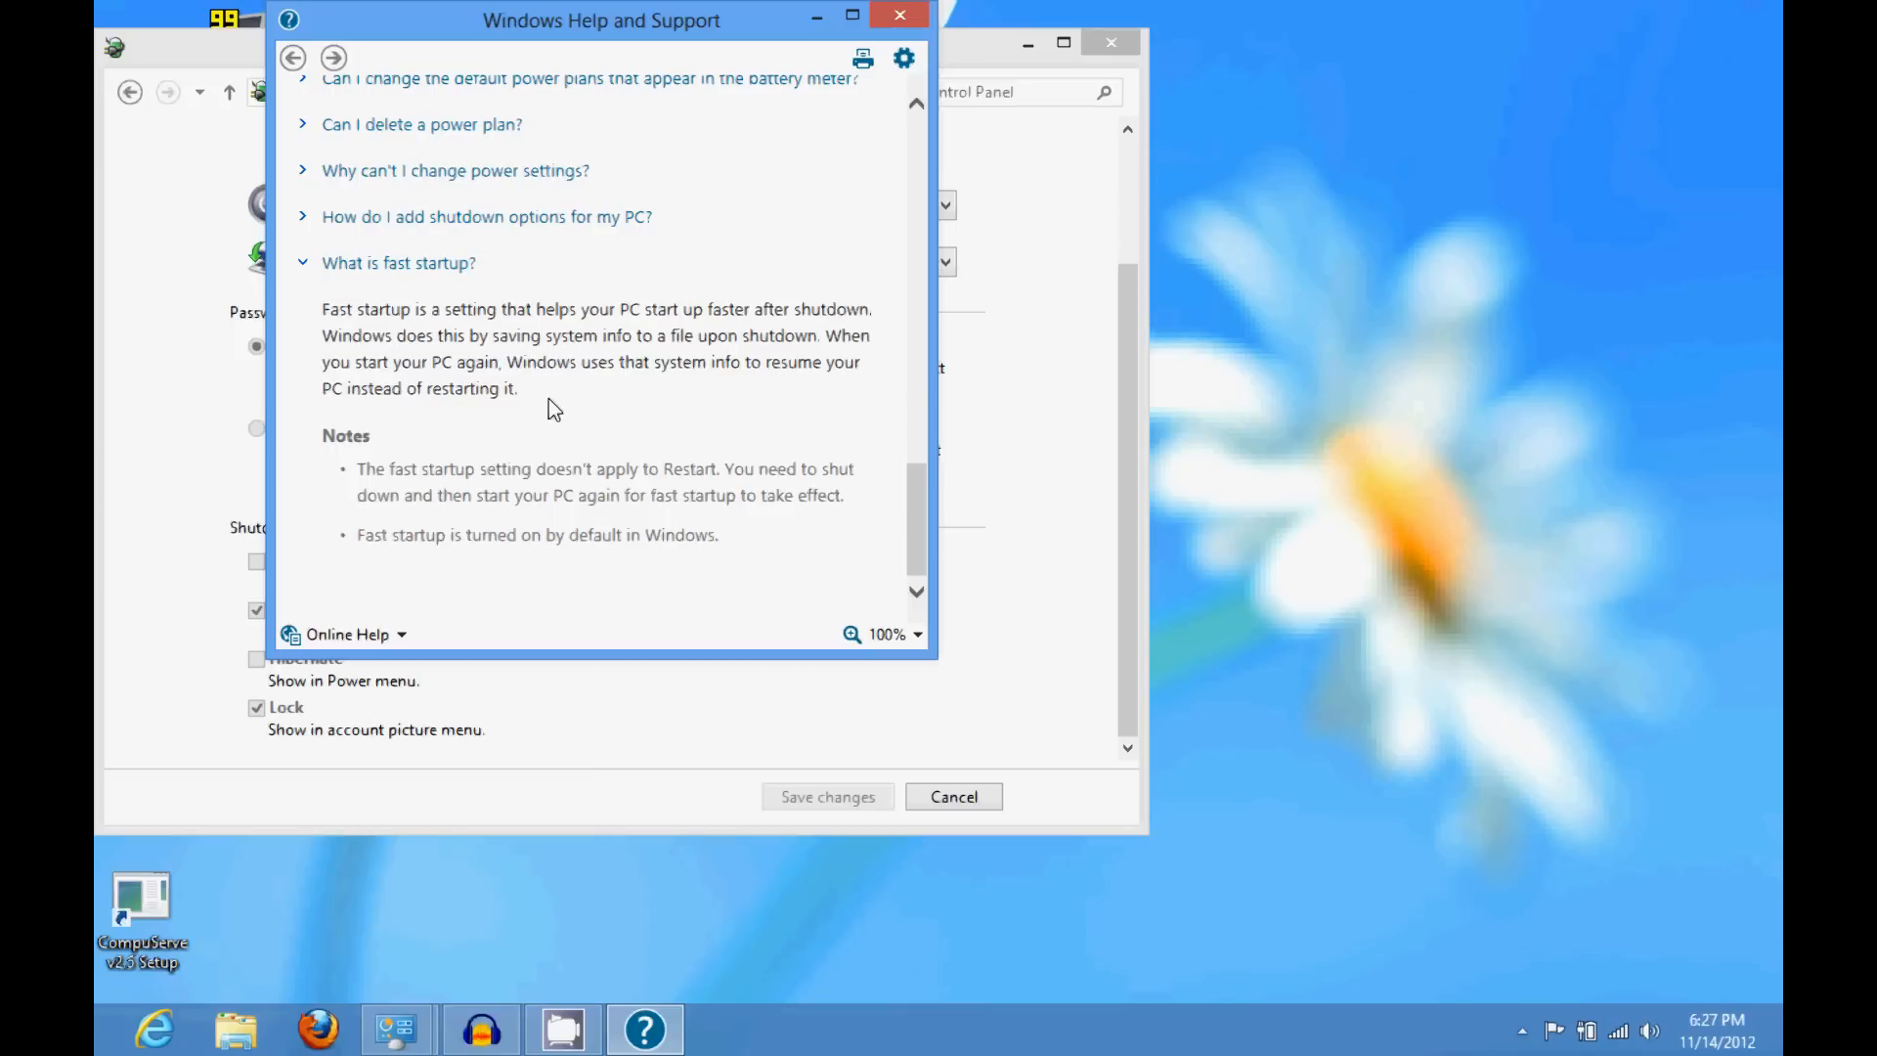
pyautogui.moveTo(323, 309); pyautogui.dragTo(516, 387)
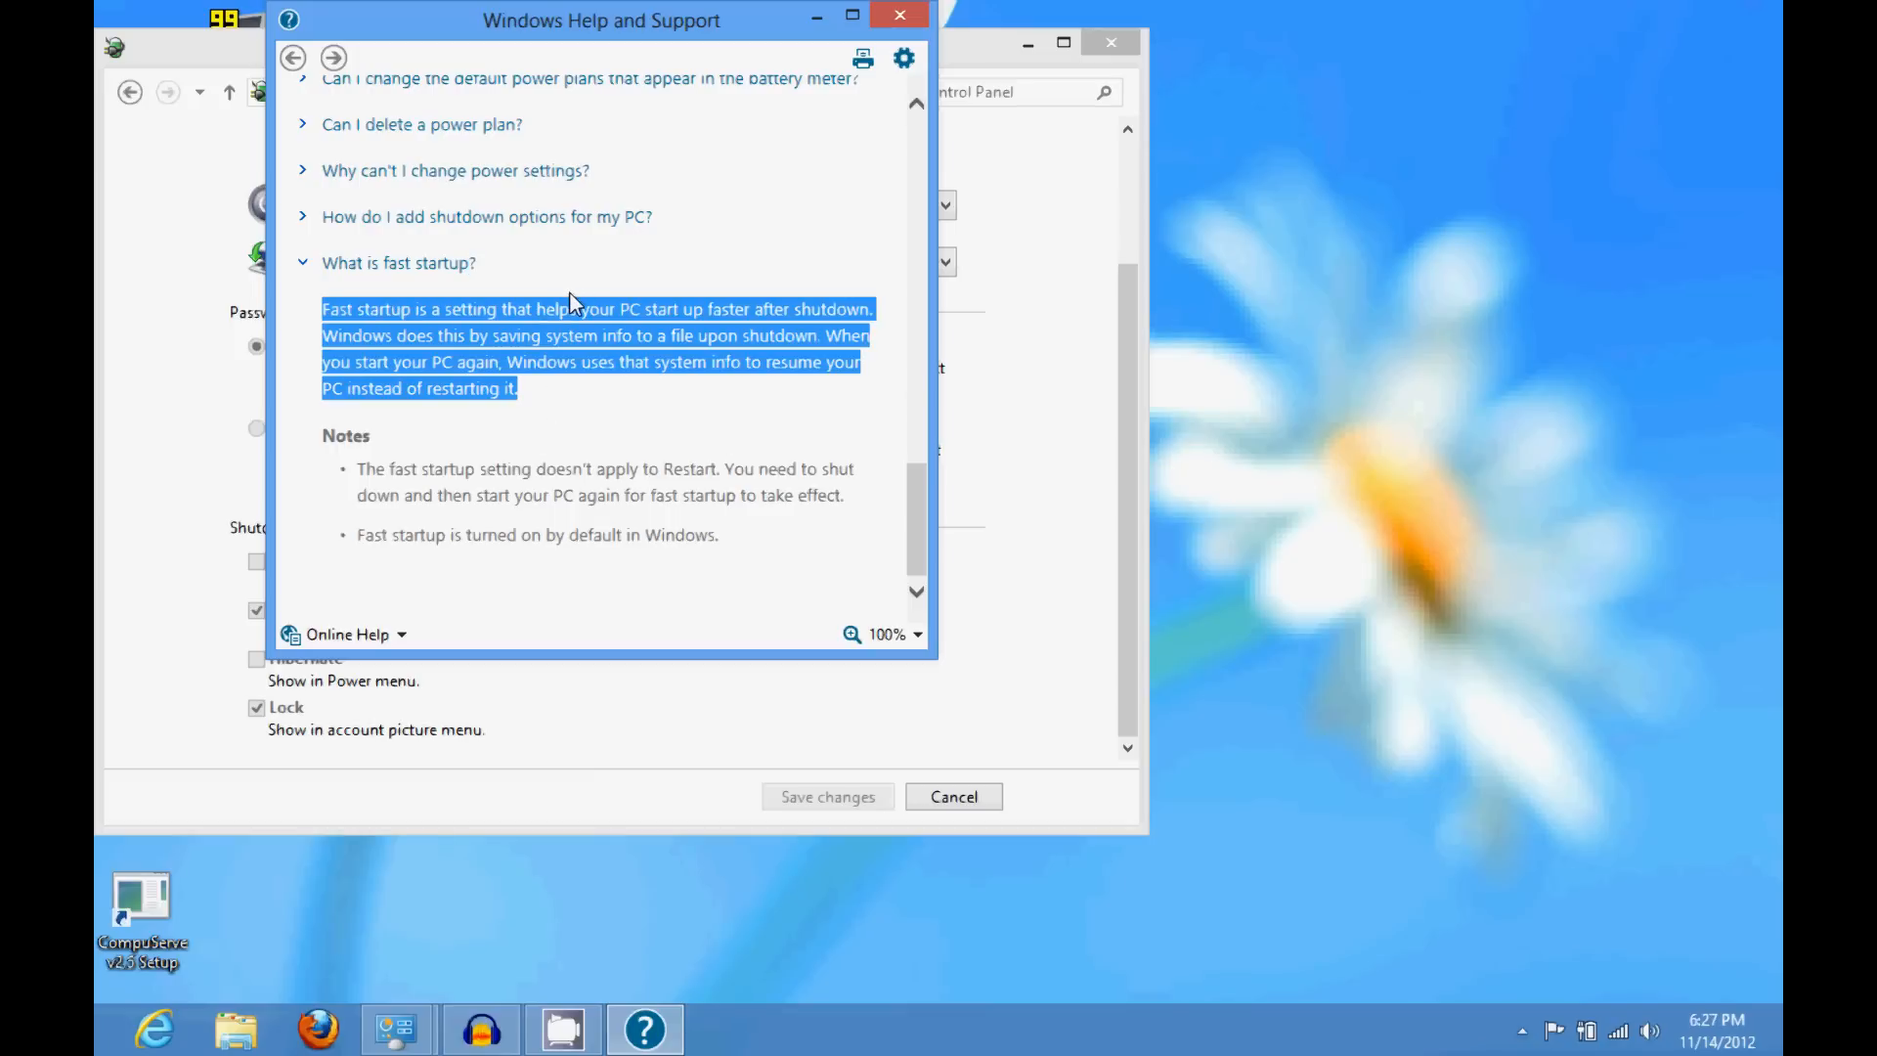
pyautogui.click(587, 395)
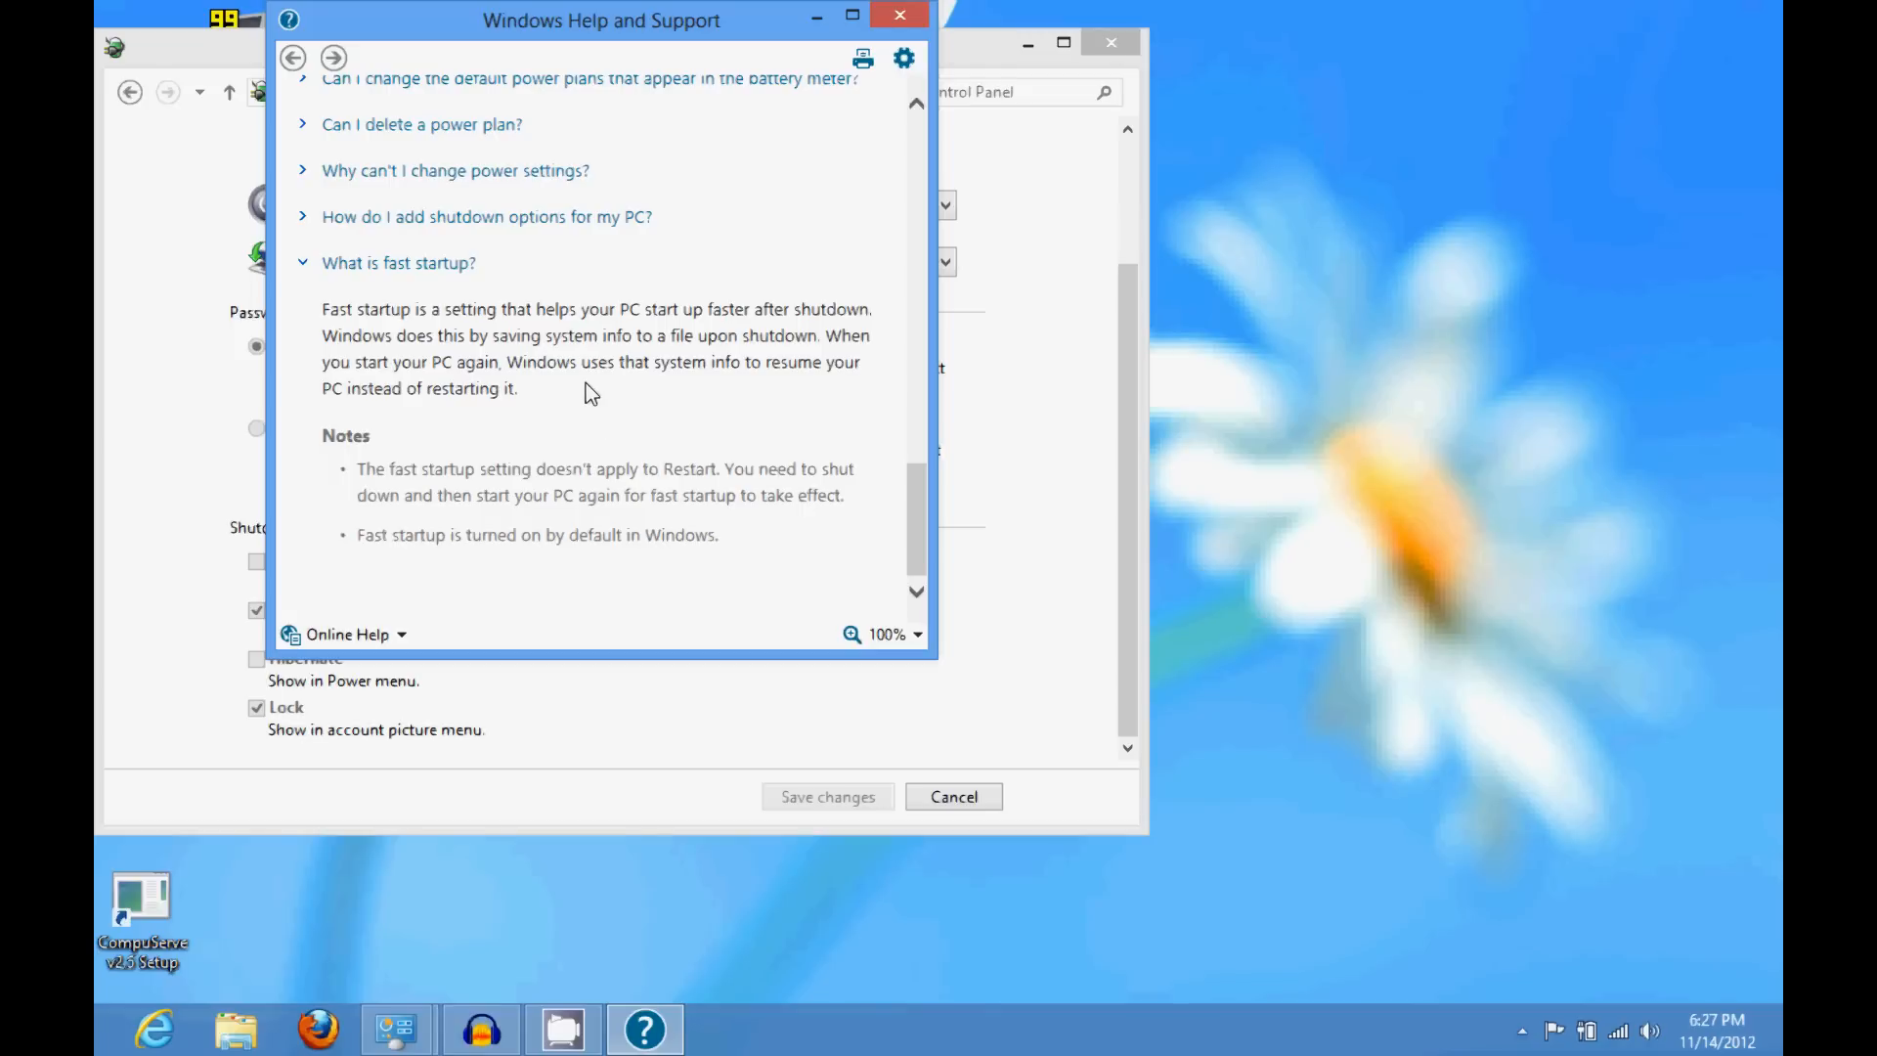
pyautogui.moveTo(519, 467)
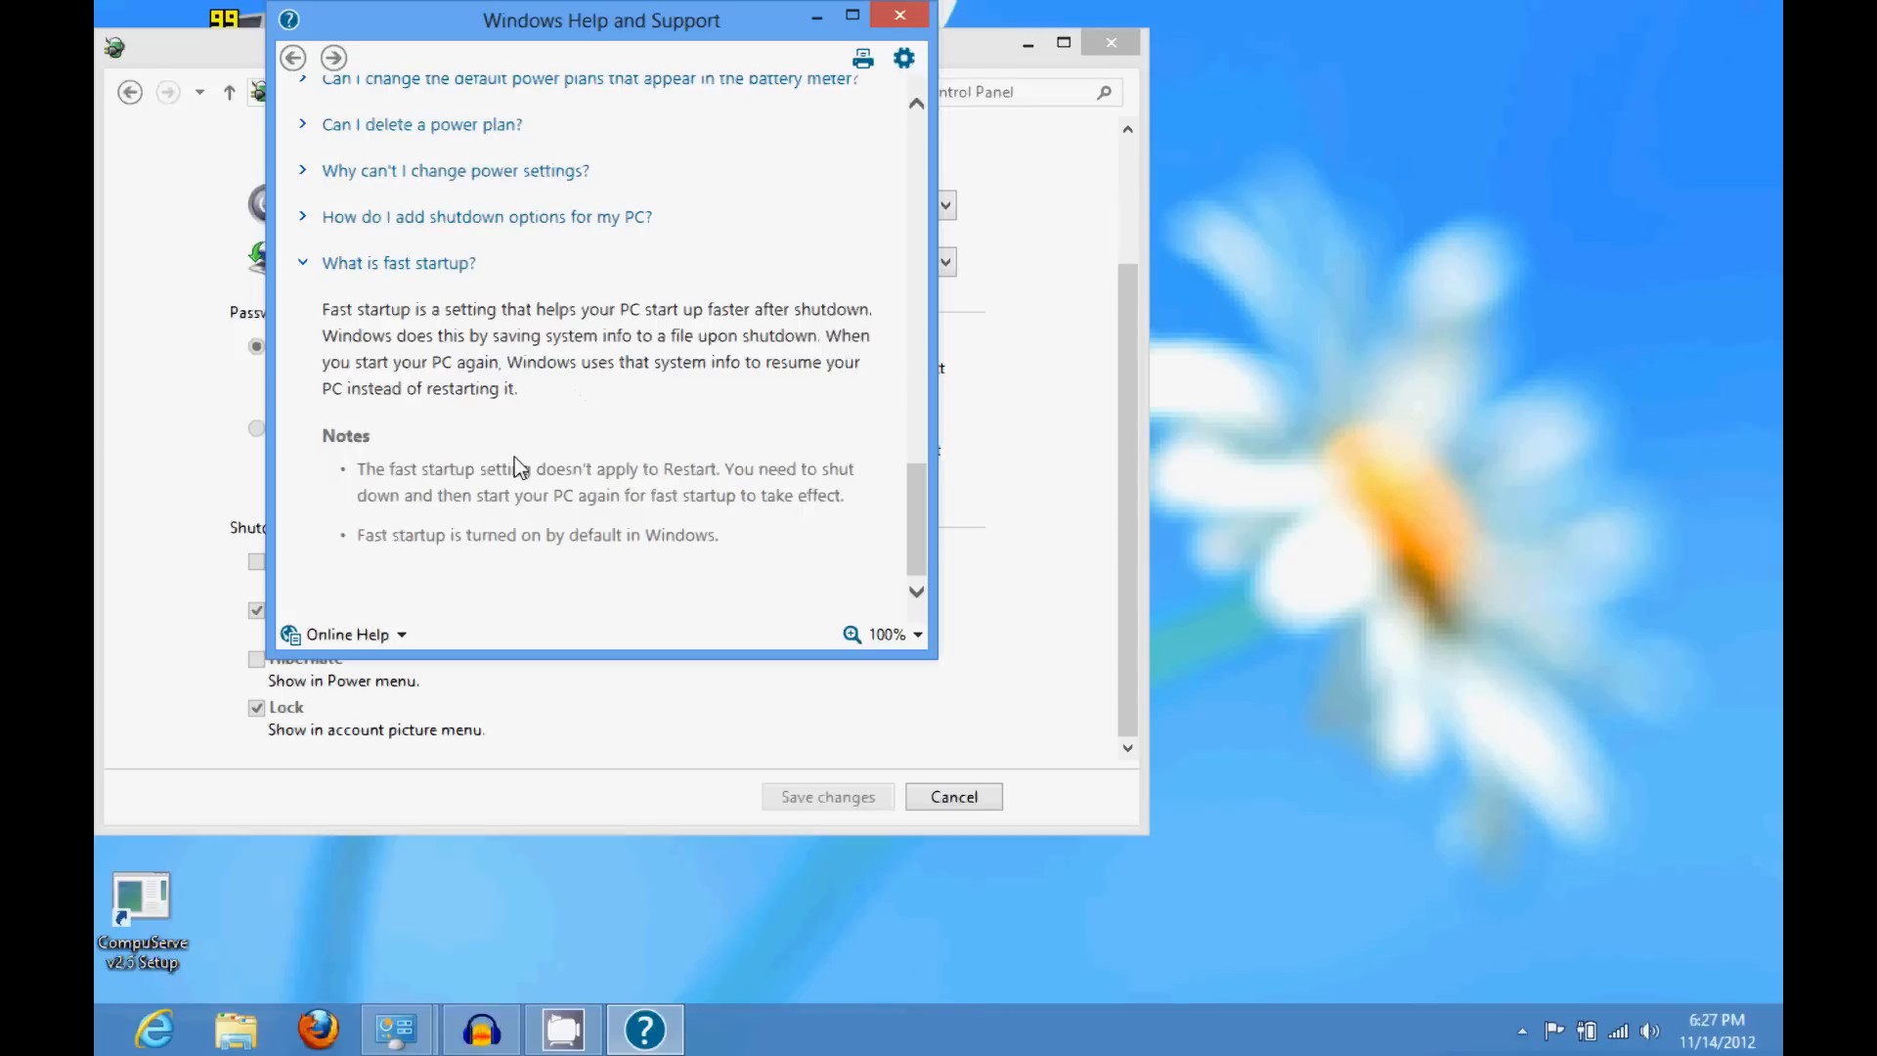
pyautogui.moveTo(524, 329)
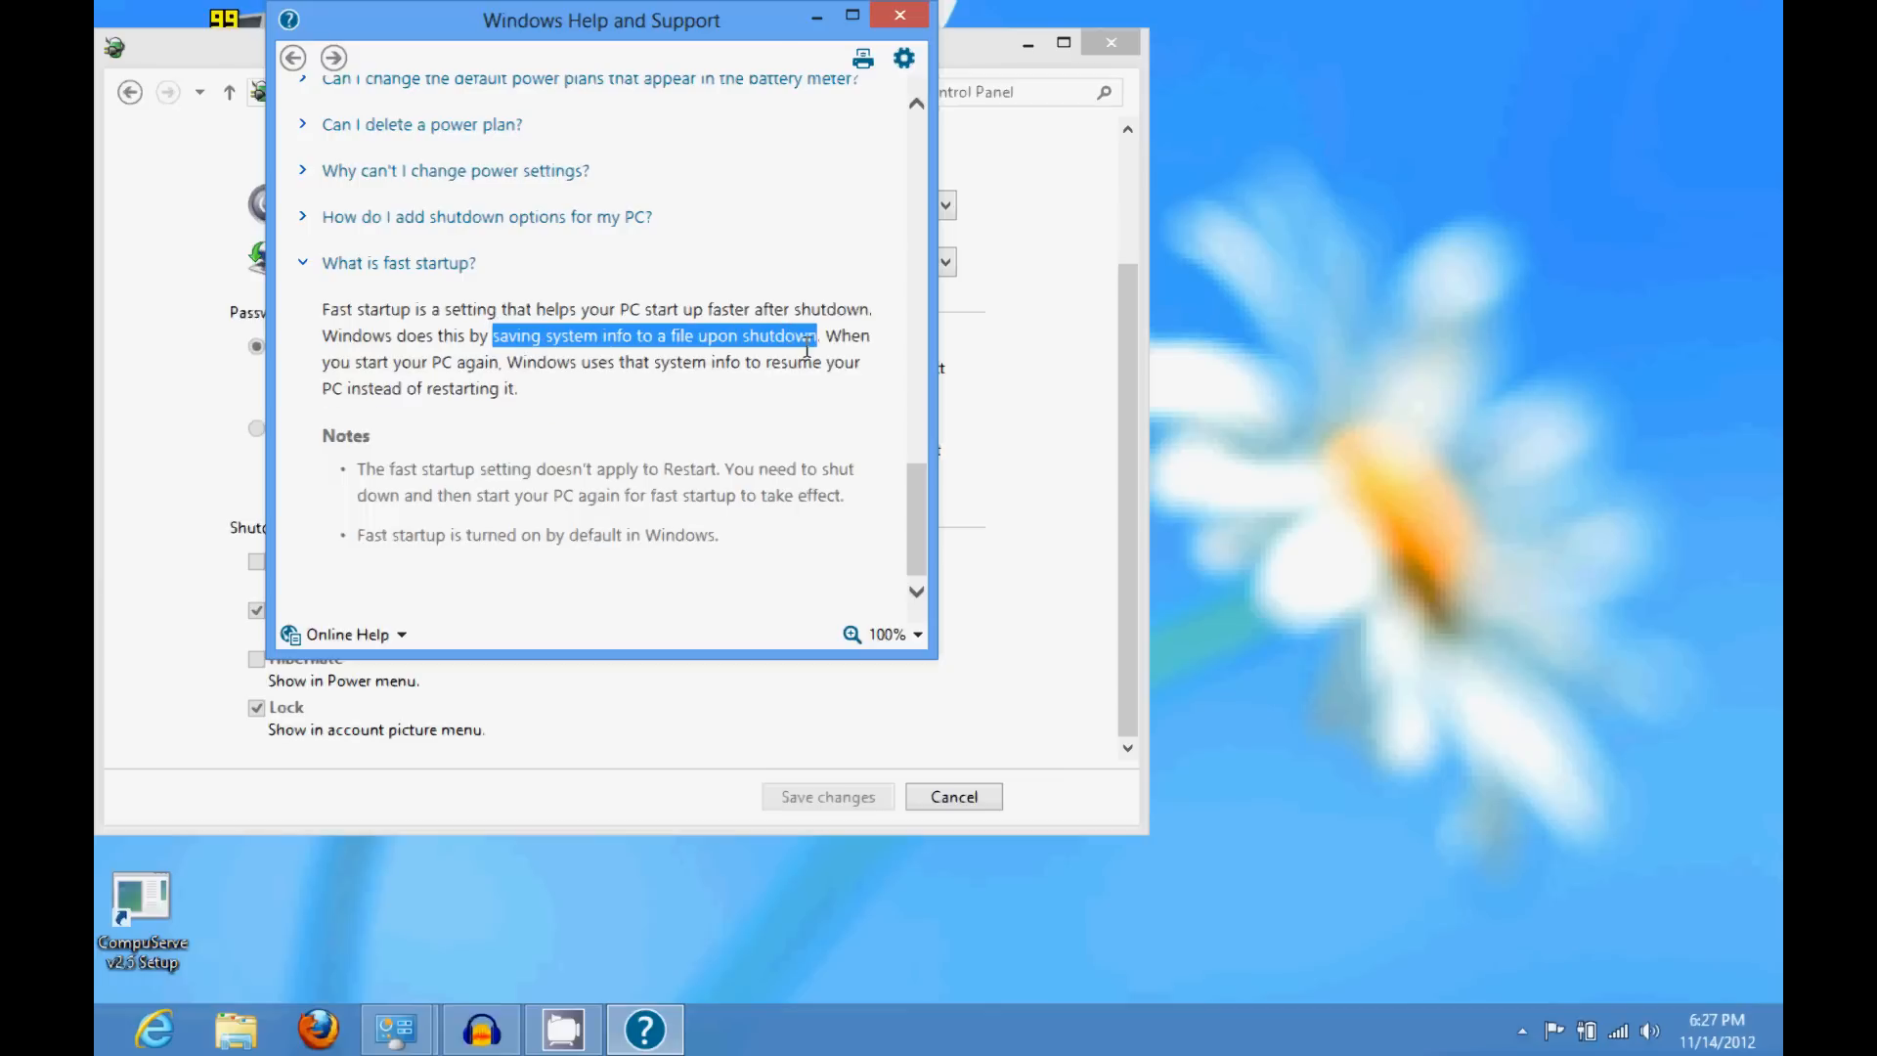
pyautogui.moveTo(616, 366)
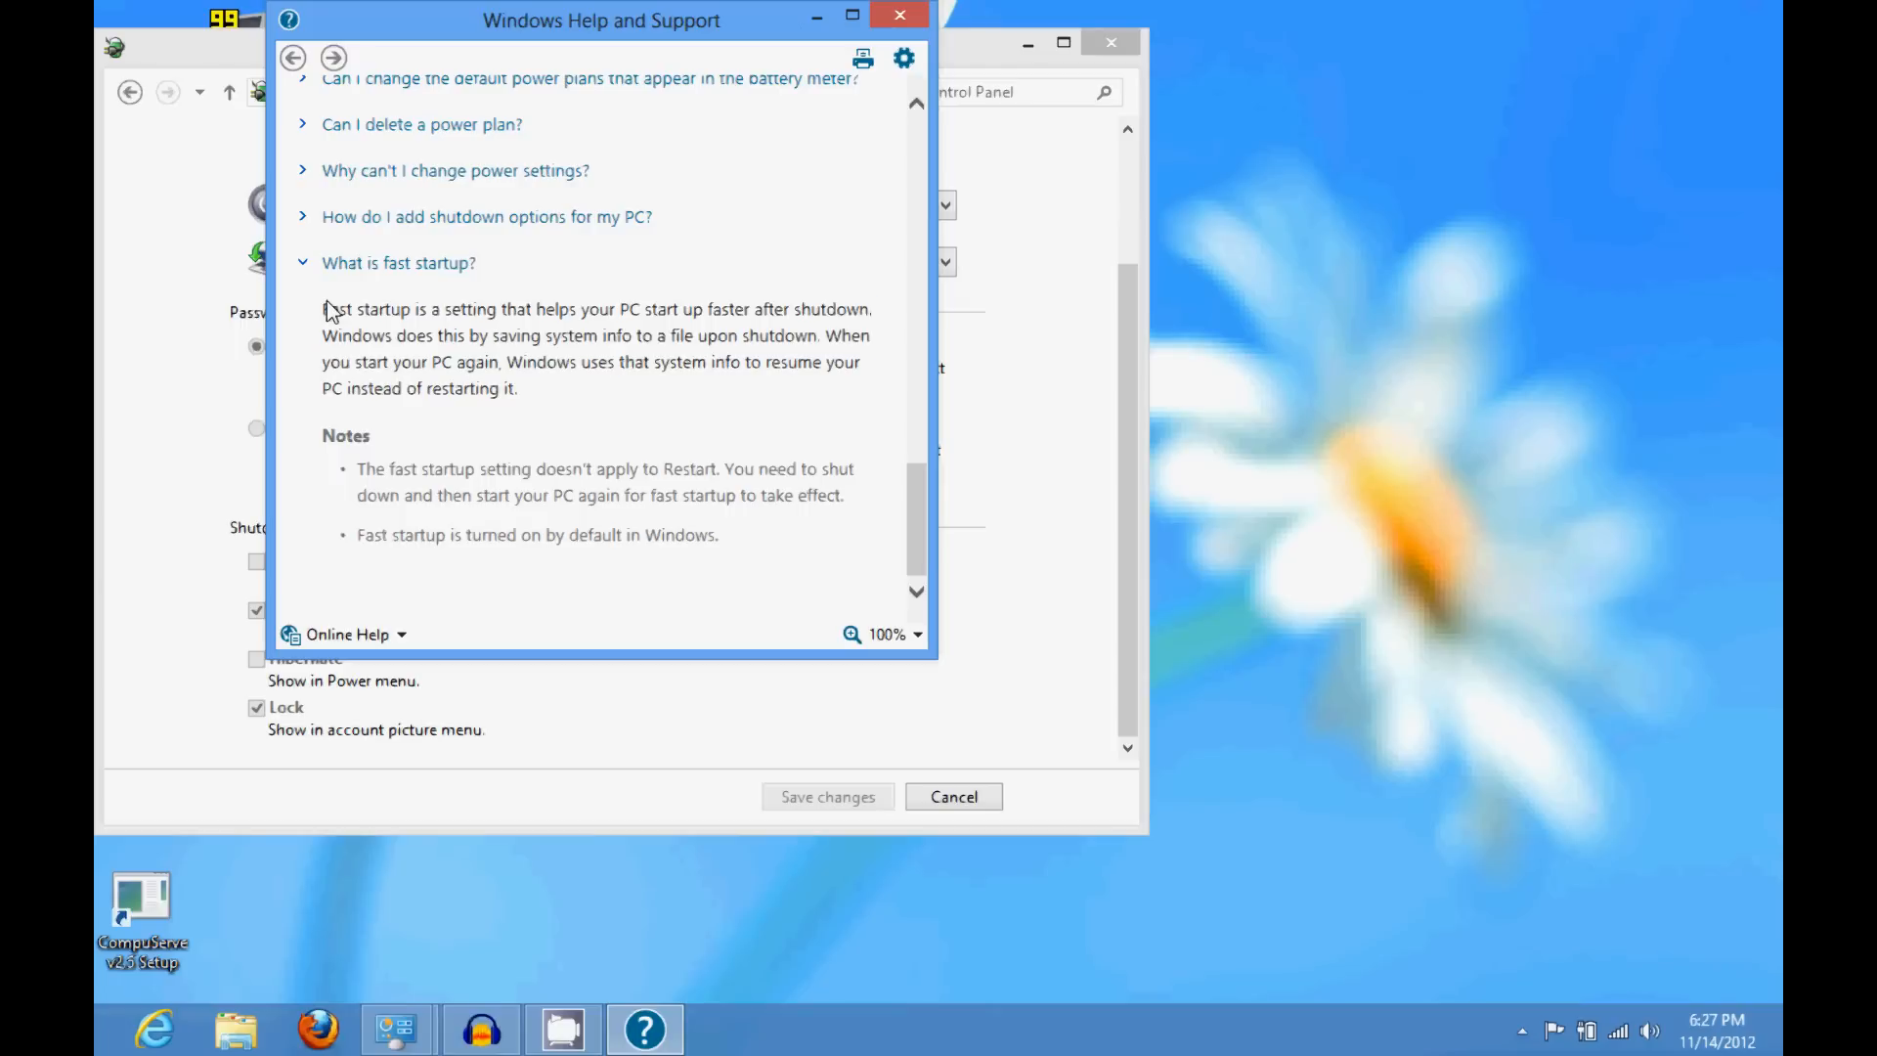
pyautogui.moveTo(604, 407)
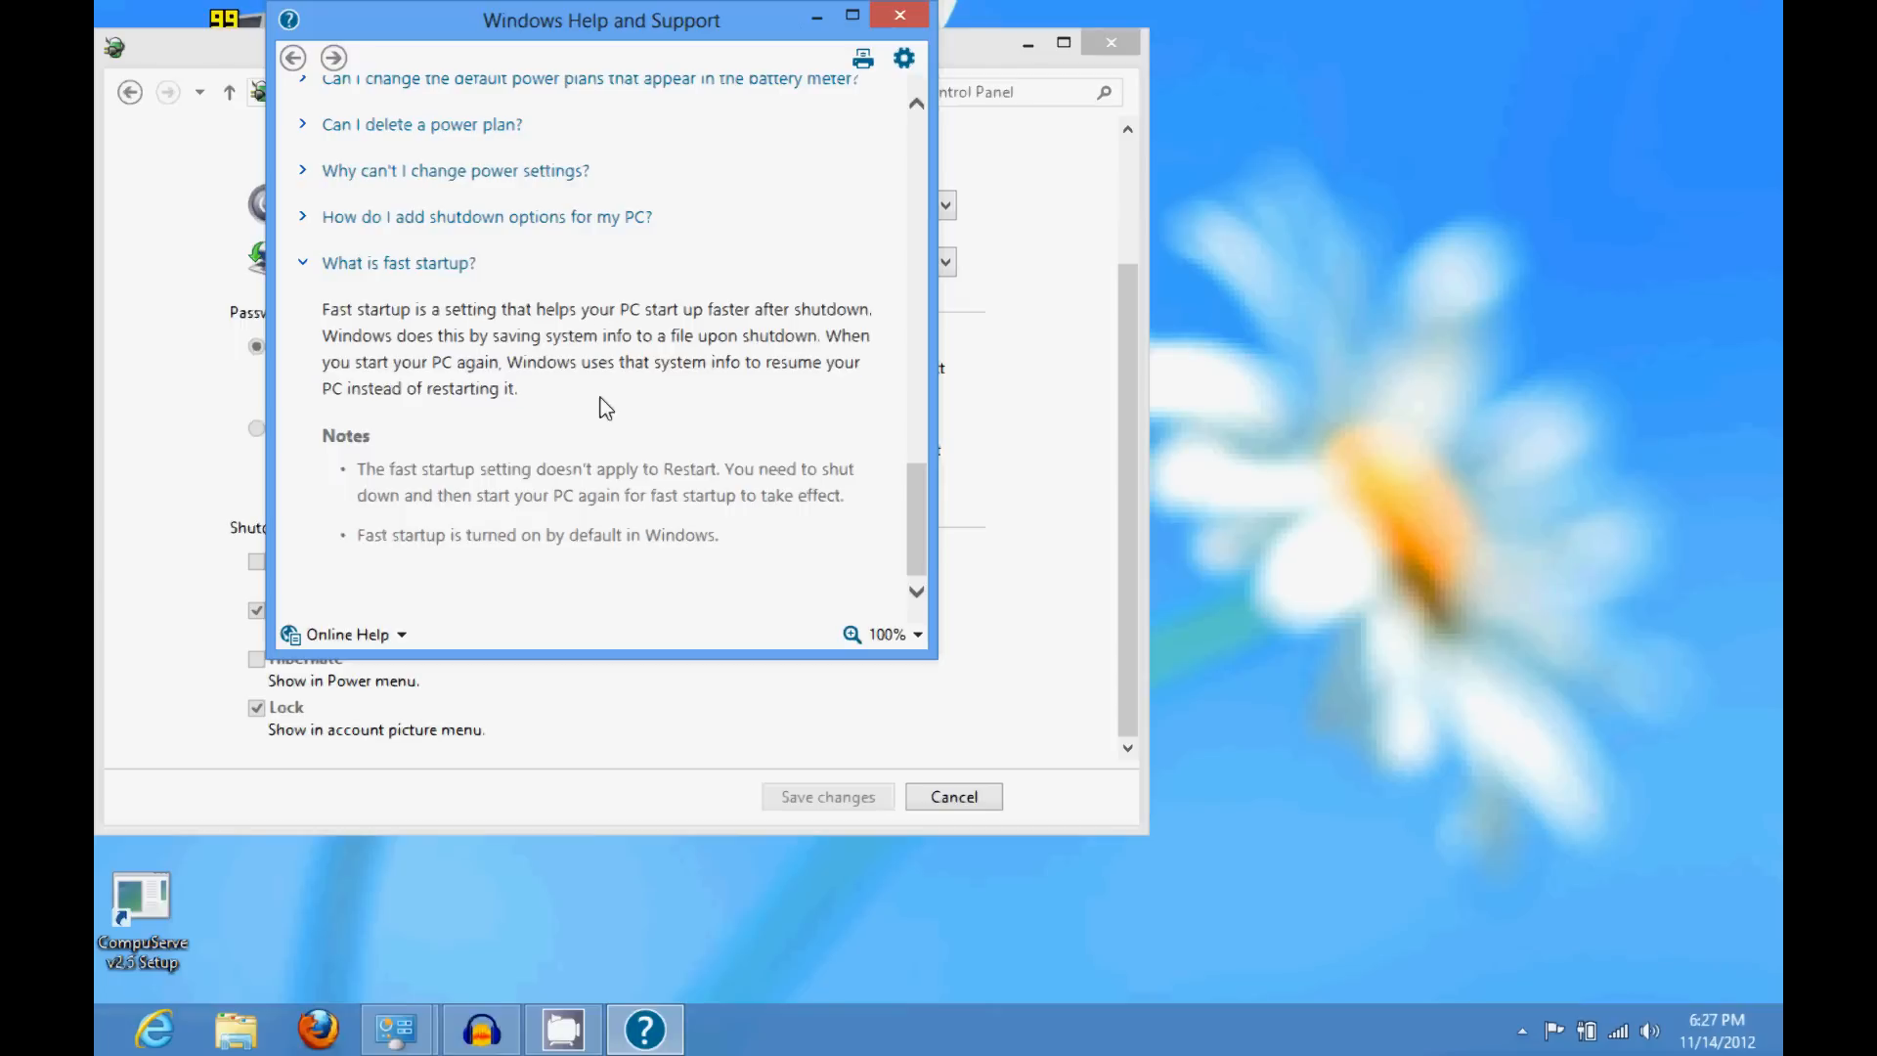
# - Close the help article and minimise System Settings so the desktop shows
pyautogui.click(899, 16)
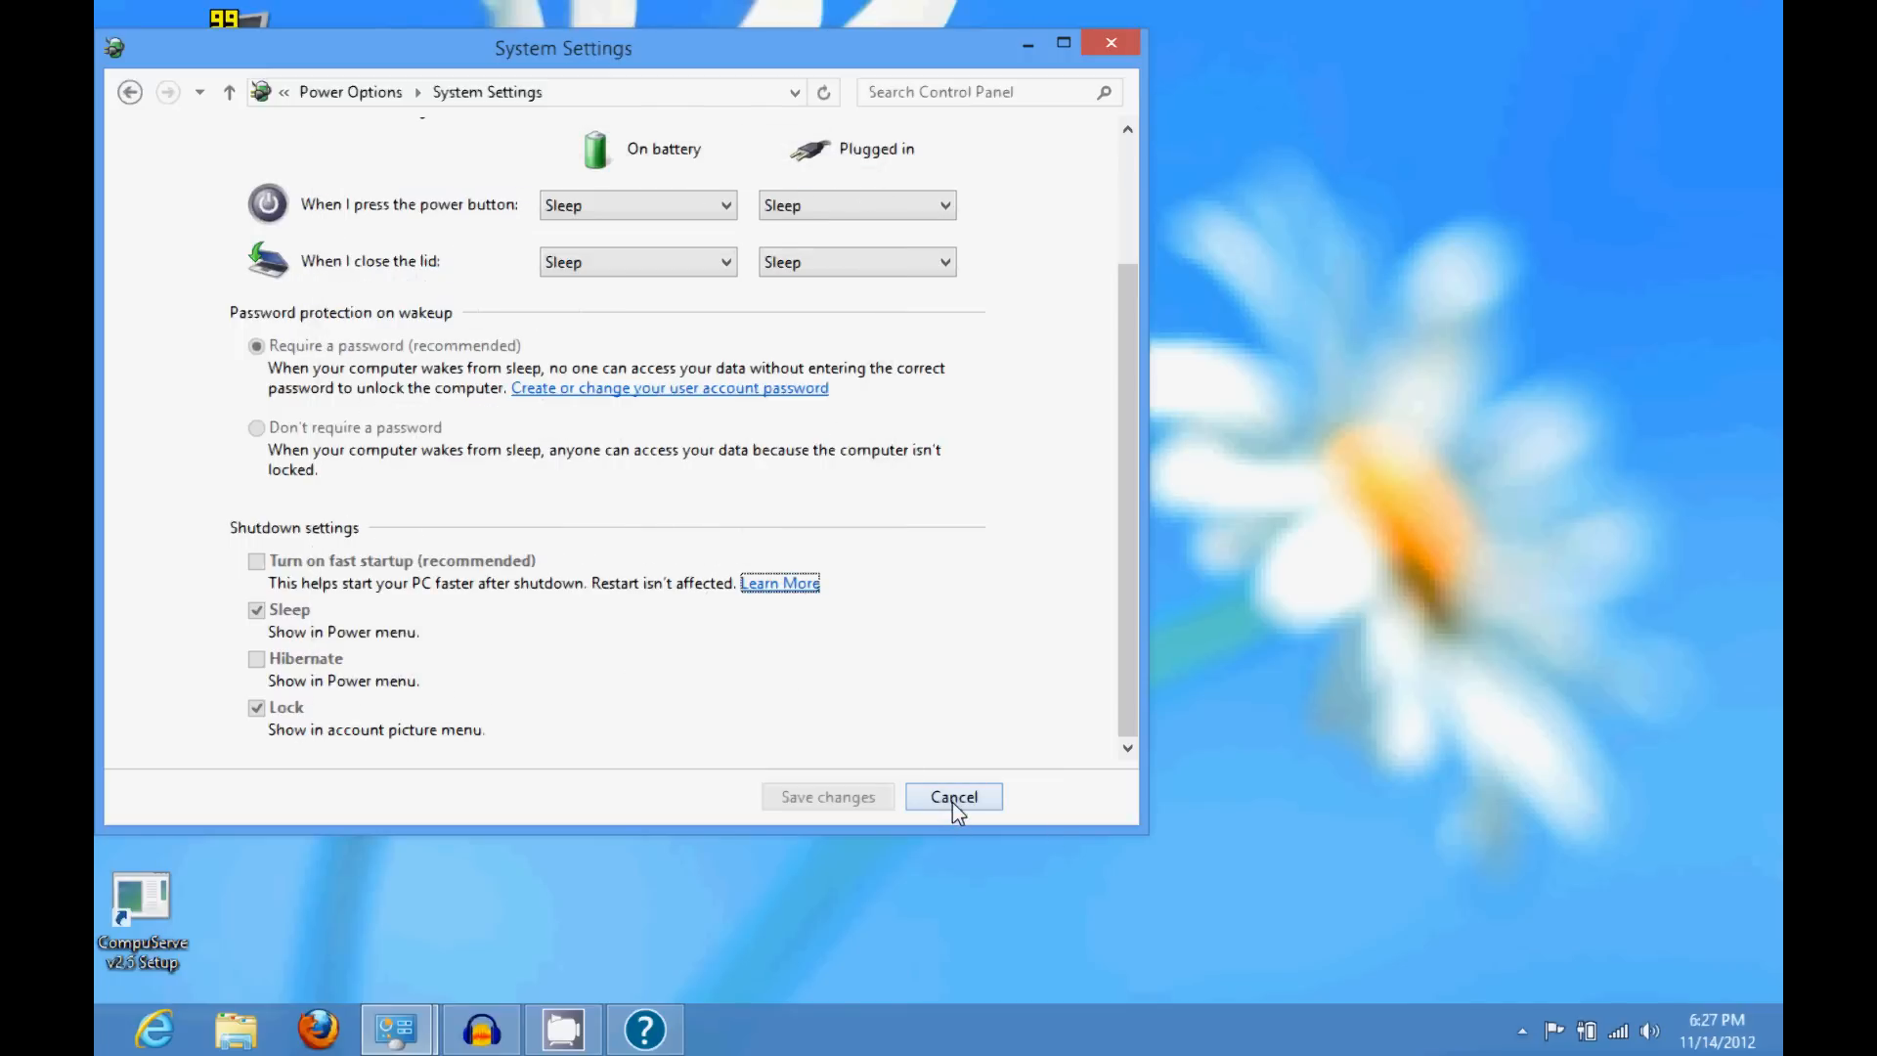
pyautogui.moveTo(1026, 45)
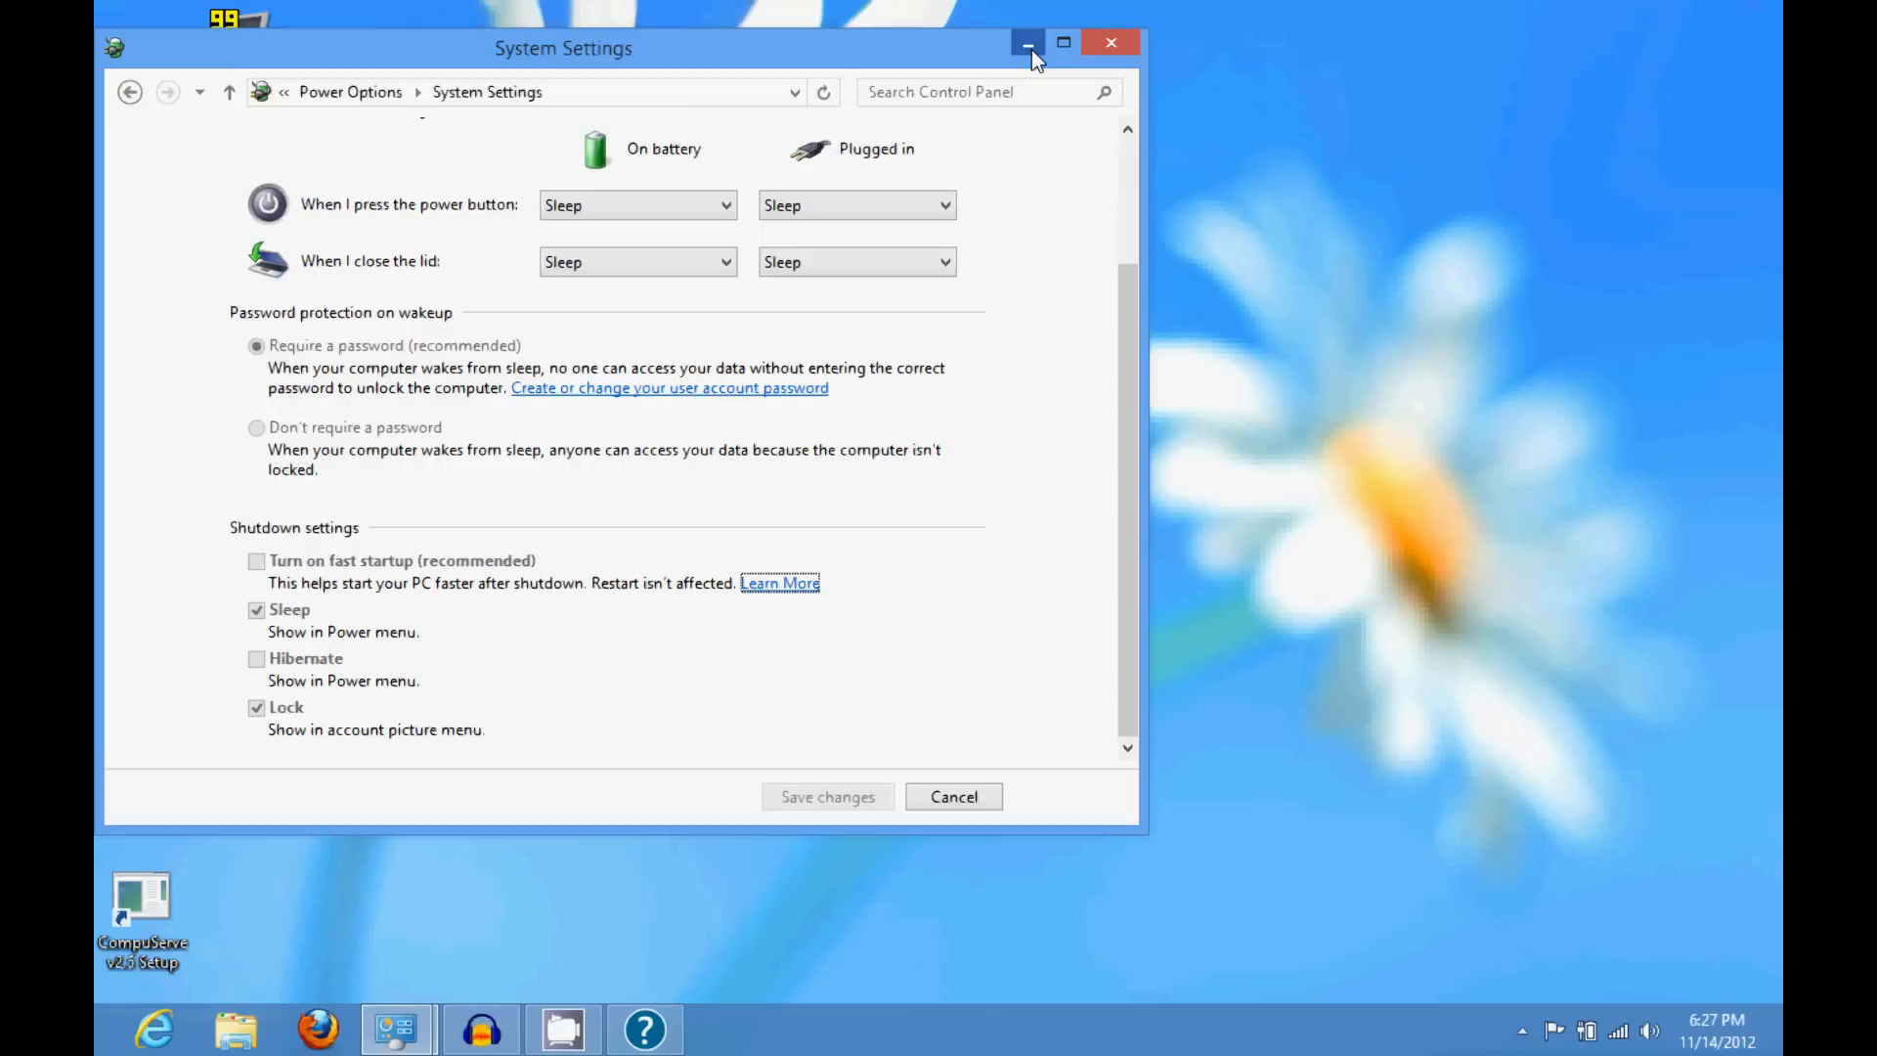
pyautogui.click(1027, 45)
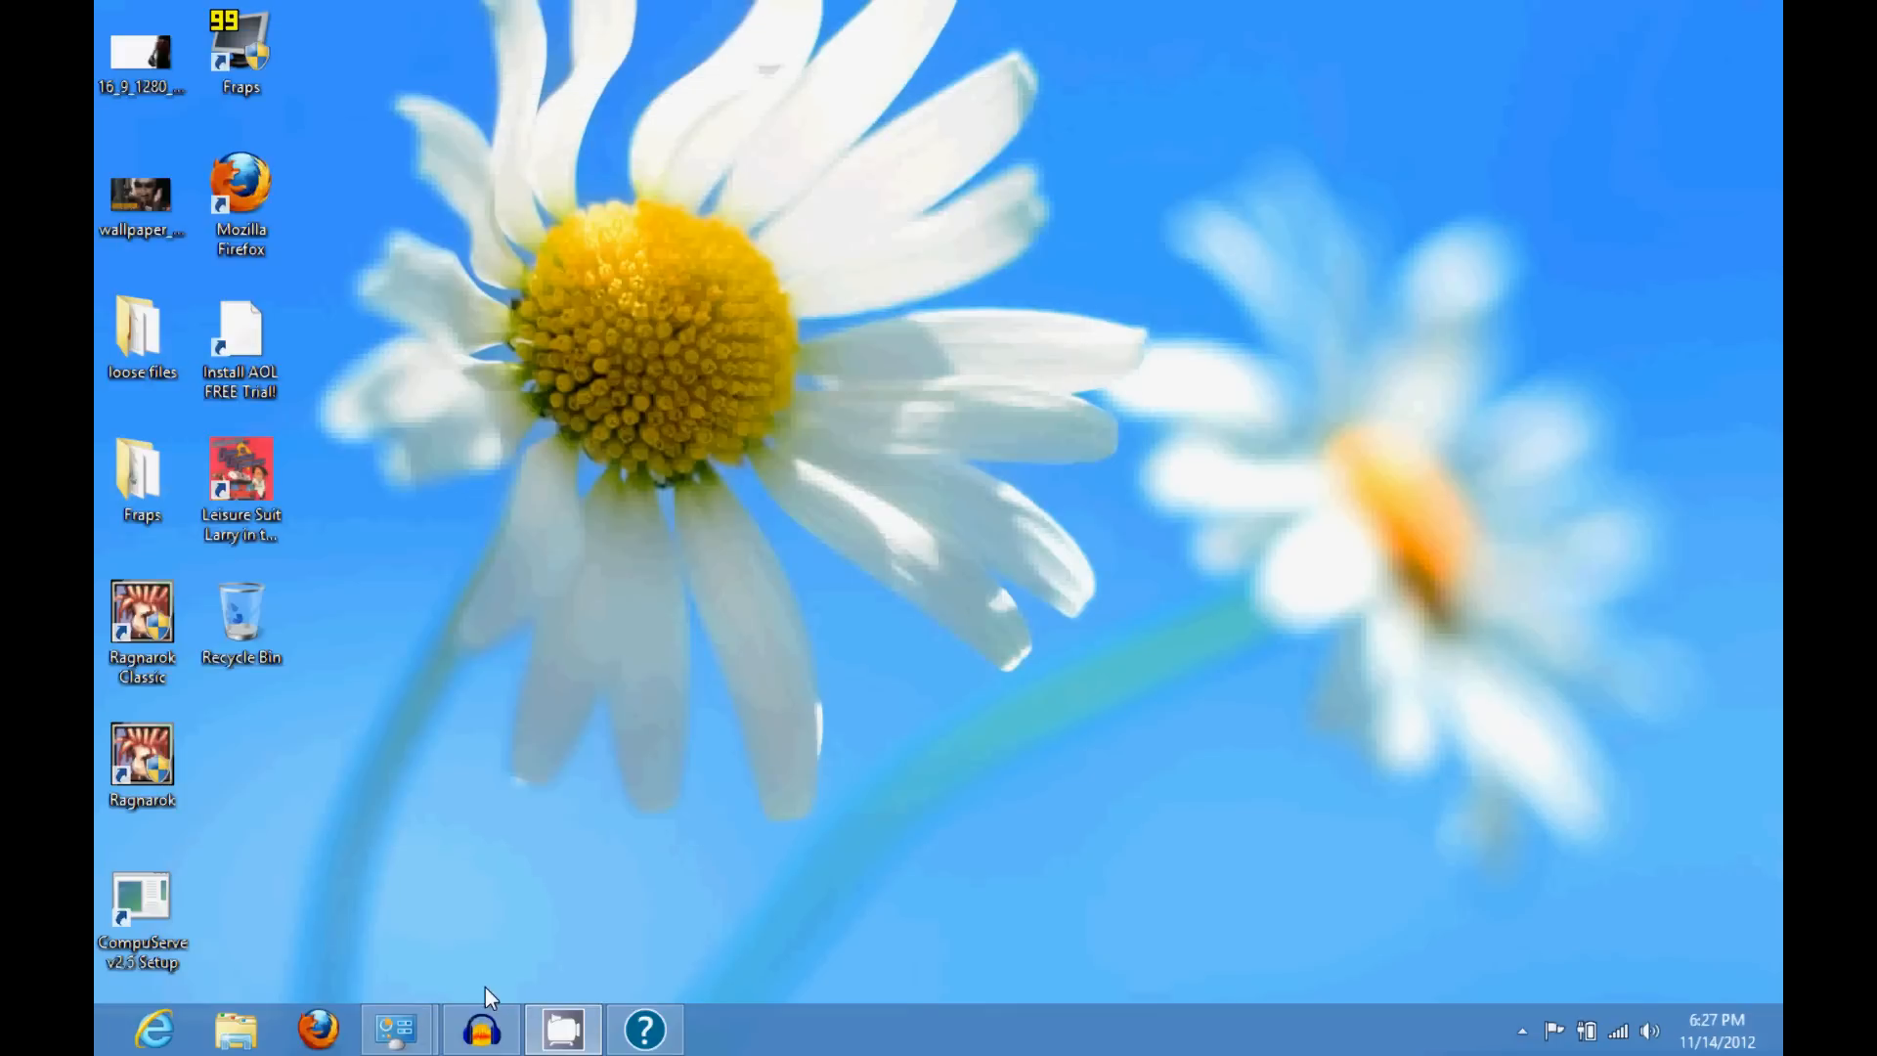